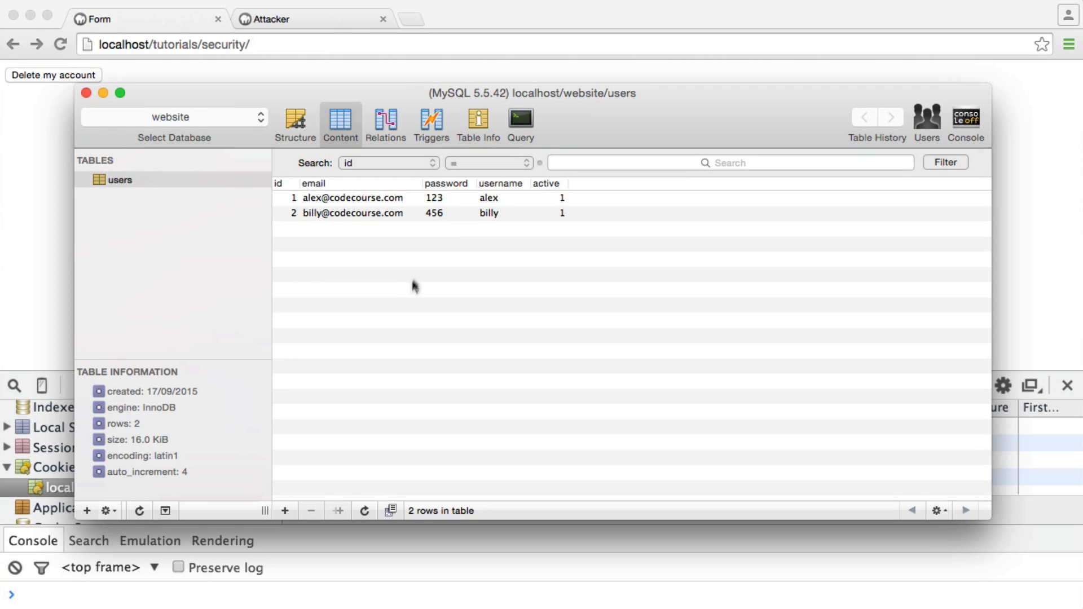
{"action": "mouse_move", "coordinate": [225, 113]}
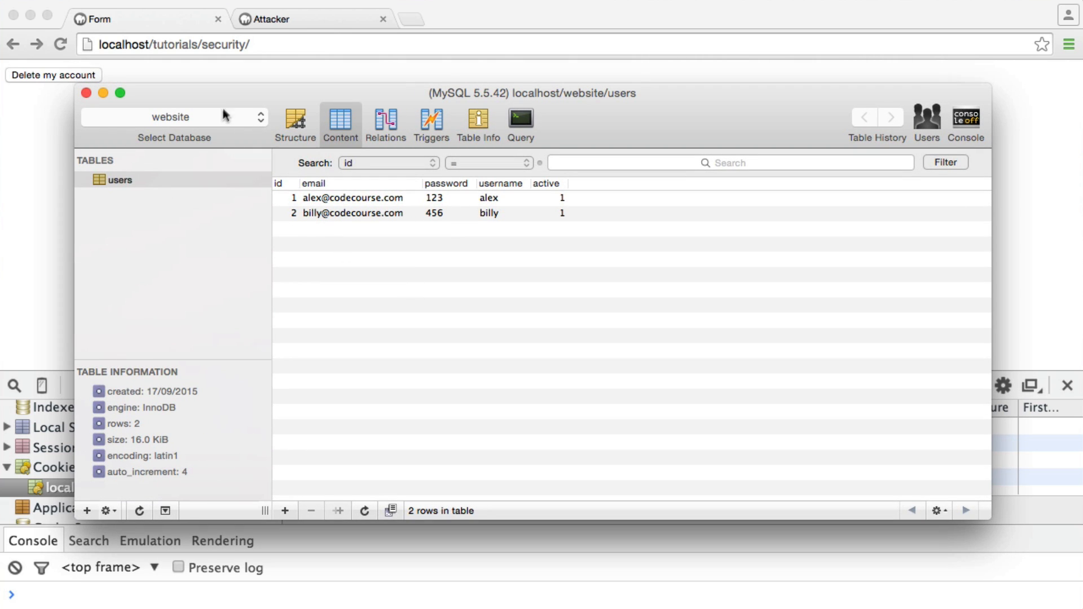
{"action": "mouse_move", "coordinate": [523, 219]}
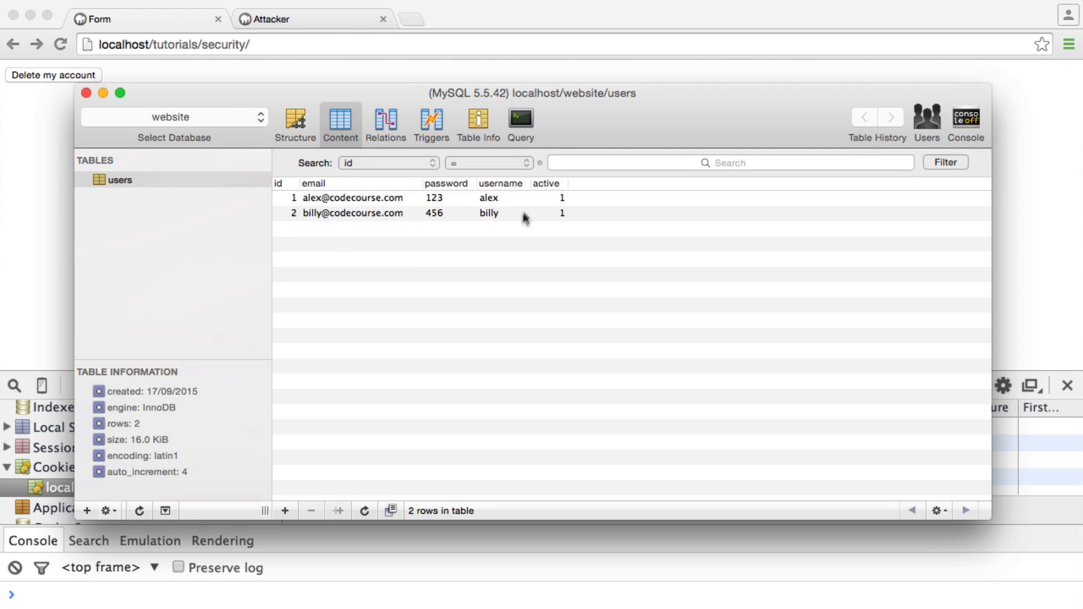
{"action": "mouse_move", "coordinate": [617, 255]}
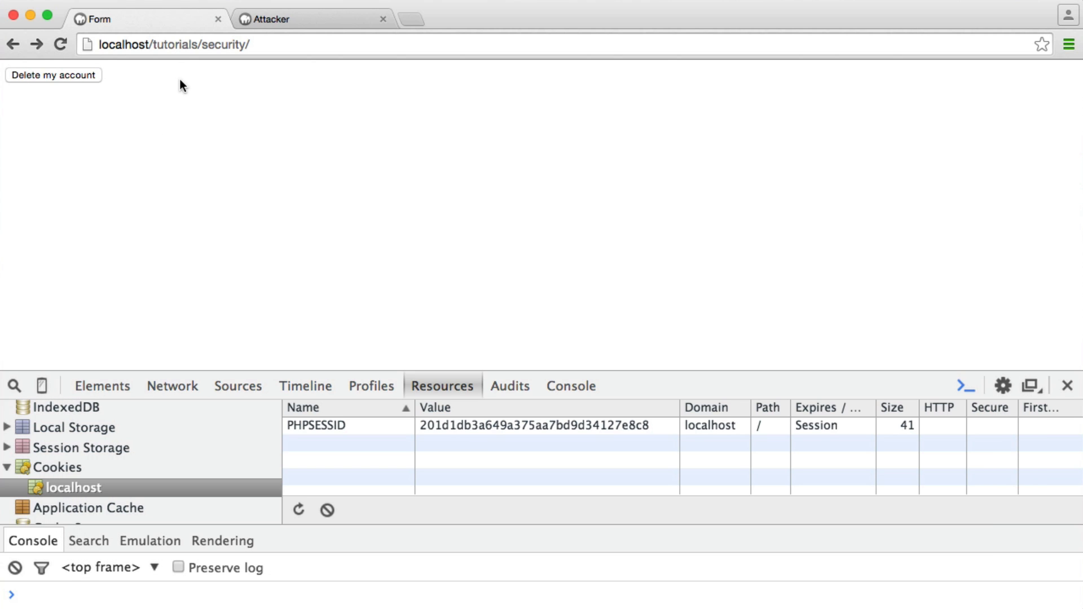
{"action": "mouse_move", "coordinate": [119, 136]}
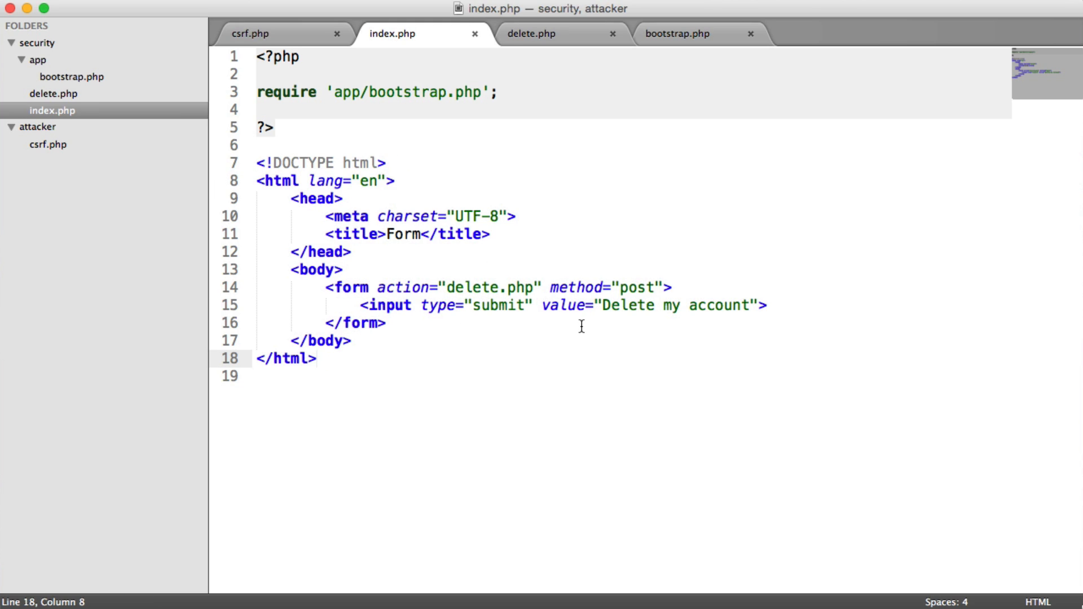
{"action": "mouse_move", "coordinate": [589, 325]}
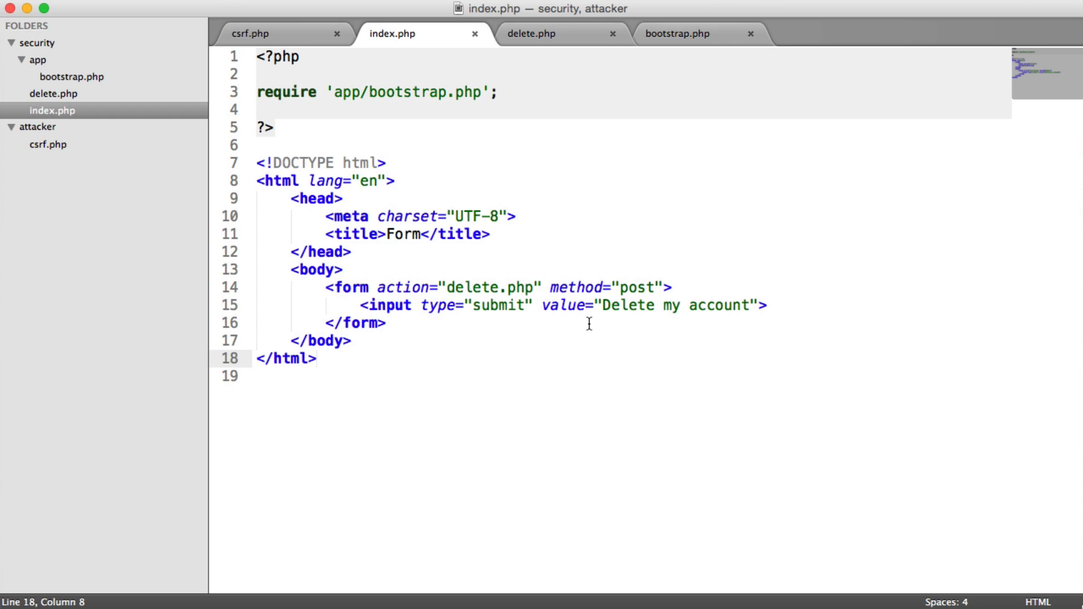
{"action": "mouse_move", "coordinate": [622, 289]}
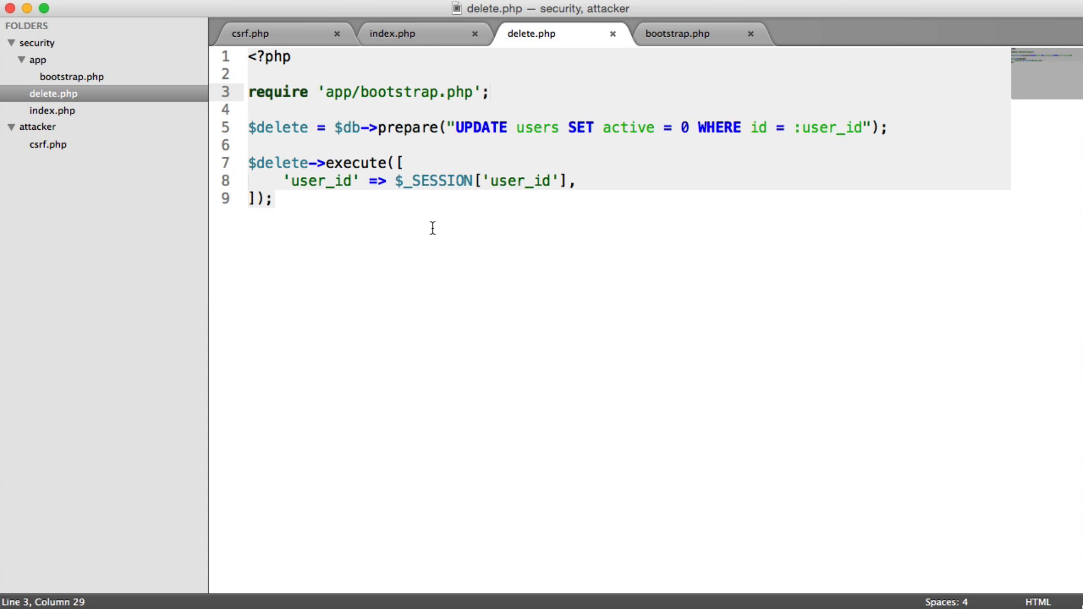
{"action": "mouse_move", "coordinate": [898, 128]}
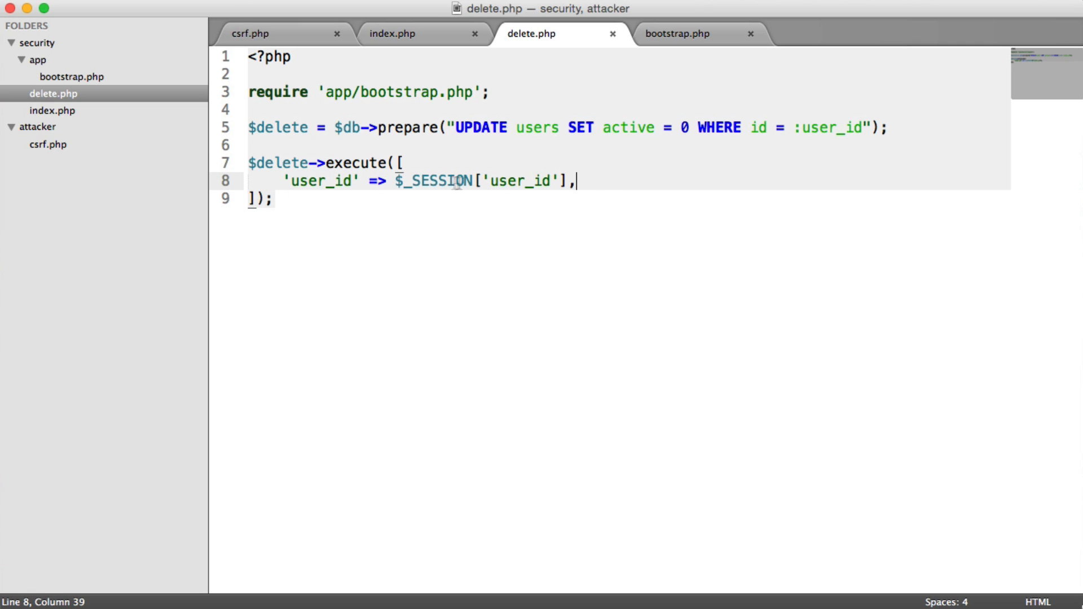
Review bootstrap.php setting user_id 1, then return to the index.php form
{"action": "left_click", "coordinate": [681, 33]}
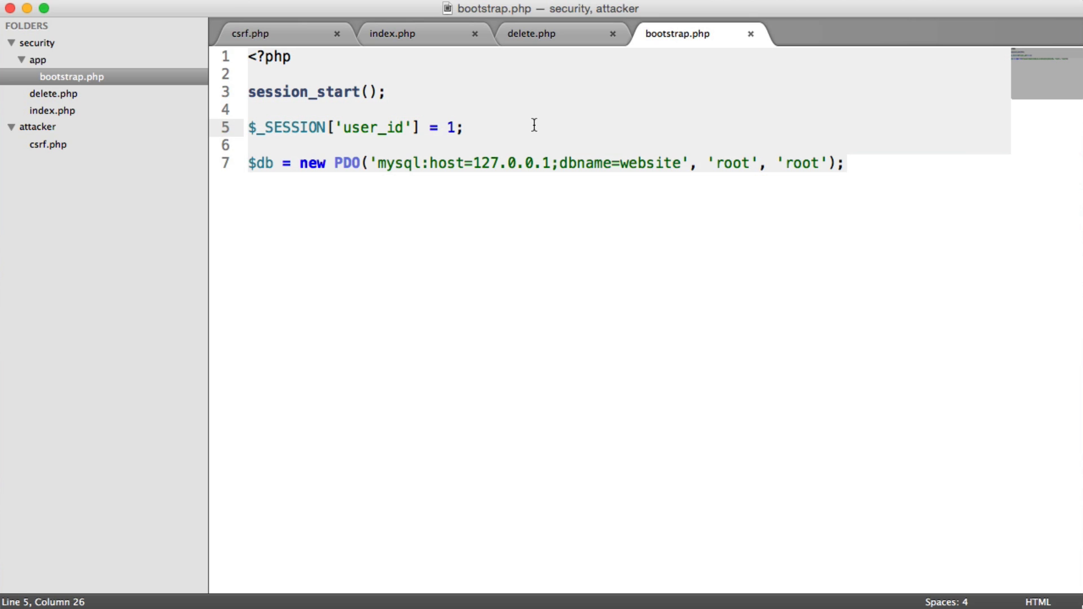
{"action": "mouse_move", "coordinate": [79, 118]}
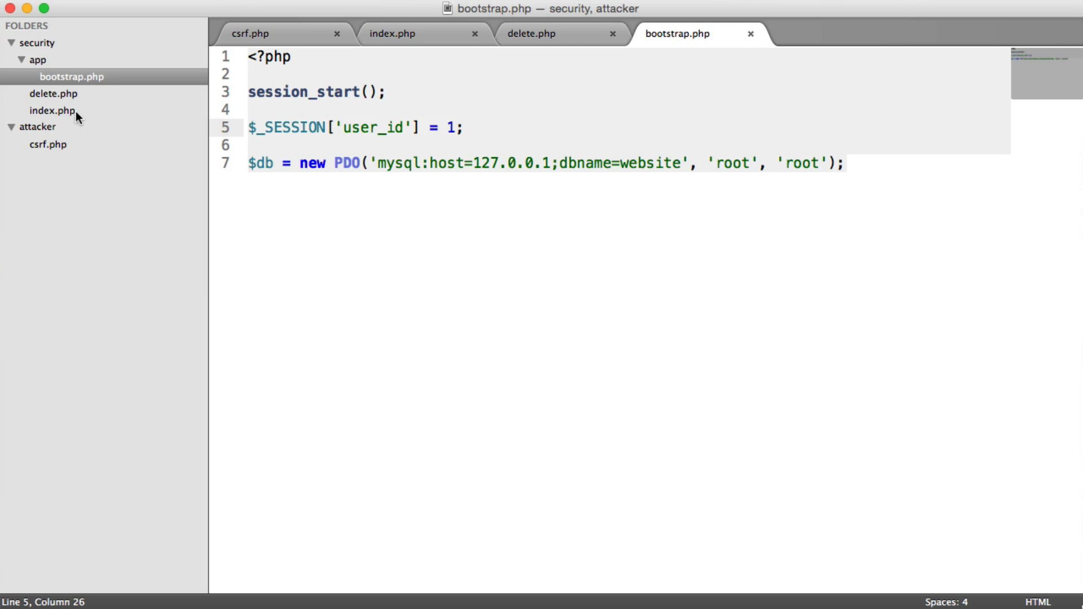
{"action": "left_click", "coordinate": [401, 34]}
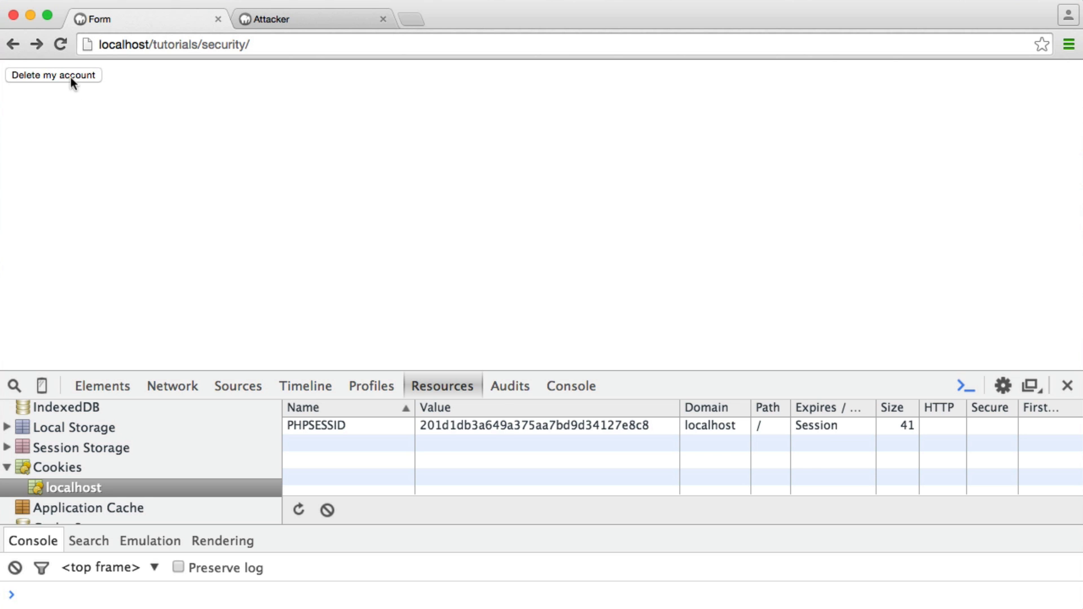
Submit the Delete my account form, then move to the Attacker page
{"action": "left_click", "coordinate": [57, 74]}
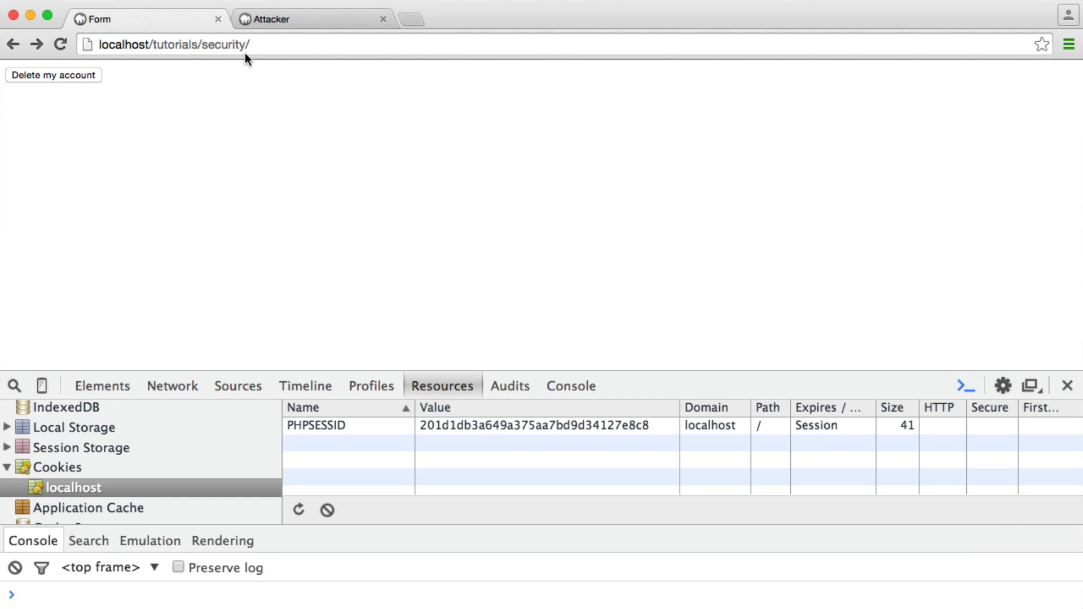
{"action": "mouse_move", "coordinate": [56, 83]}
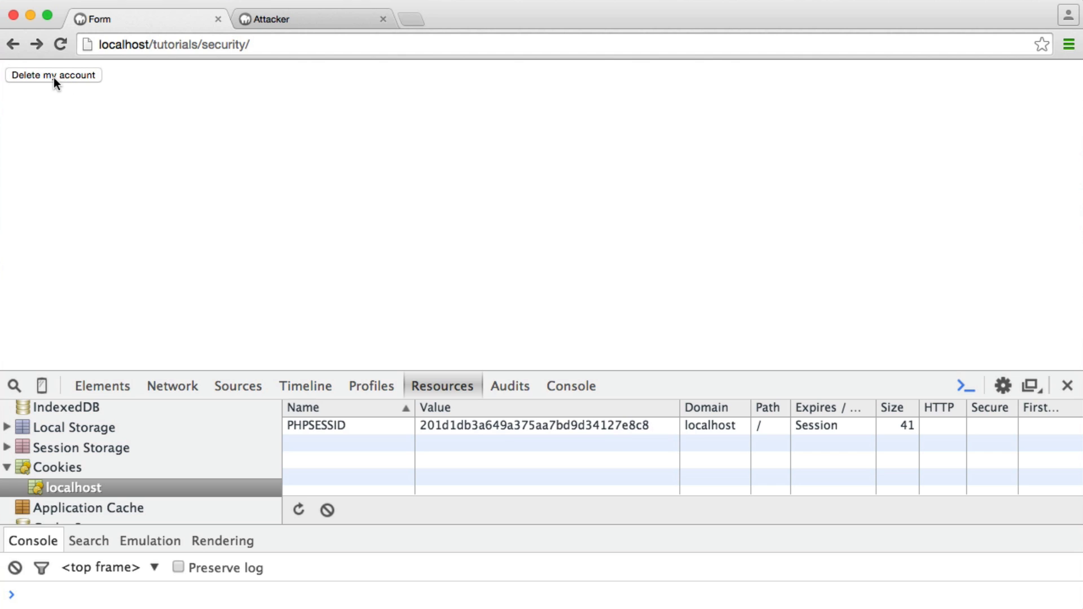
{"action": "mouse_move", "coordinate": [86, 88]}
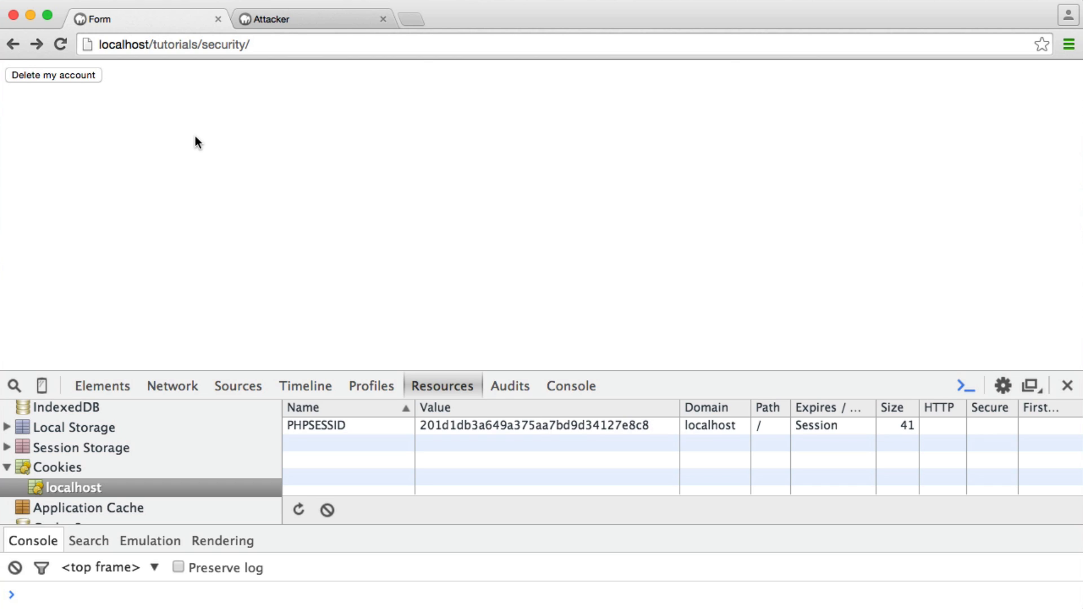
{"action": "mouse_move", "coordinate": [257, 66]}
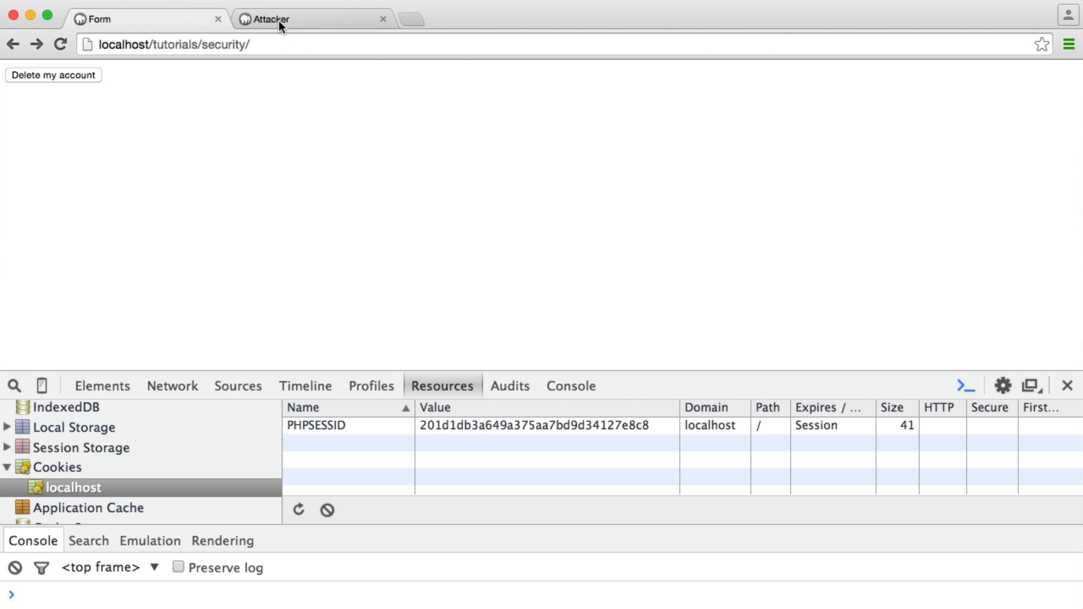
{"action": "left_click", "coordinate": [280, 18]}
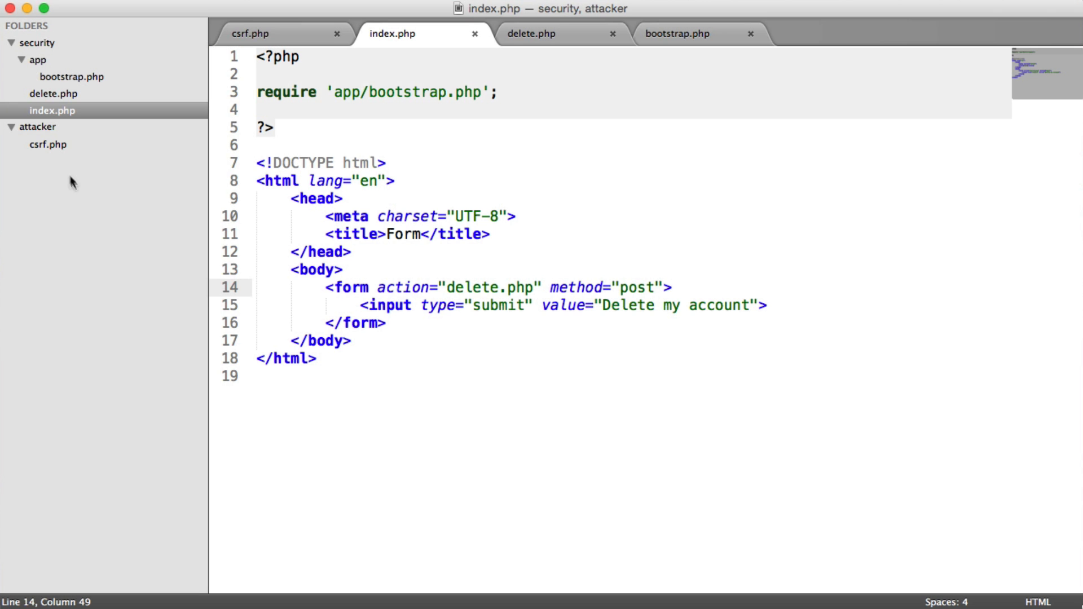
Open the attacker's csrf.php and highlight its jQuery $.ajax POST to delete.php
{"action": "left_click", "coordinate": [251, 34]}
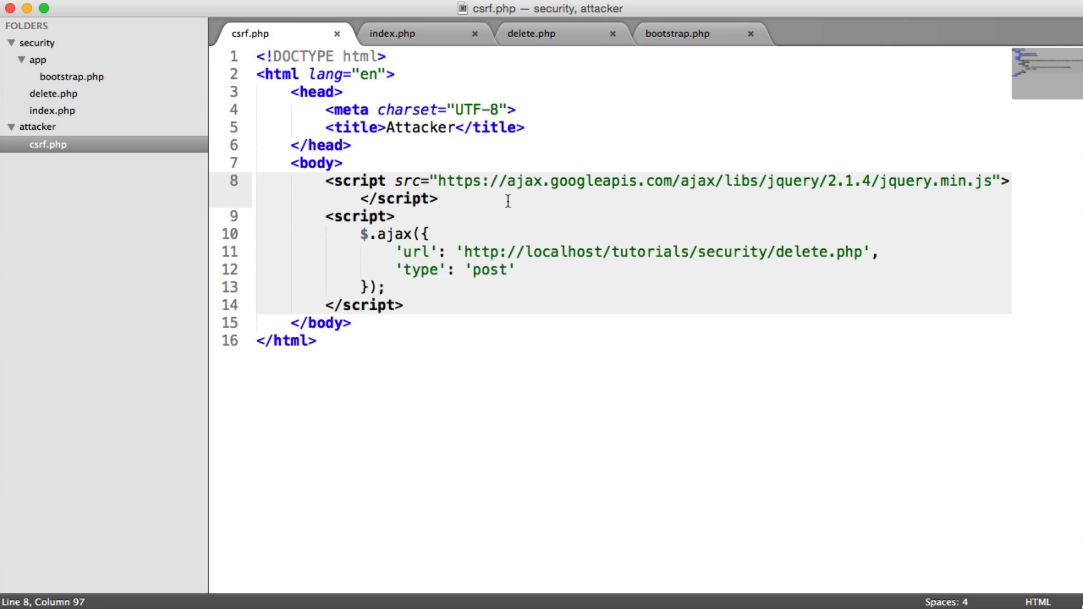
{"action": "left_click_drag", "start_coordinate": [362, 234], "coordinate": [384, 288]}
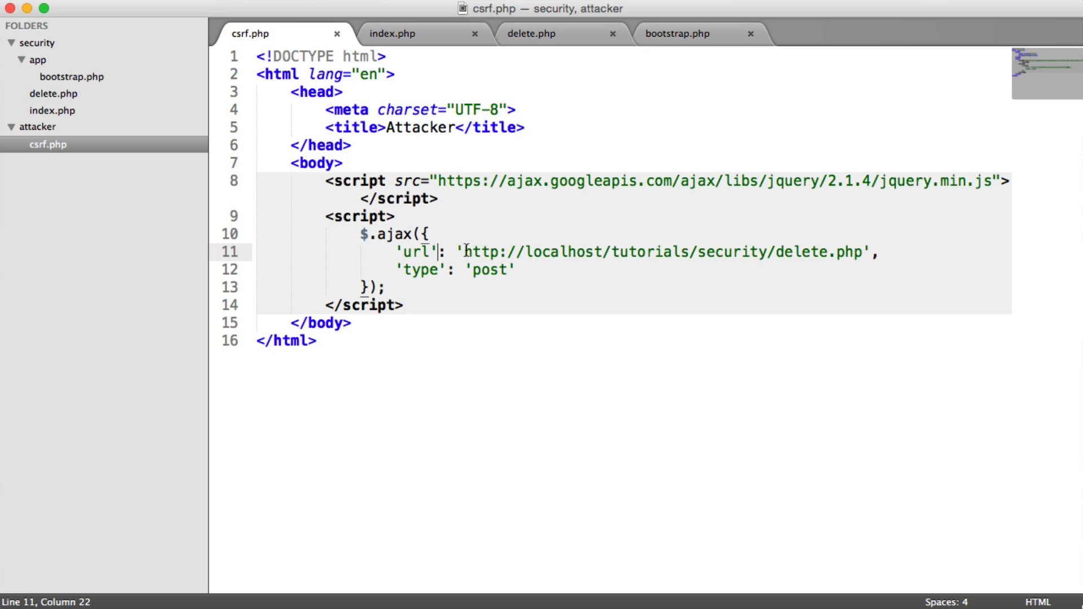
{"action": "left_click_drag", "start_coordinate": [464, 251], "coordinate": [862, 251]}
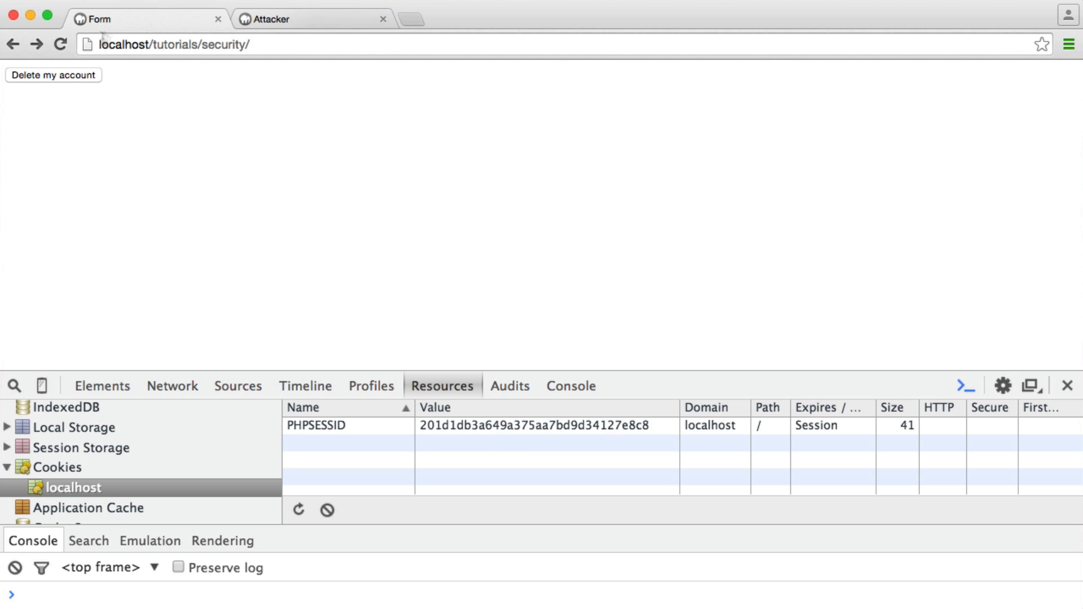
Load the attacker page and inspect its POST request to delete.php in the Network panel
{"action": "left_click", "coordinate": [283, 18]}
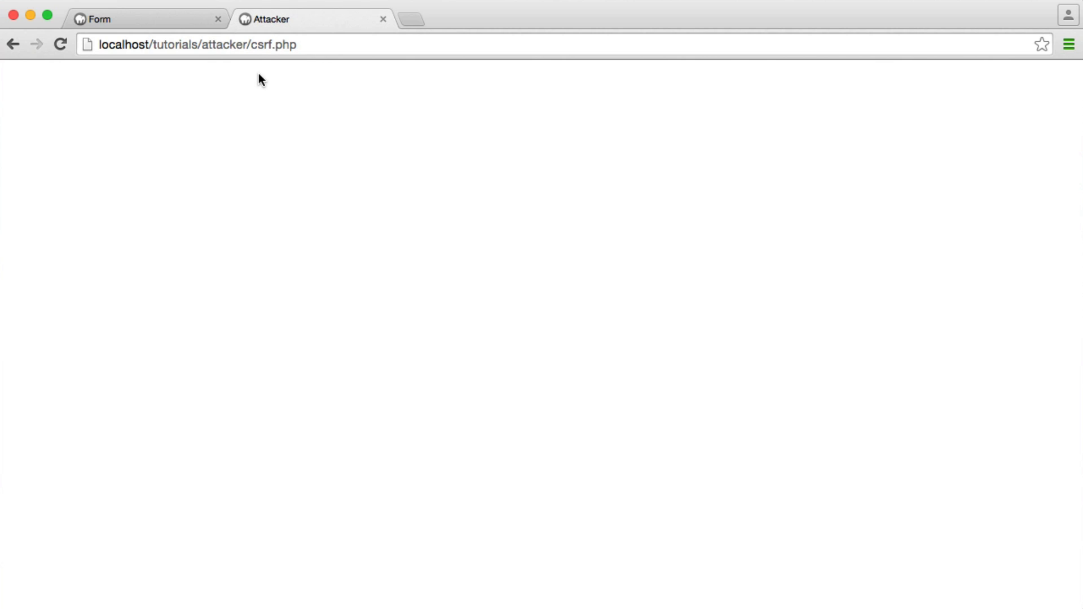
{"action": "mouse_move", "coordinate": [283, 67]}
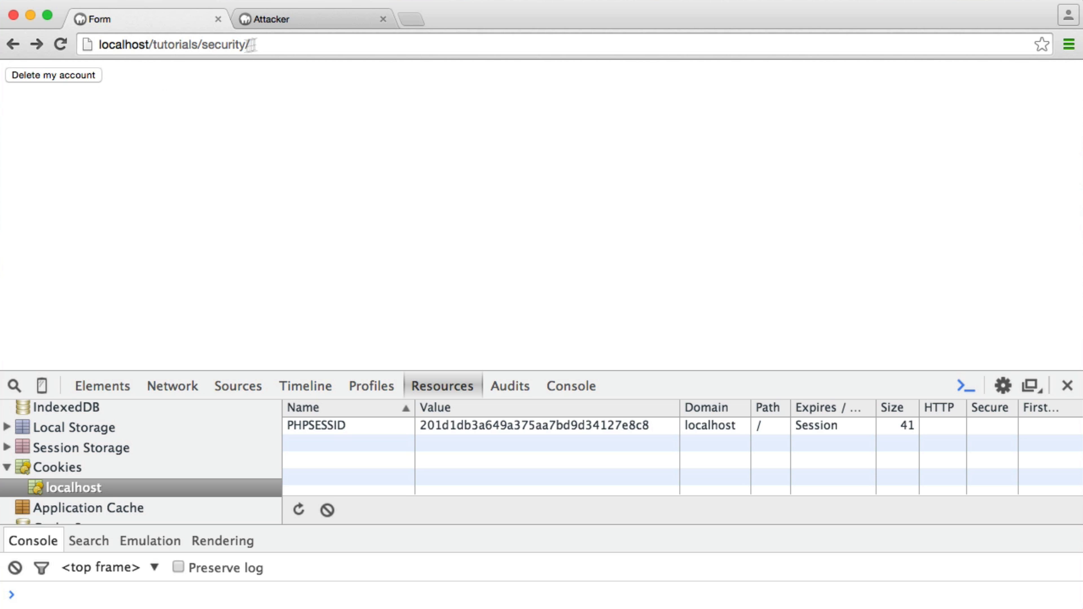
{"action": "mouse_move", "coordinate": [269, 61]}
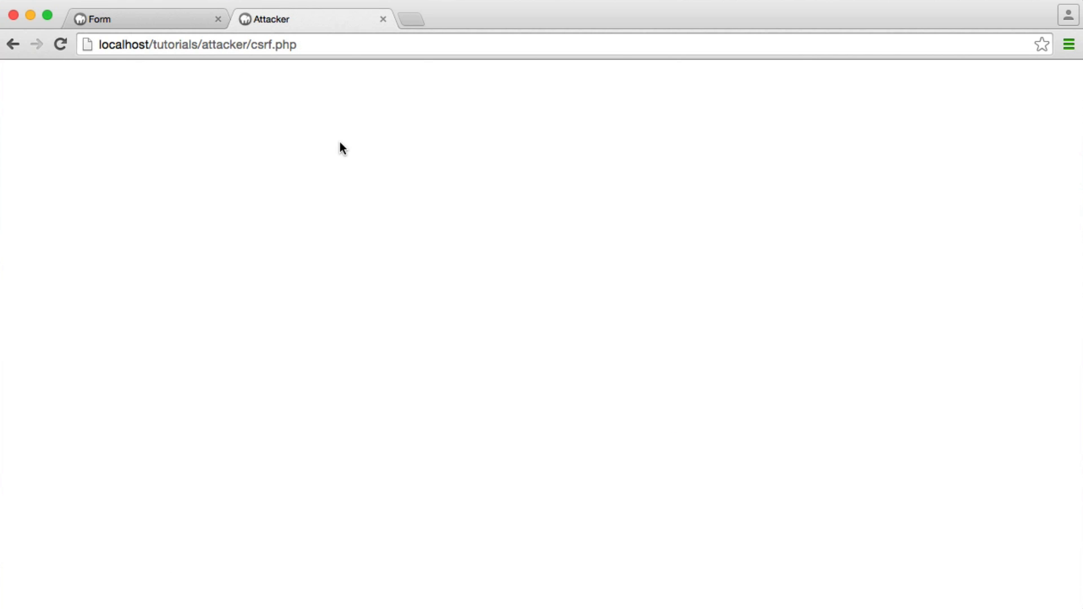
{"action": "right_click", "coordinate": [342, 148]}
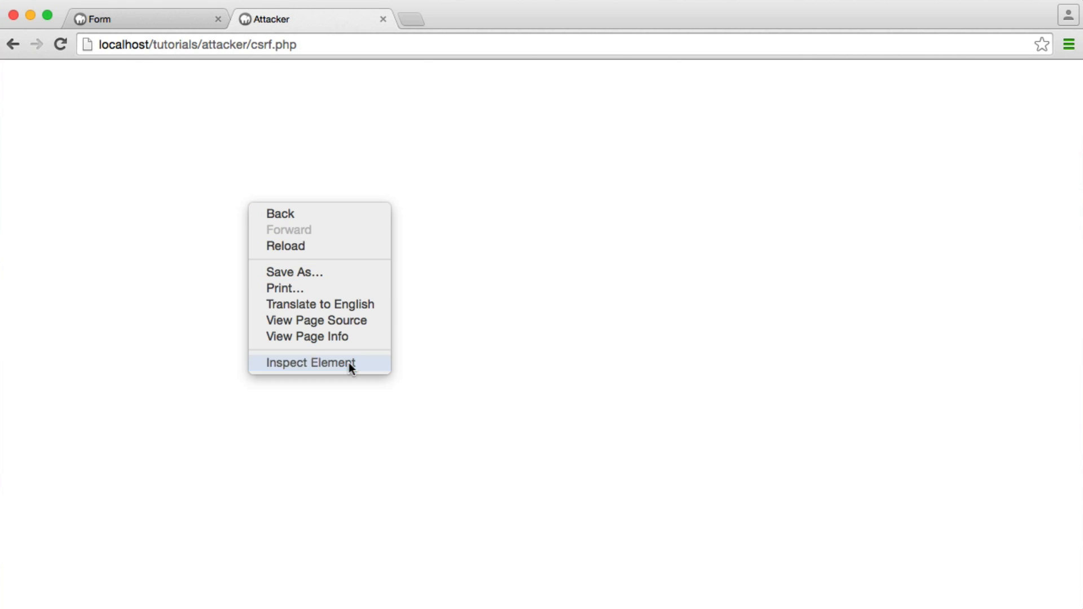
{"action": "left_click", "coordinate": [316, 363]}
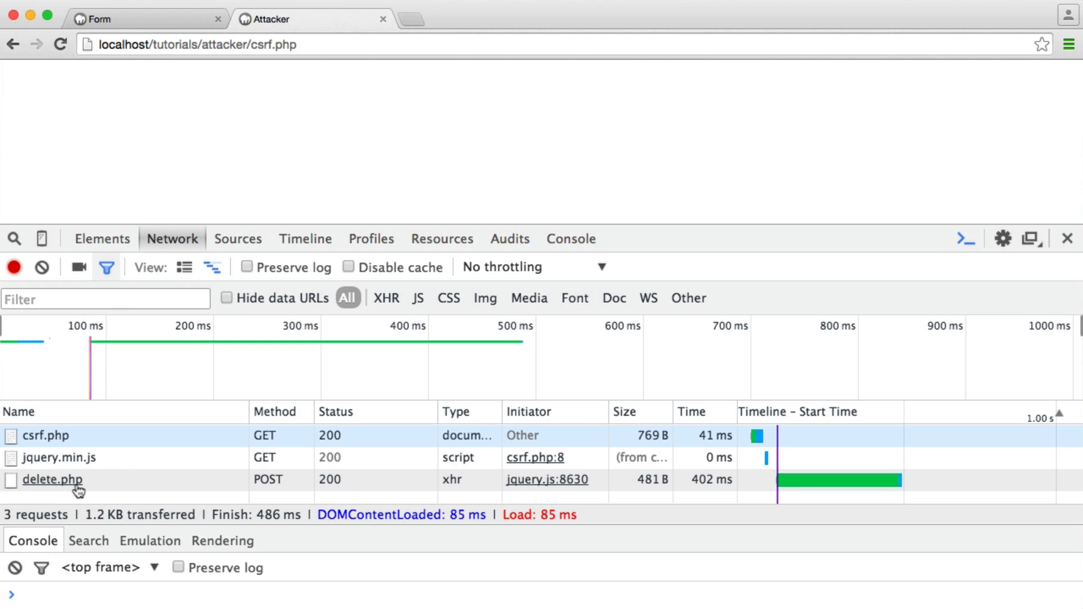
{"action": "left_click", "coordinate": [49, 481]}
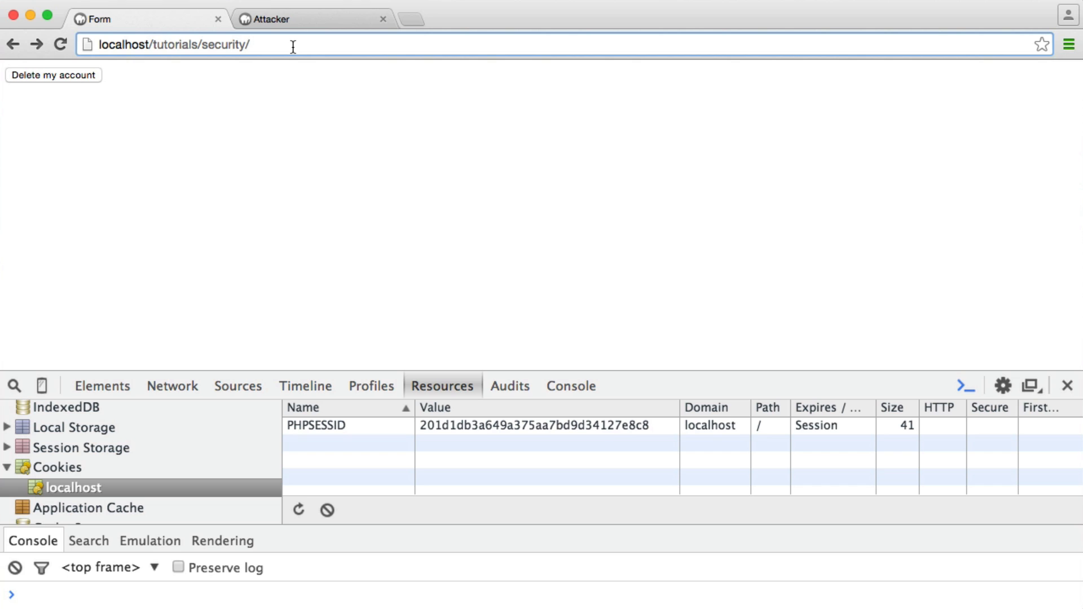
Request user.php?delete=true on the security site from the address bar
{"action": "type", "text": "user.php"}
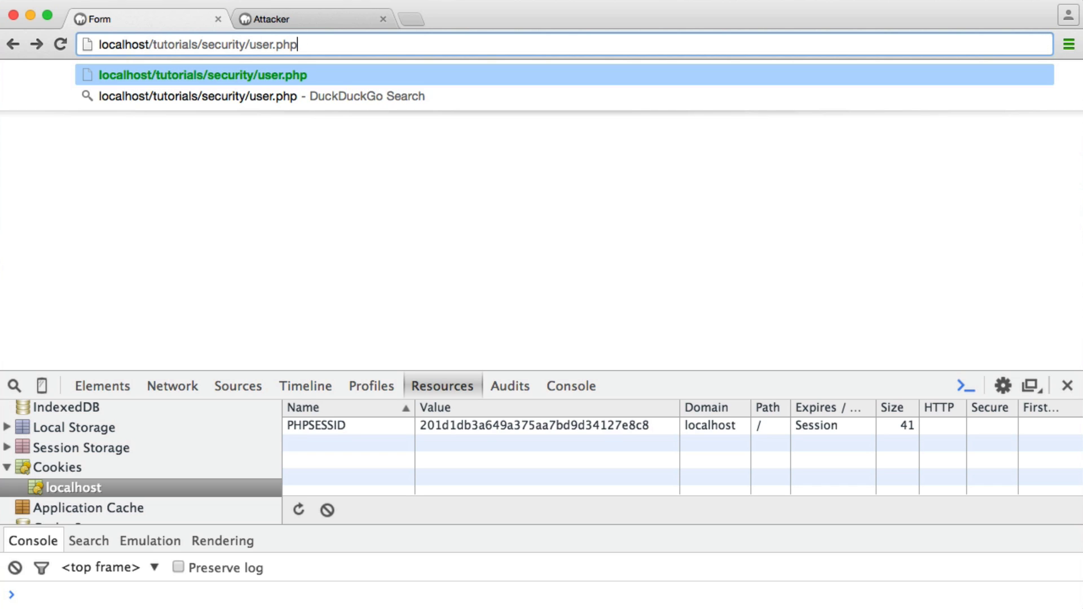
{"action": "type", "text": "?delete=tr"}
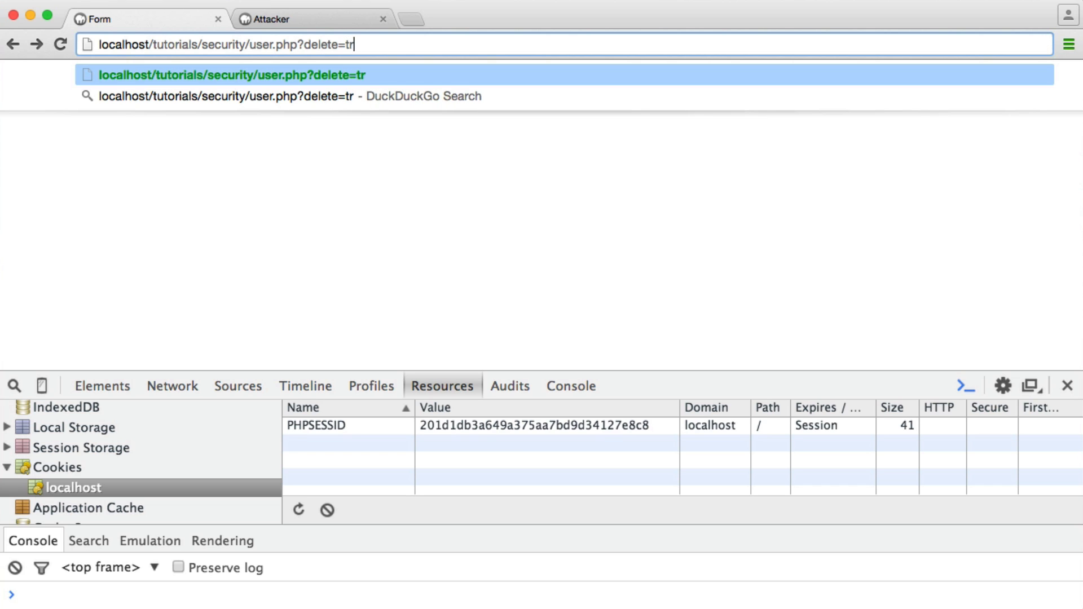
{"action": "type", "text": "ue"}
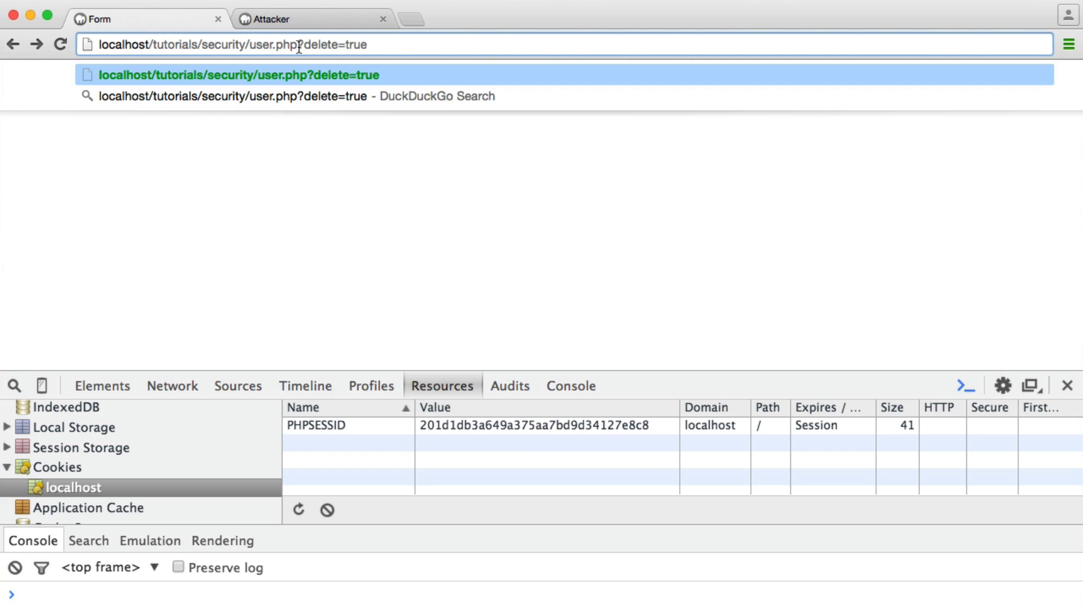
{"action": "key", "text": "Backspace"}
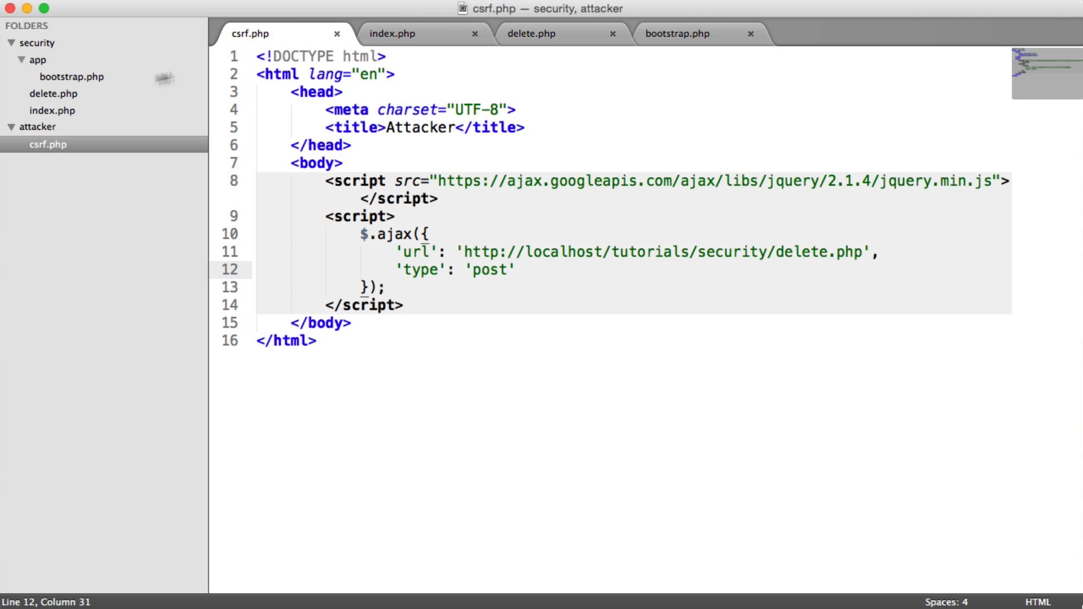
Save bootstrap.php with a trailing blank line and add an empty line below delete.php's require
{"action": "left_click", "coordinate": [399, 34]}
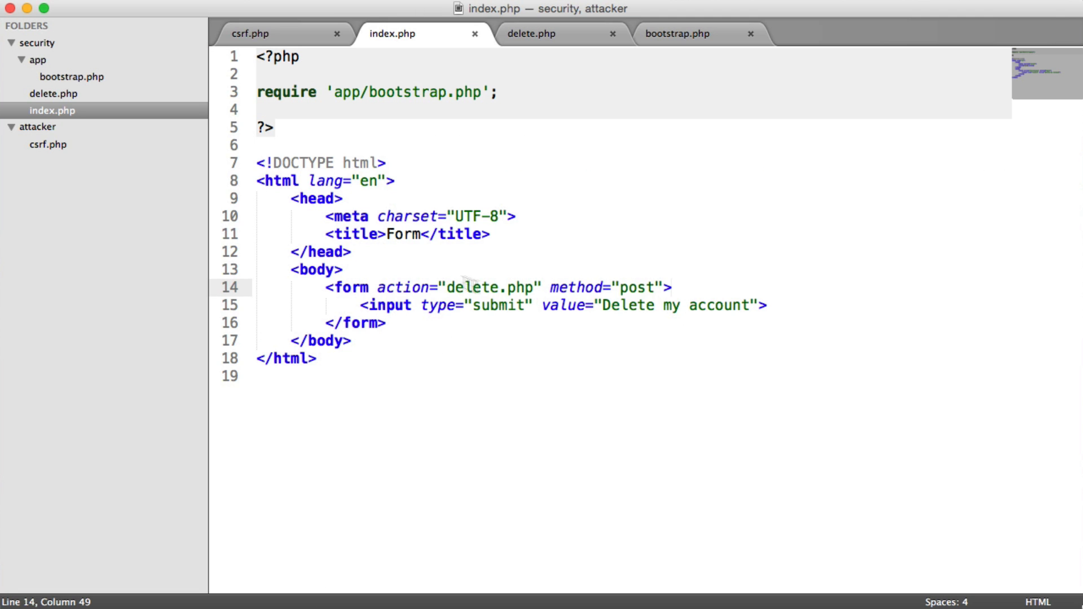
{"action": "left_click", "coordinate": [694, 33]}
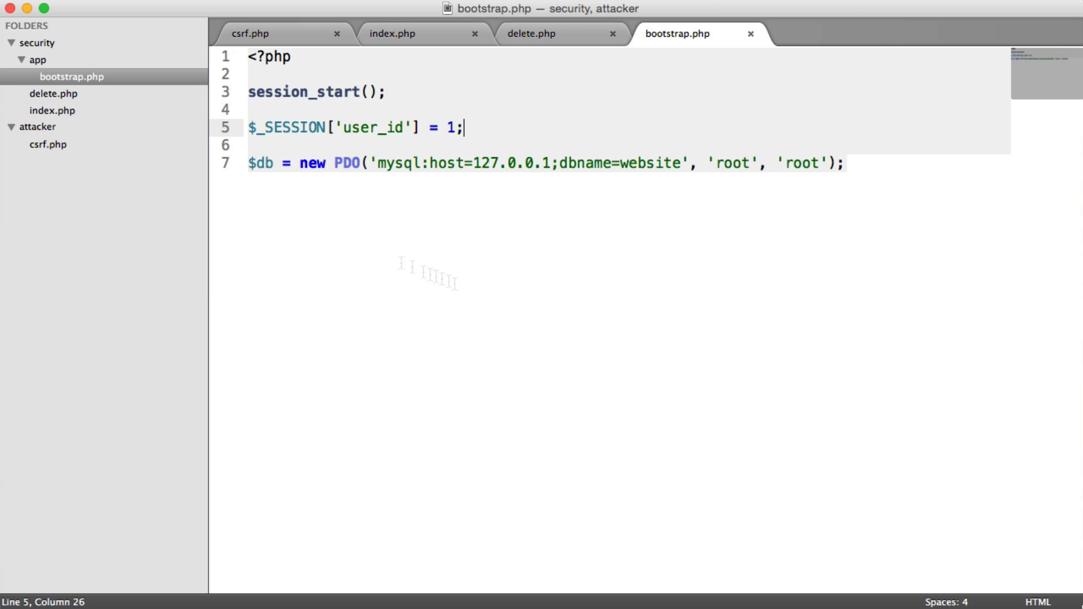
{"action": "key", "text": "cmd+s"}
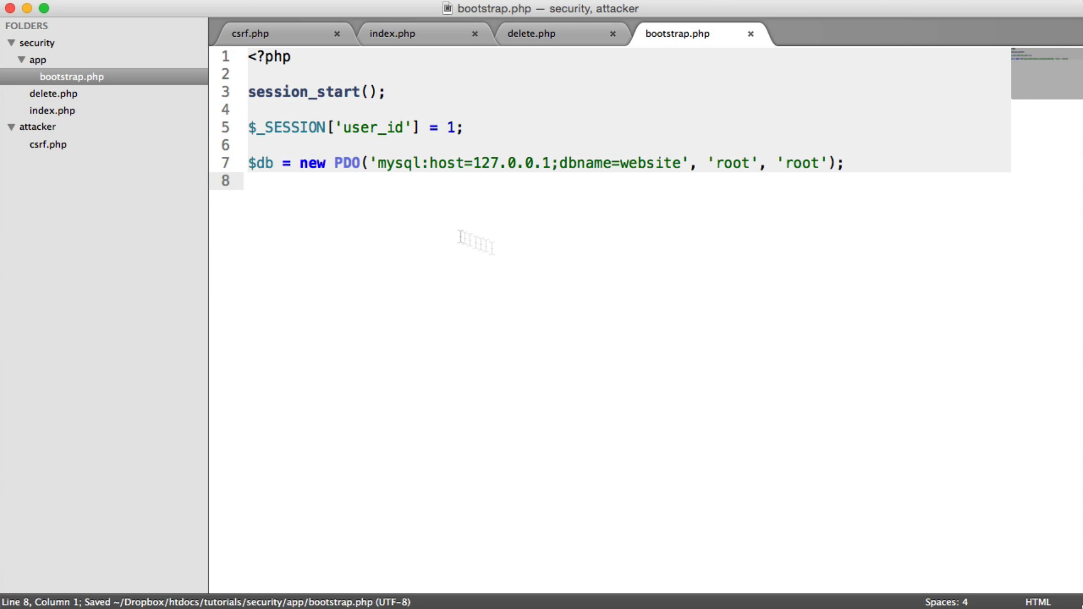
{"action": "left_click", "coordinate": [536, 32]}
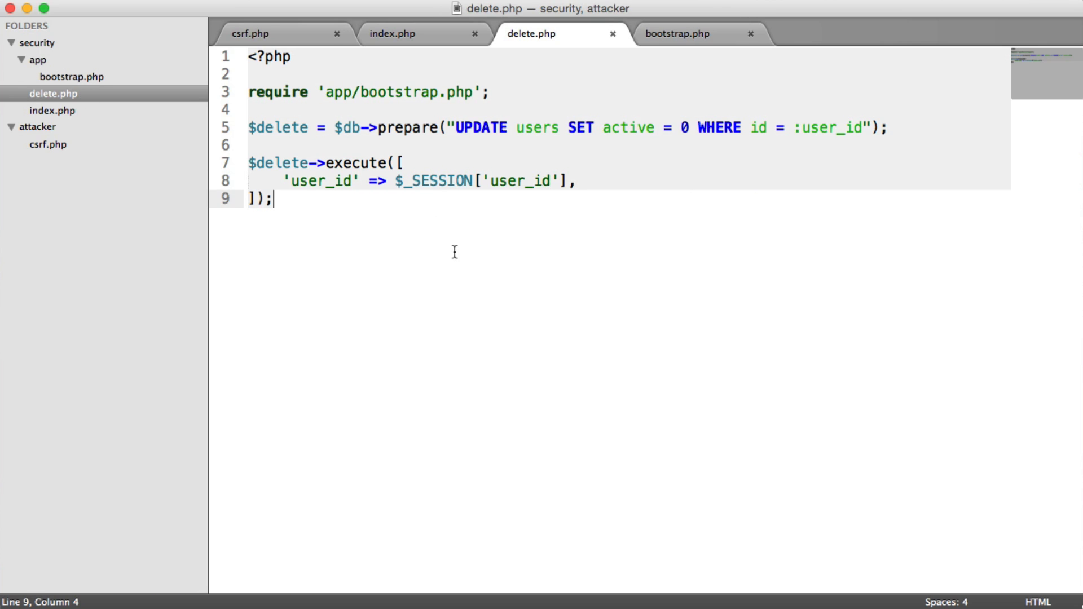
{"action": "key", "text": "Return"}
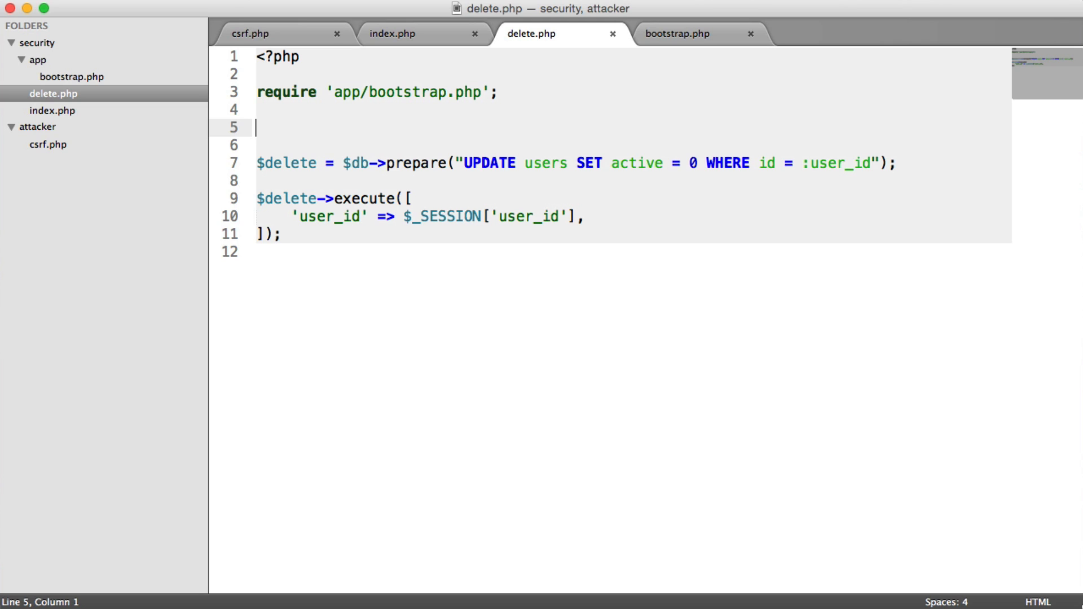
Guard delete.php with if ($_SERVER['REQUEST_METHOD'] !== 'POST') { die(); }, save and close it
{"action": "type", "text": "if () {}"}
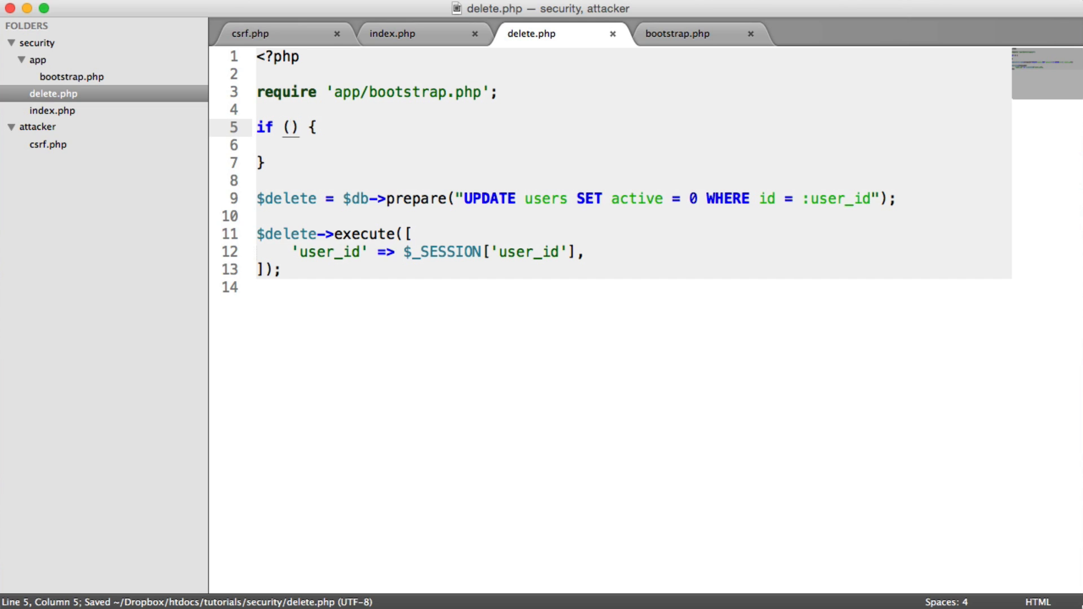
{"action": "type", "text": "$_SERVER['"}
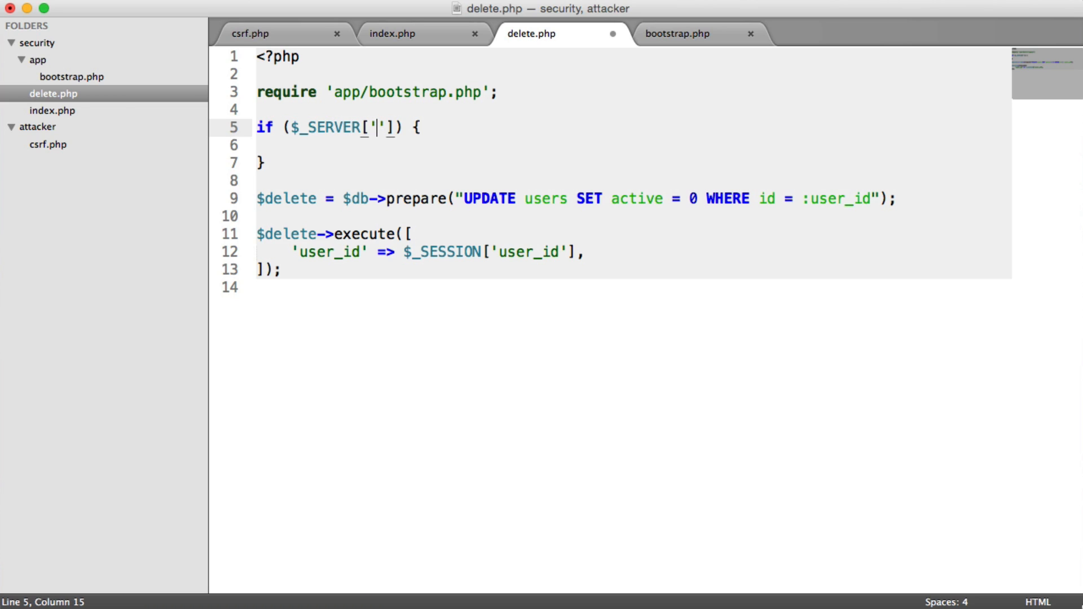
{"action": "type", "text": "REQUEST_METHOD"}
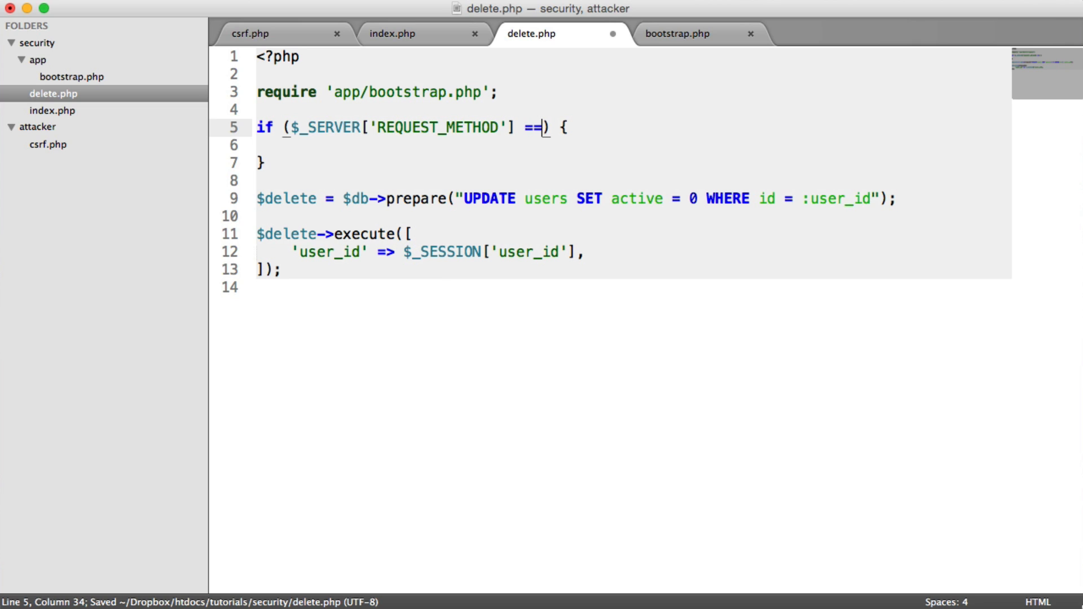
{"action": "type", "text": "!== ''"}
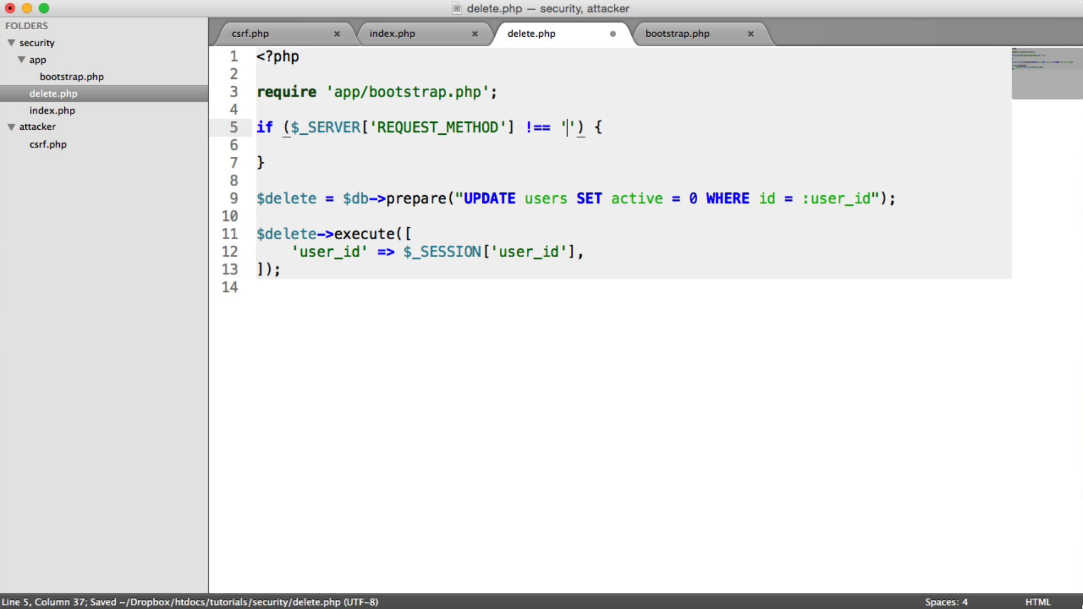
{"action": "type", "text": "POST"}
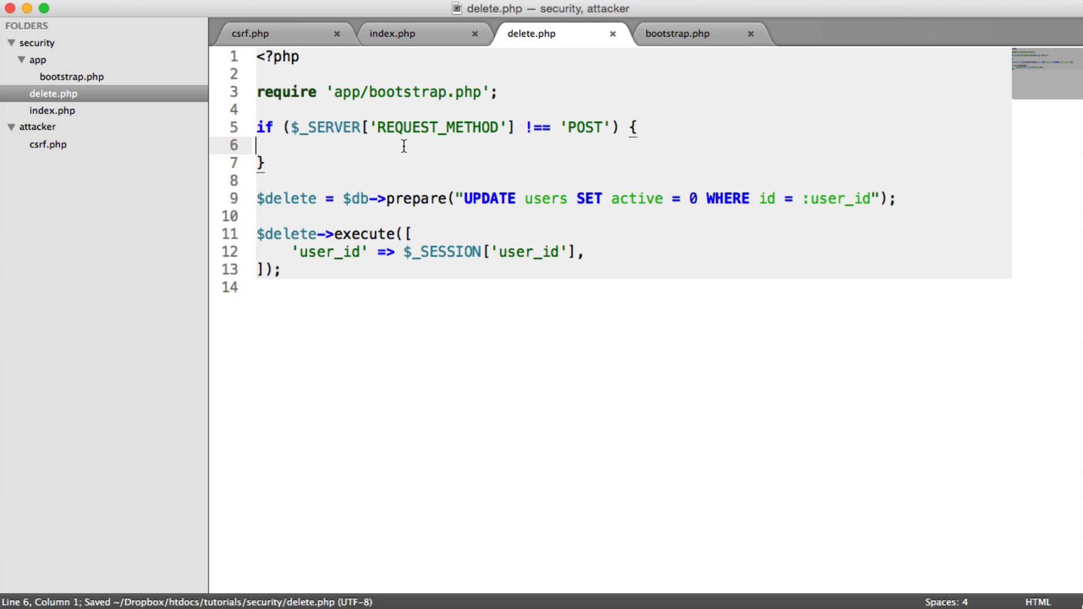
{"action": "type", "text": "die();"}
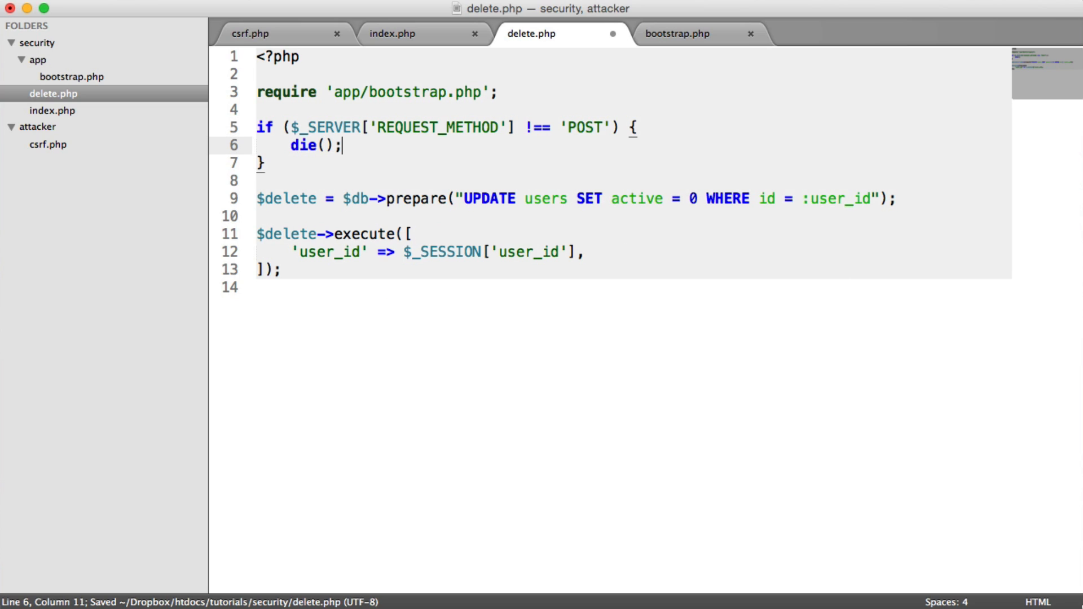
{"action": "key", "text": "cmd+s"}
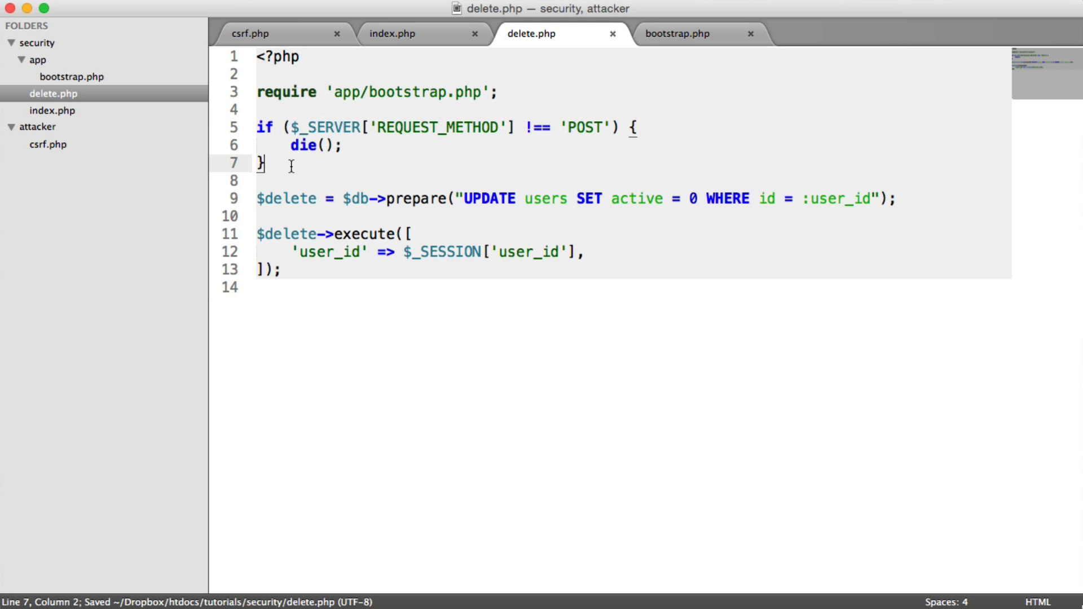
{"action": "left_click", "coordinate": [612, 33]}
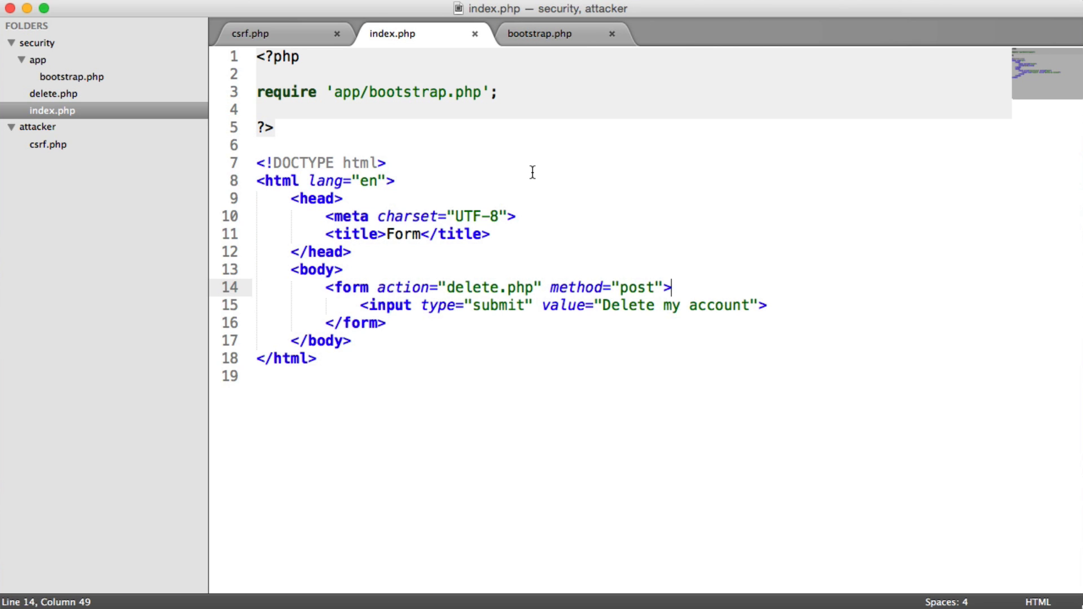
{"action": "mouse_move", "coordinate": [160, 83]}
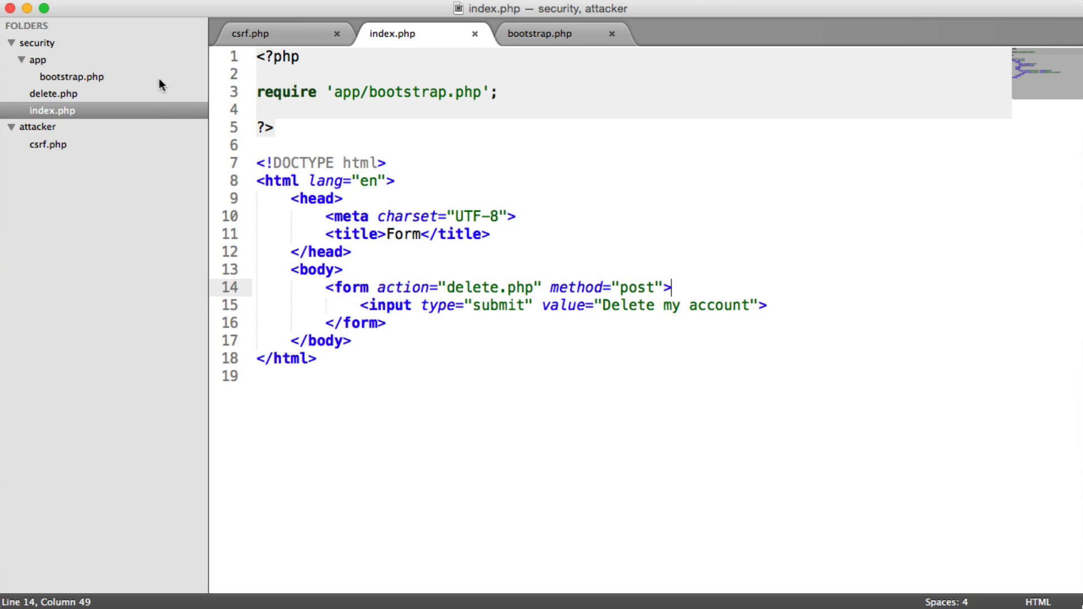
{"action": "mouse_move", "coordinate": [148, 135]}
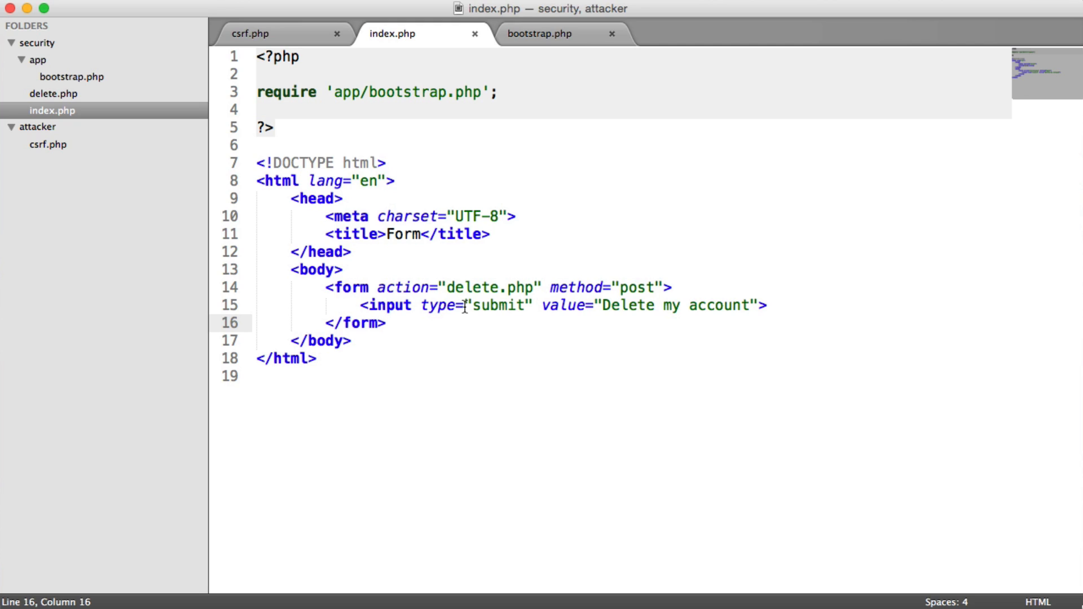
{"action": "mouse_move", "coordinate": [562, 327]}
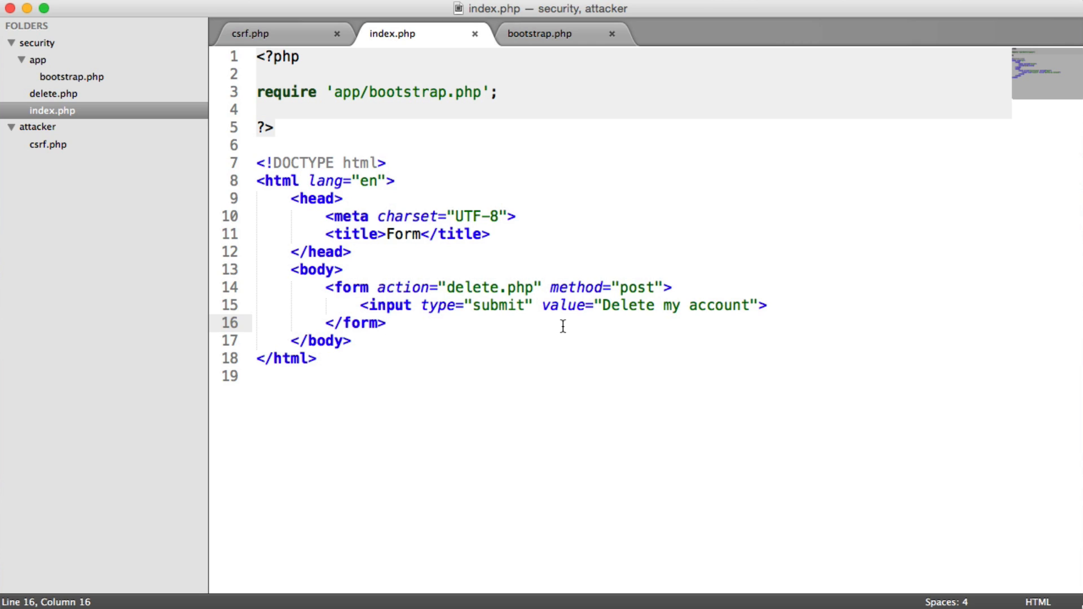
Open bootstrap.php showing the session start, user_id 1 and PDO connection
{"action": "left_click", "coordinate": [65, 76]}
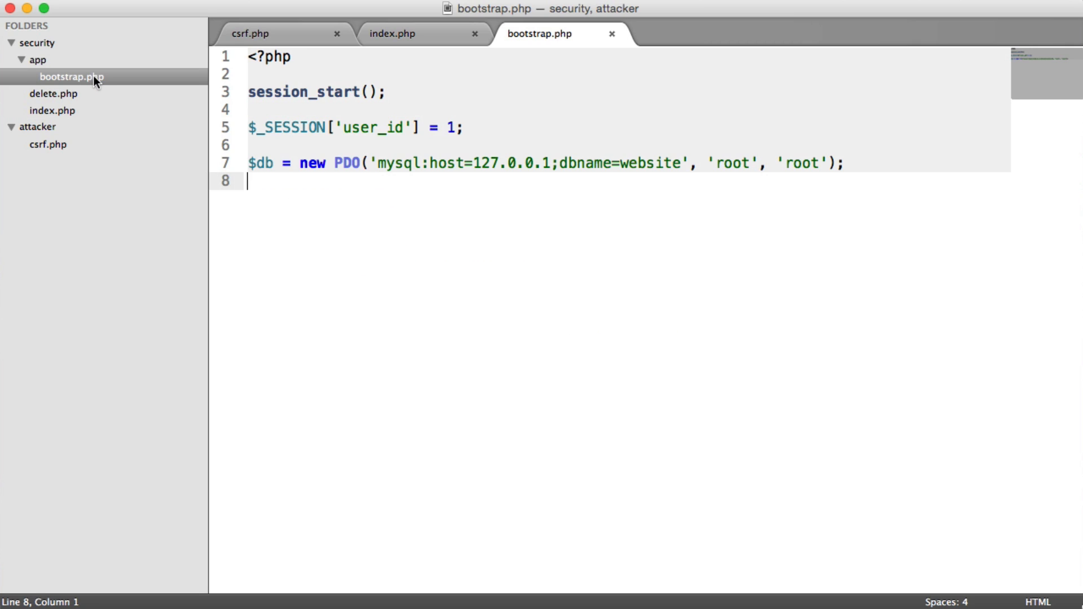
Add a trailing blank line to bootstrap.php and save it after checking delete.php's POST guard
{"action": "key", "text": "Enter"}
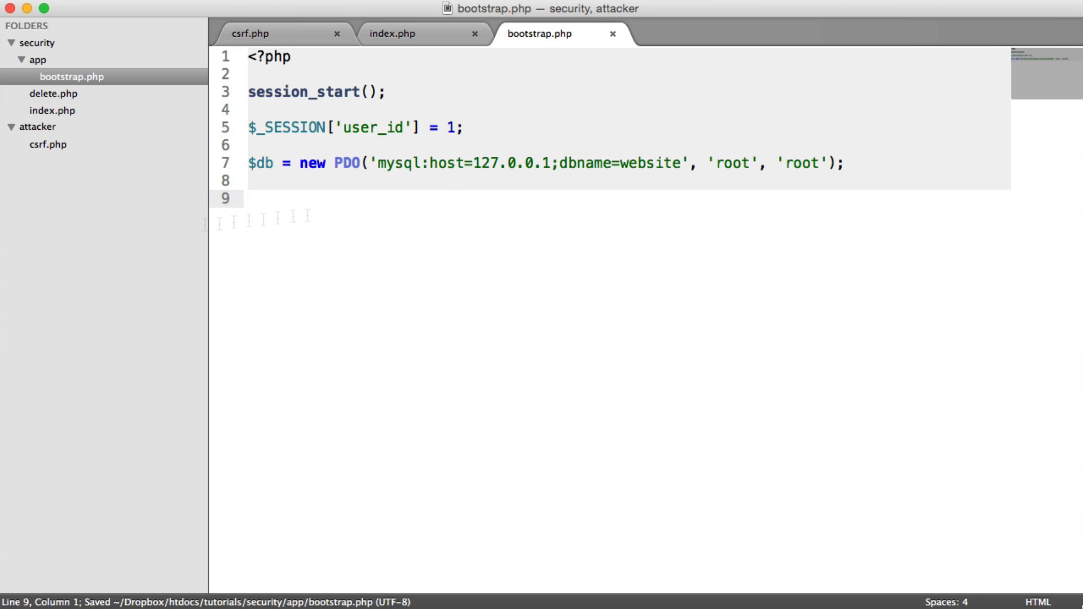
{"action": "left_click", "coordinate": [44, 94]}
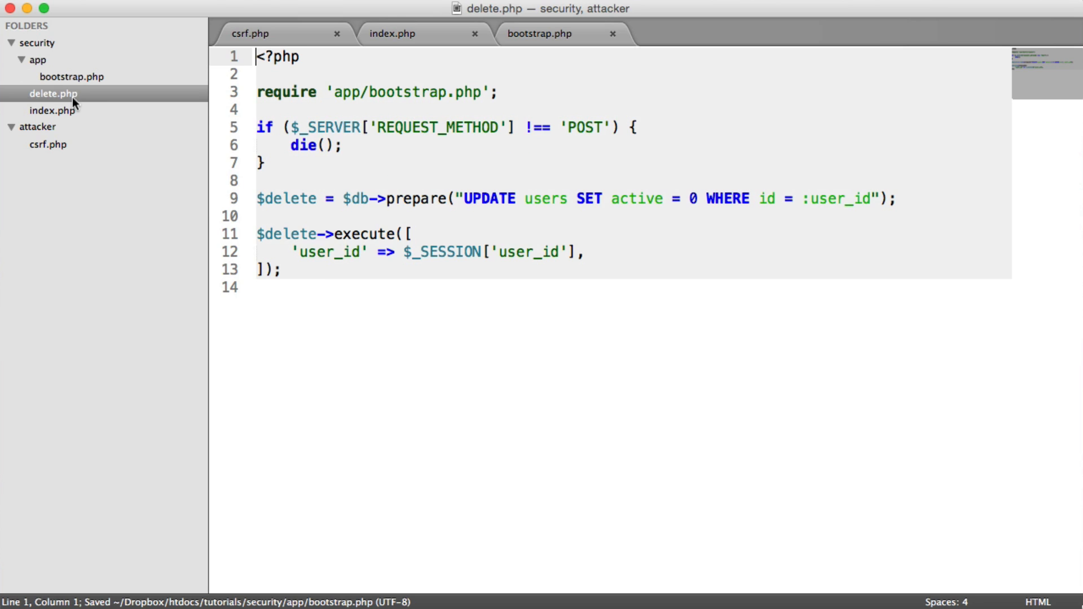
{"action": "left_click", "coordinate": [59, 77]}
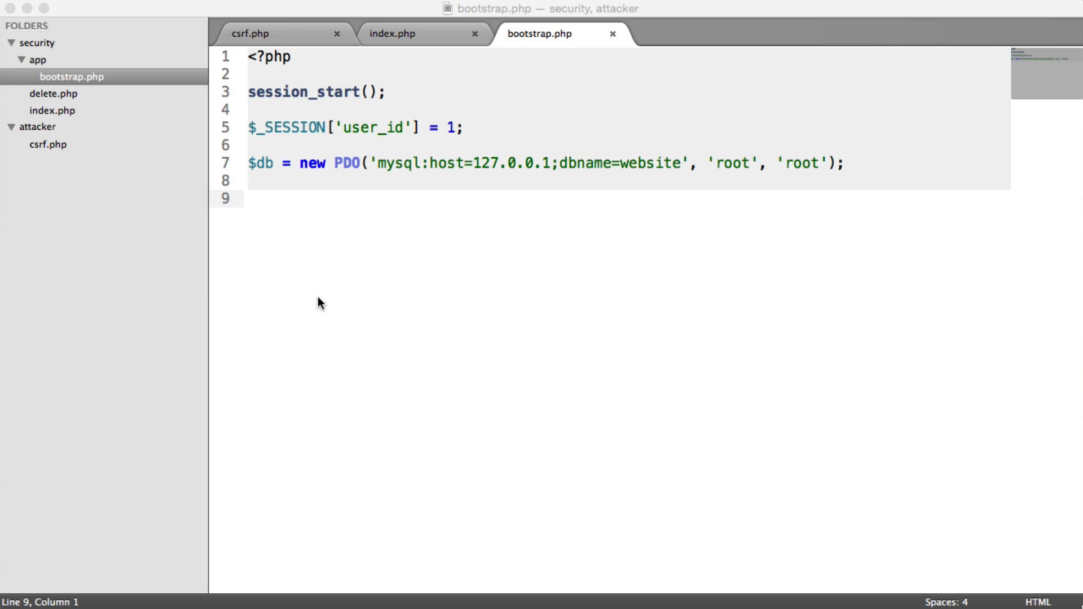
{"action": "key", "text": "cmd+s"}
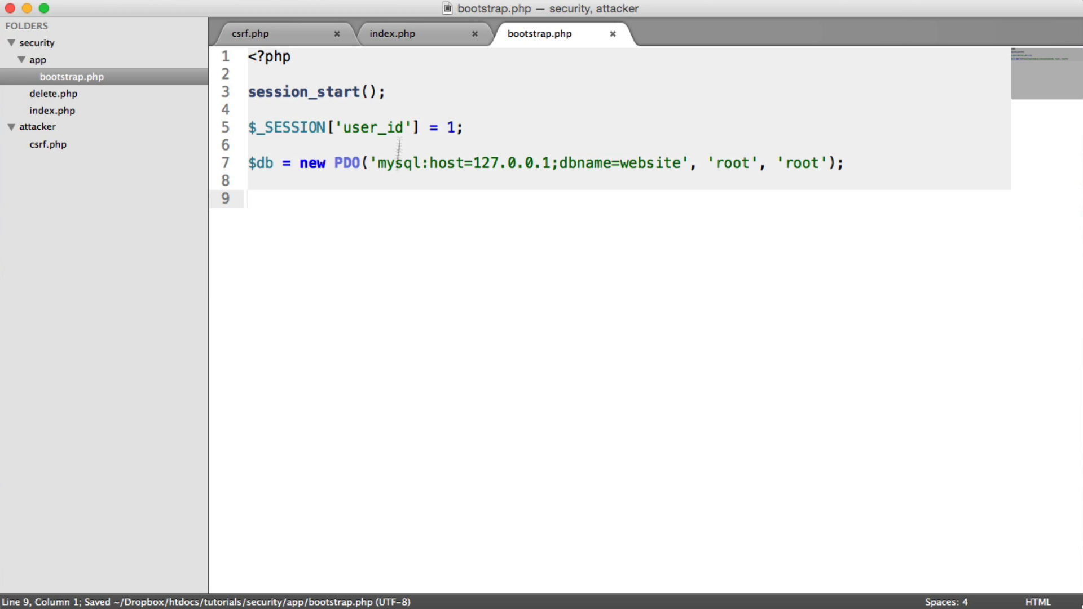
{"action": "mouse_move", "coordinate": [387, 280]}
{"action": "type", "text": "if () {"}
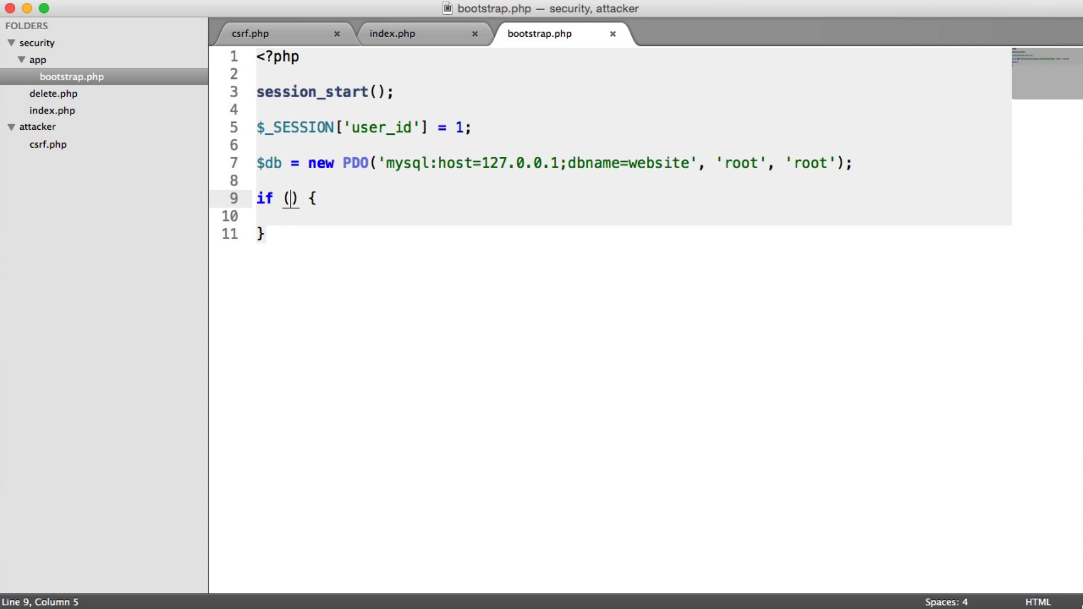
Fill the condition $_SERVER['REQUEST_METHOD'] === 'POST' in bootstrap.php's if block and save
{"action": "type", "text": "$_SER"}
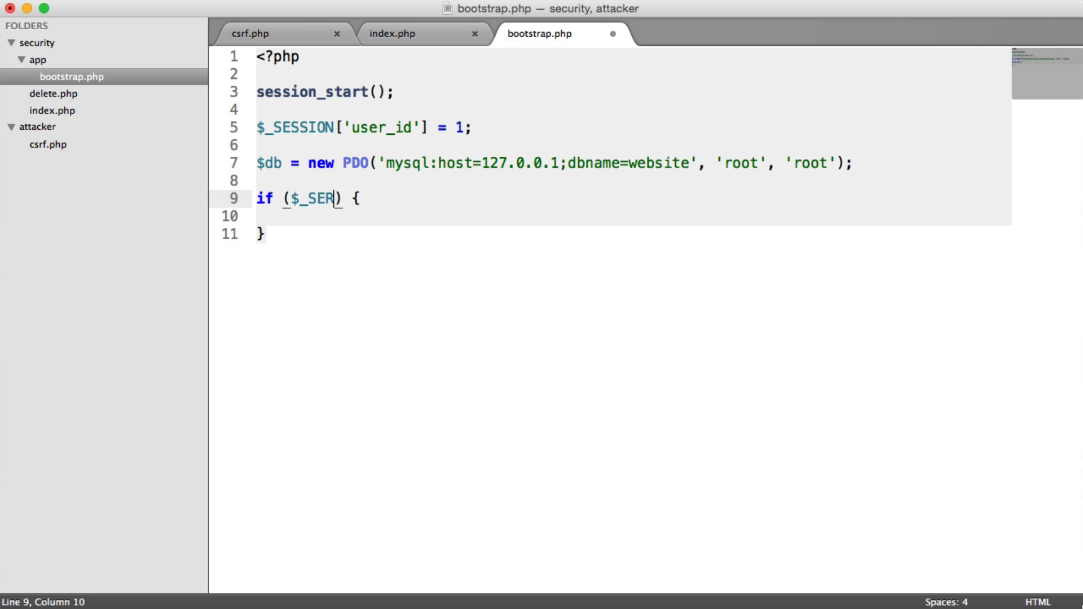
{"action": "type", "text": "VER['']"}
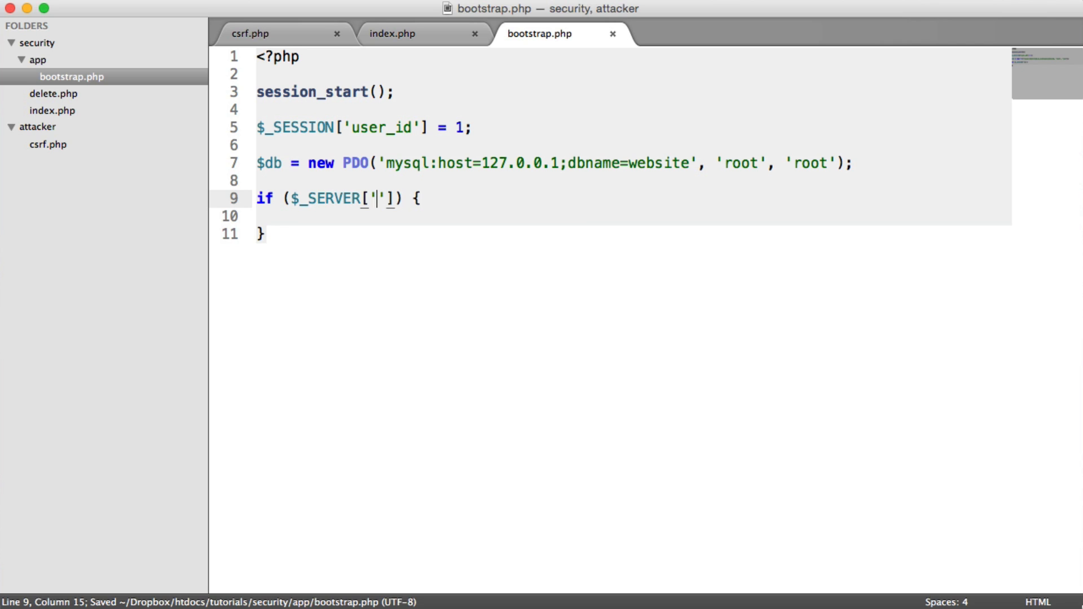
{"action": "type", "text": "REQUEST"}
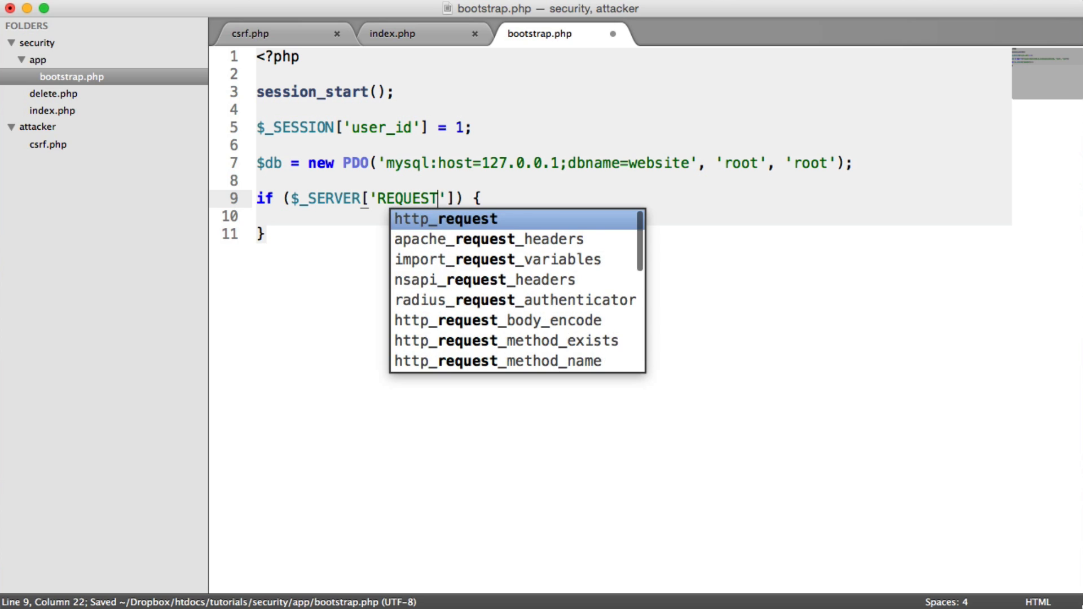
{"action": "type", "text": "_METHOD"}
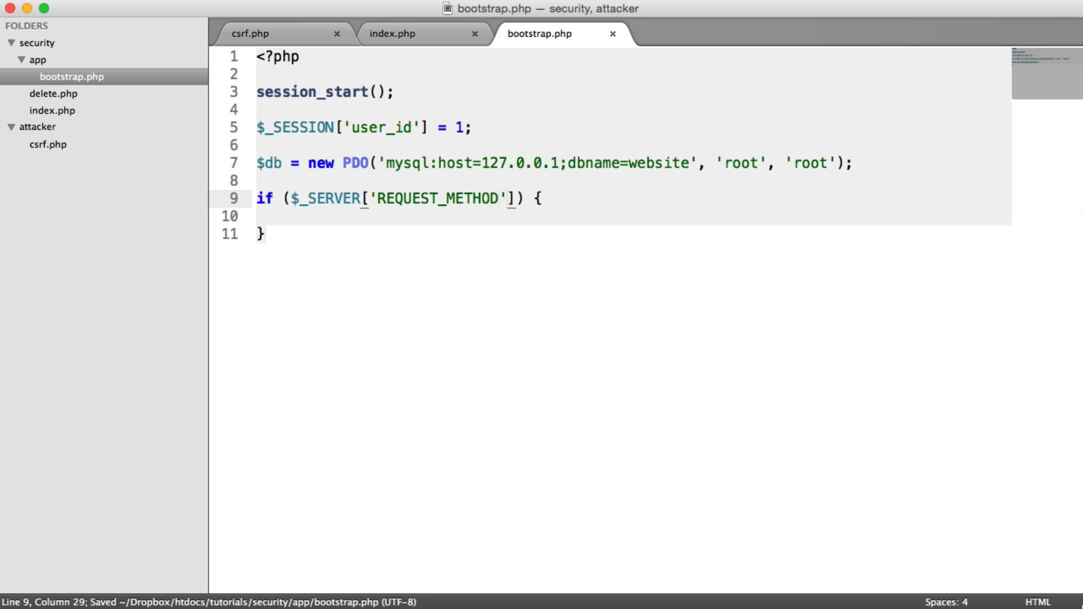
{"action": "type", "text": "=== ''"}
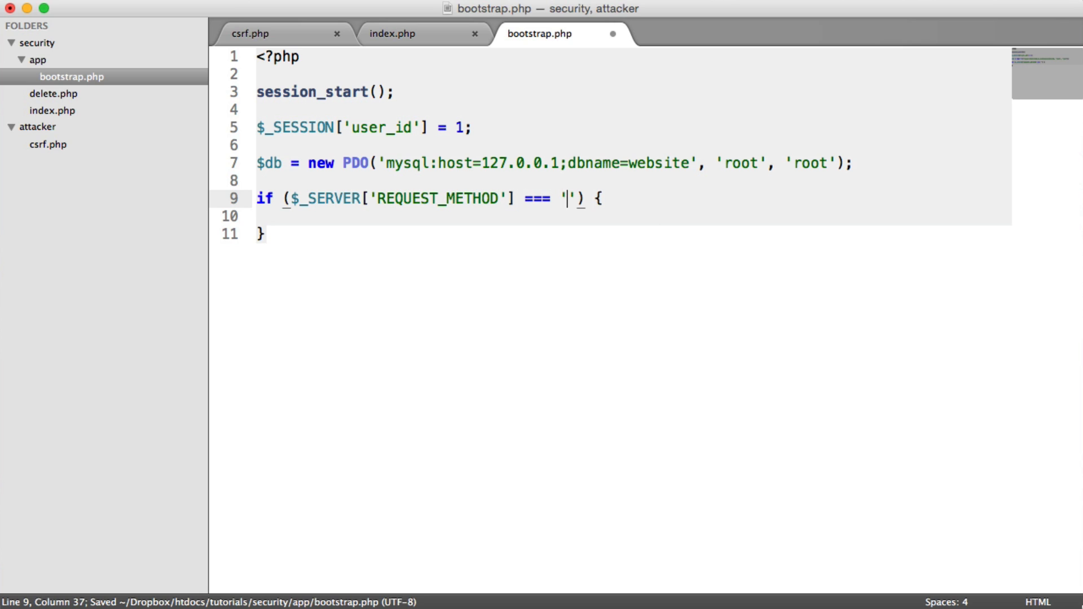
{"action": "type", "text": "POST"}
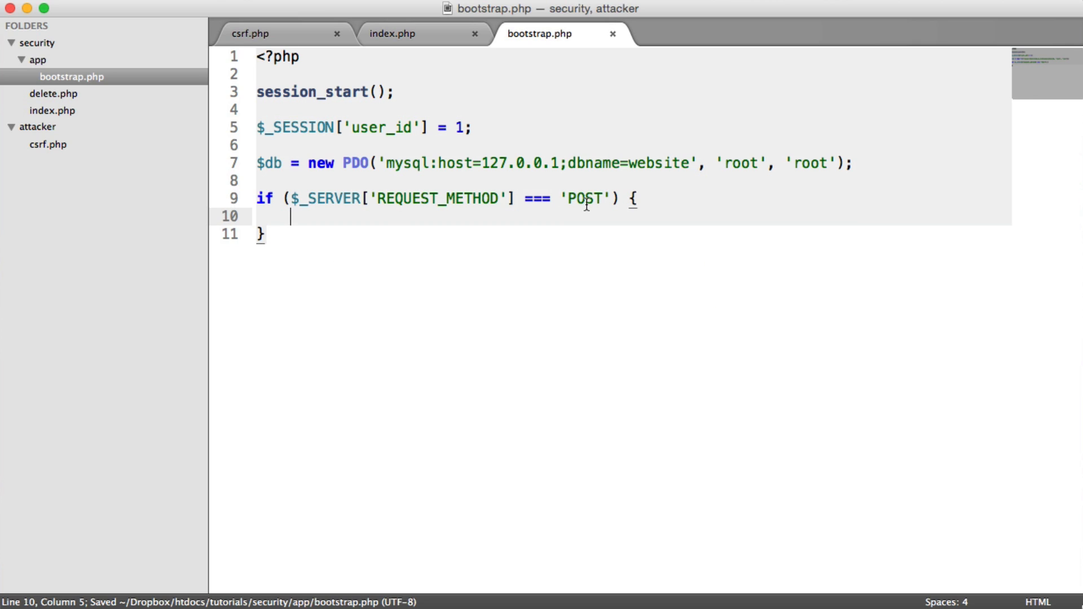
{"action": "mouse_move", "coordinate": [559, 218]}
{"action": "type", "text": "if () {"}
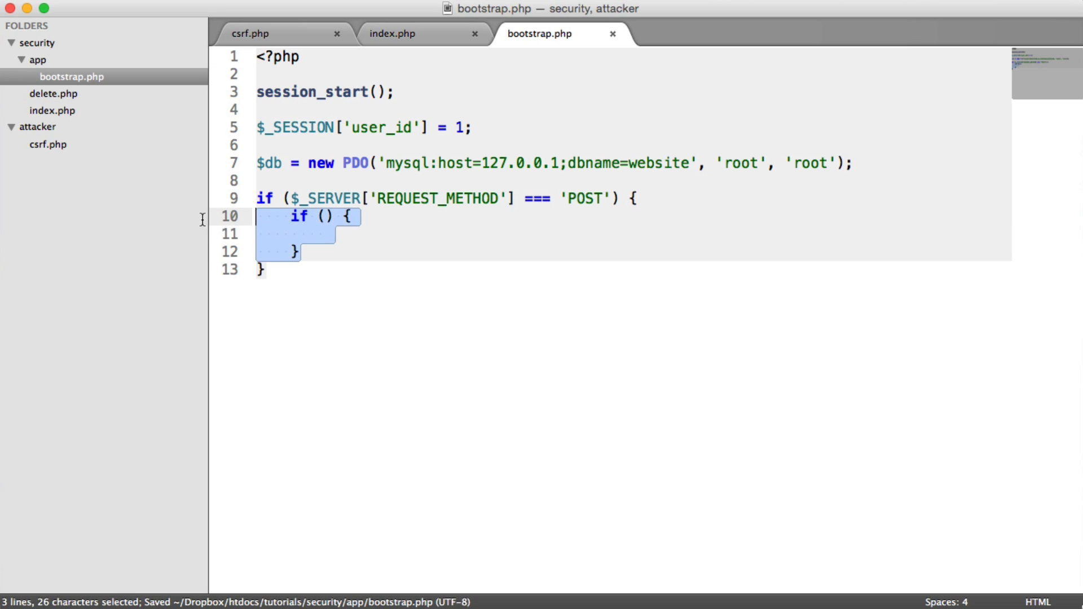
{"action": "key", "text": "Delete"}
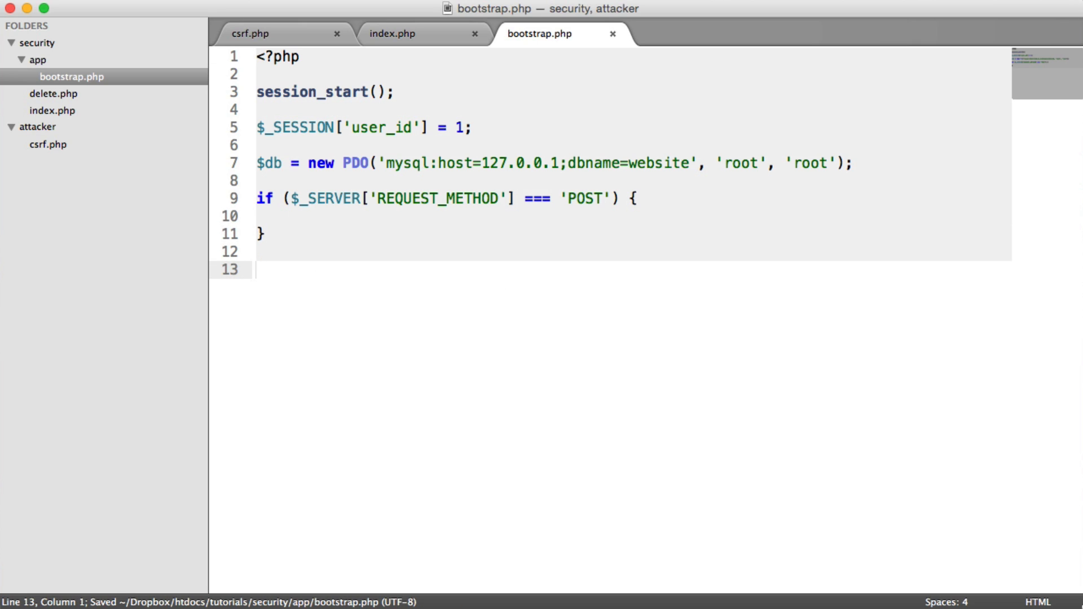
Assign $_SESSION['_token'] = bin2hex(openssl_random_pseudo_bytes(16)); in bootstrap.php and save
{"action": "type", "text": "$_SESSION['"}
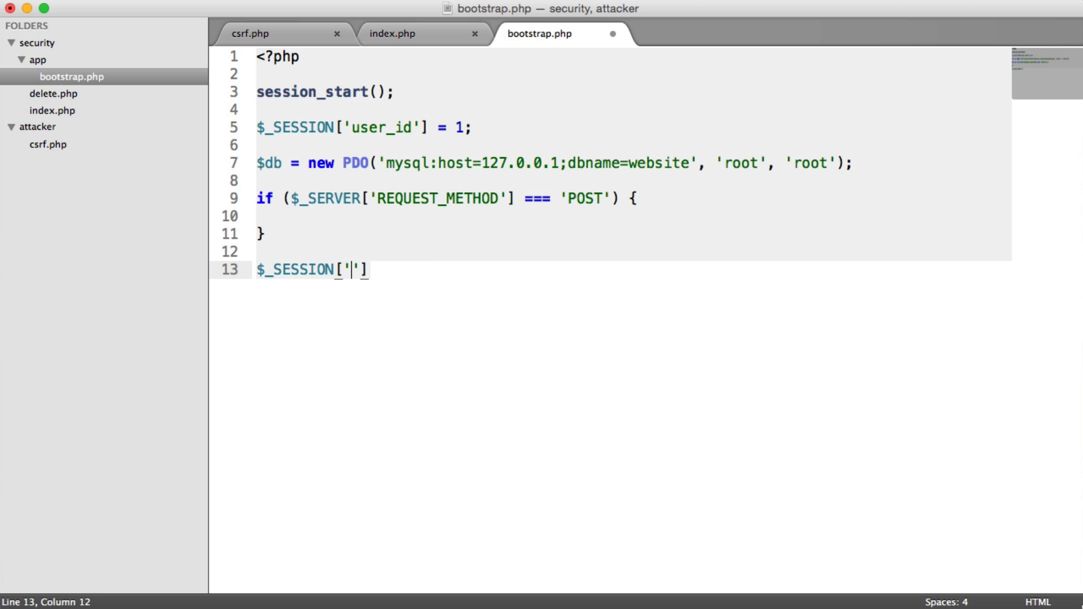
{"action": "type", "text": "_token"}
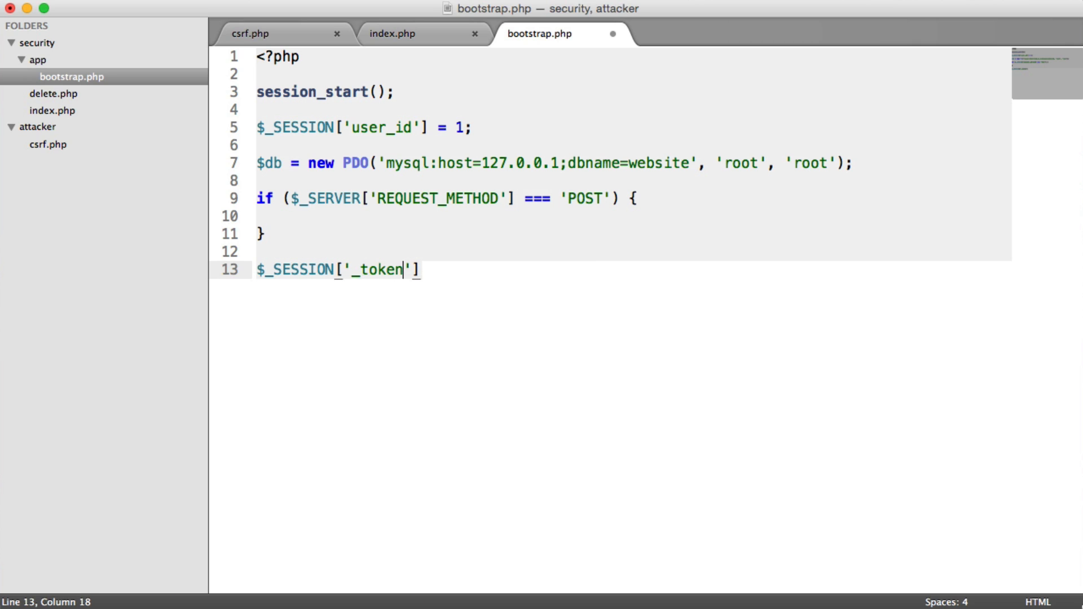
{"action": "key", "text": "cmd+s"}
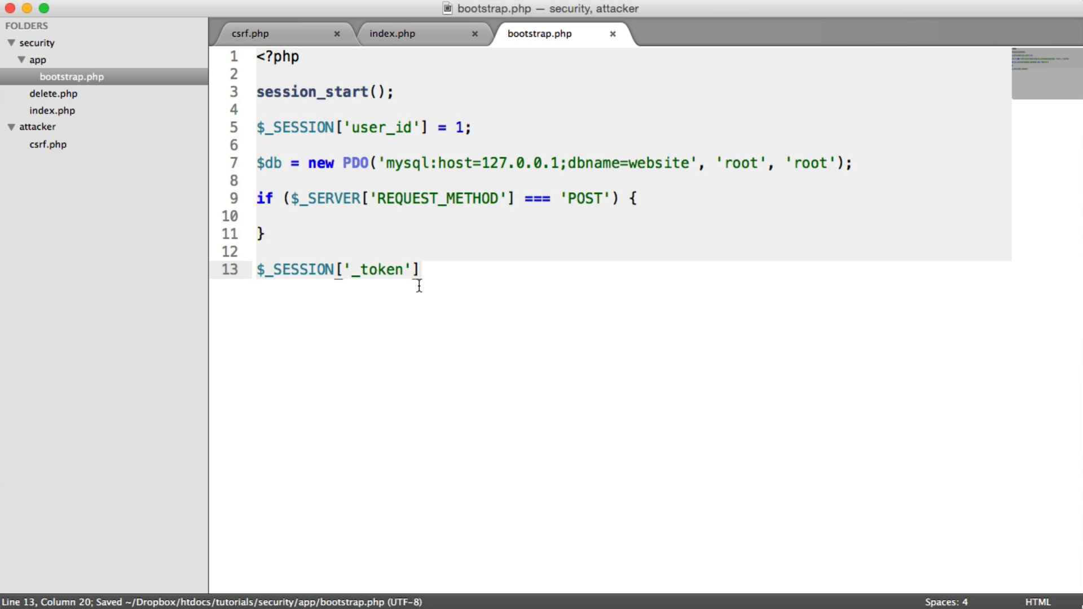
{"action": "type", "text": "="}
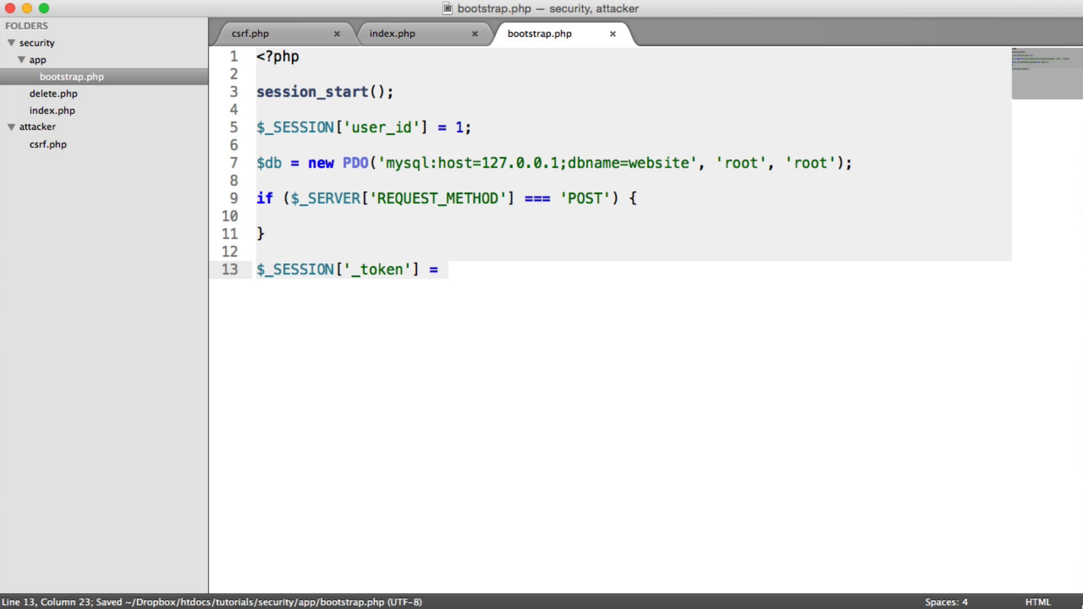
{"action": "type", "text": "open"}
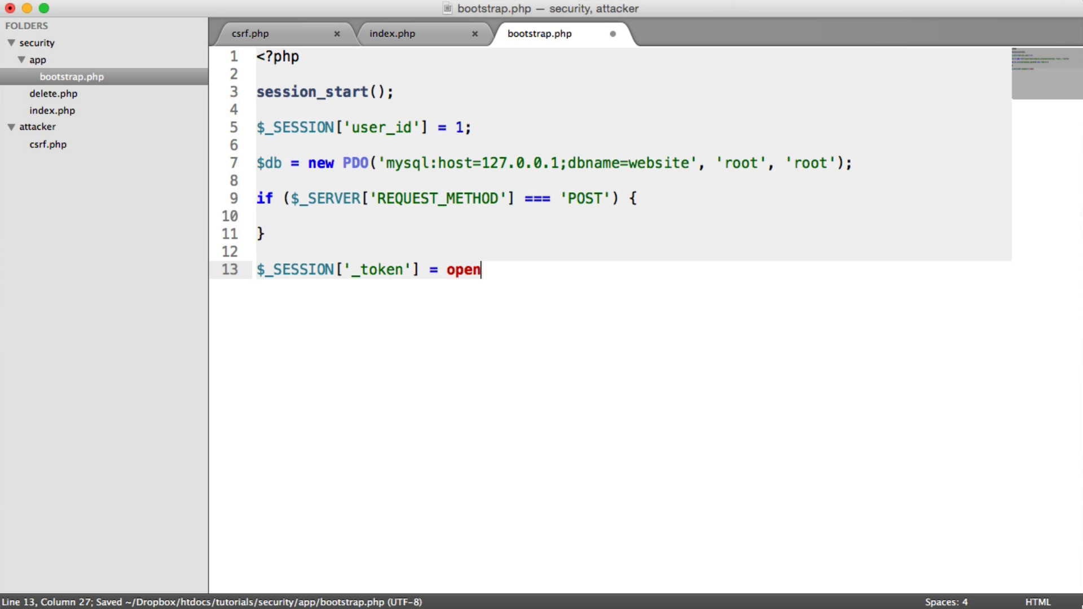
{"action": "type", "text": "ssl_random_ps"}
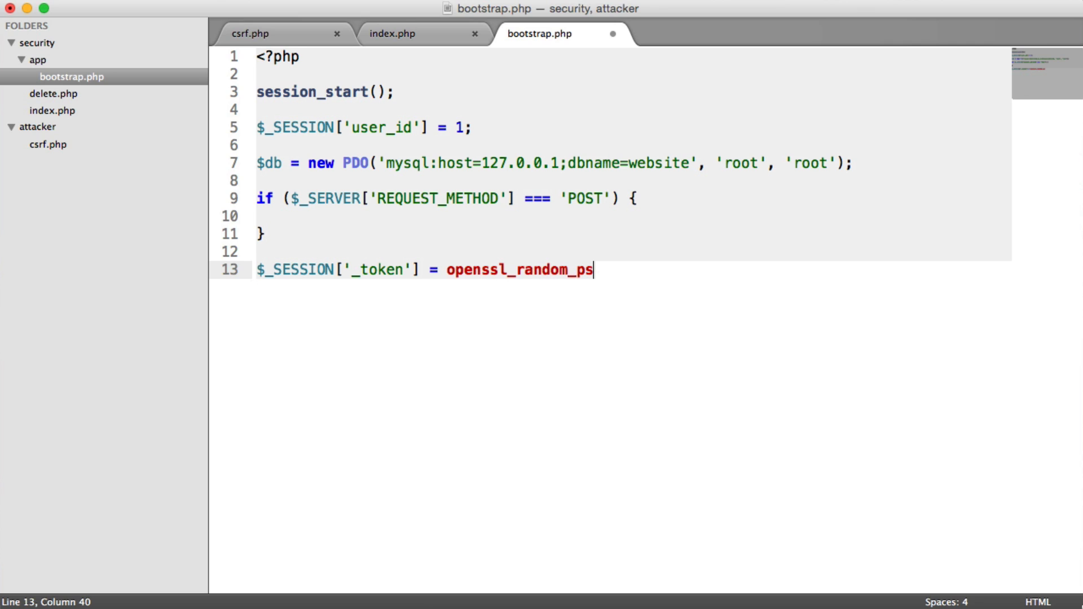
{"action": "type", "text": "eudo_by"}
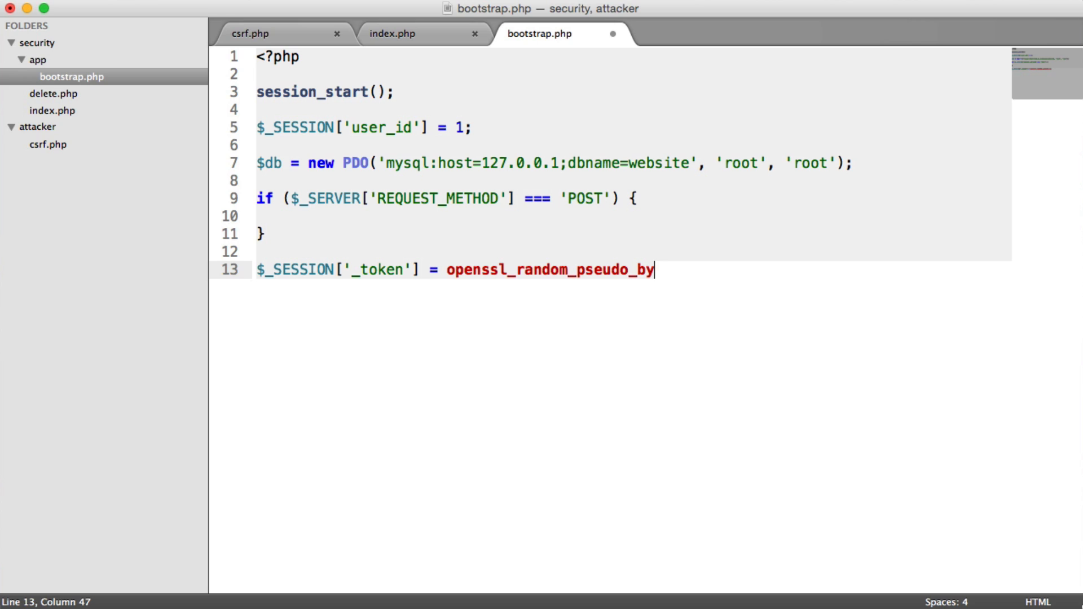
{"action": "type", "text": "tes(1);"}
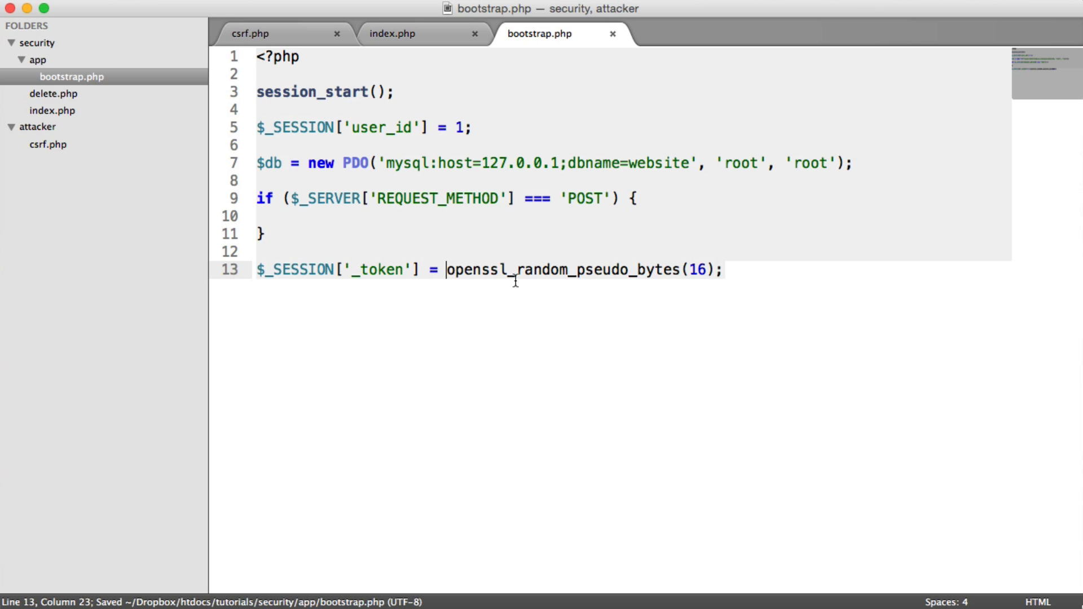
{"action": "type", "text": "bin2b"}
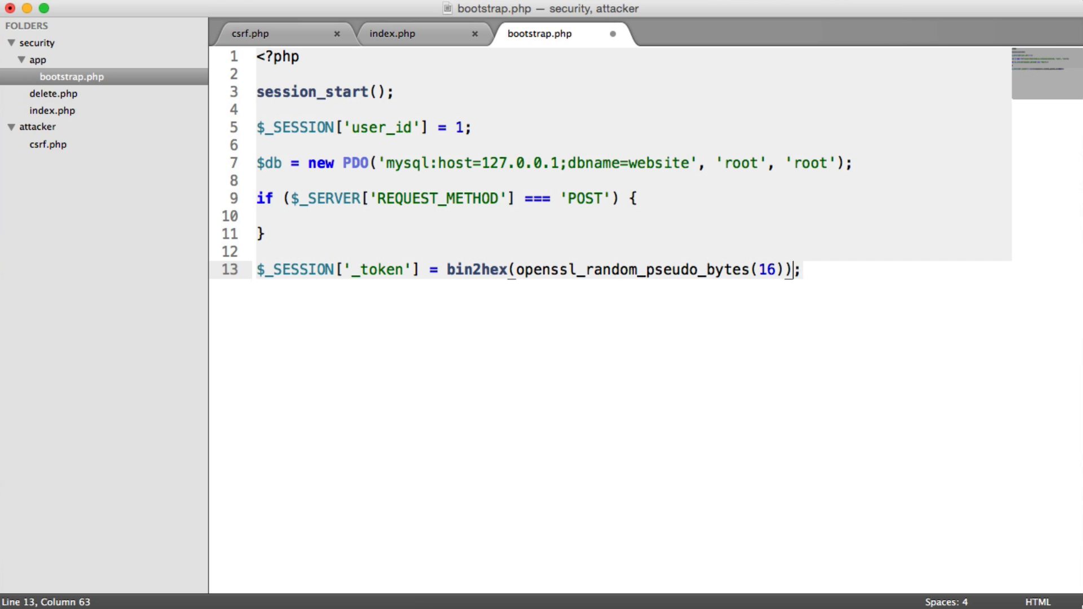
{"action": "key", "text": "cmd+s"}
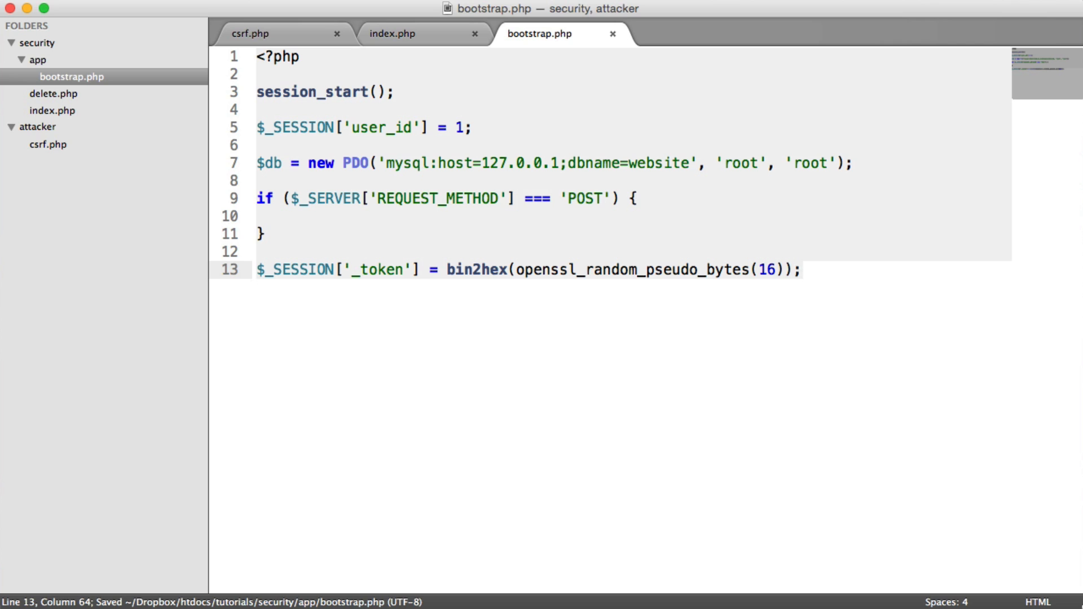
Rework the openssl_random_pseudo_bytes call and begin the die() line that prints the token
{"action": "double_click", "coordinate": [621, 269]}
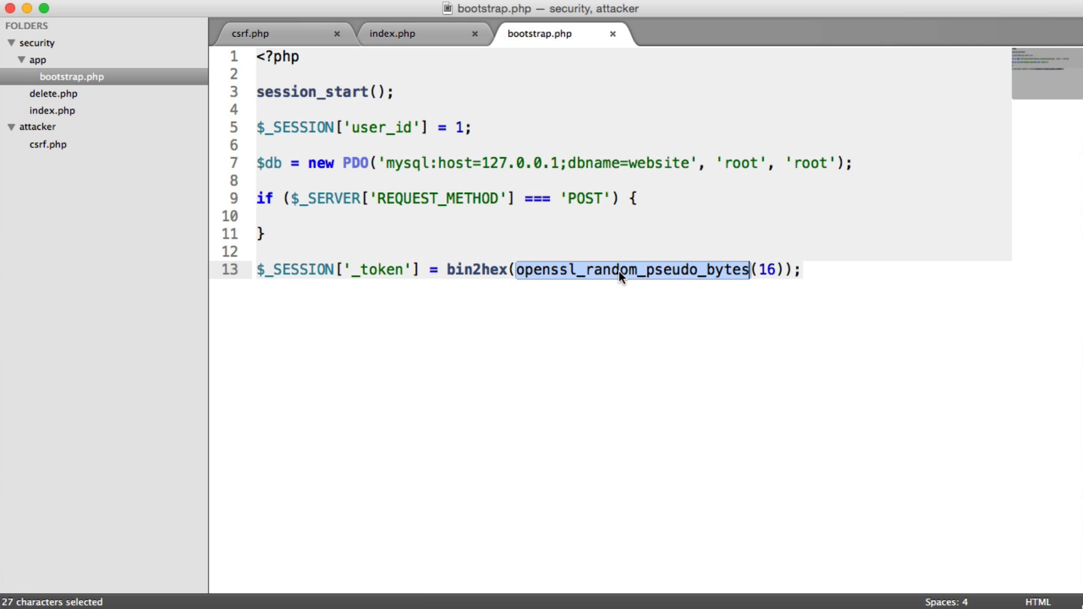
{"action": "type", "text": "random"}
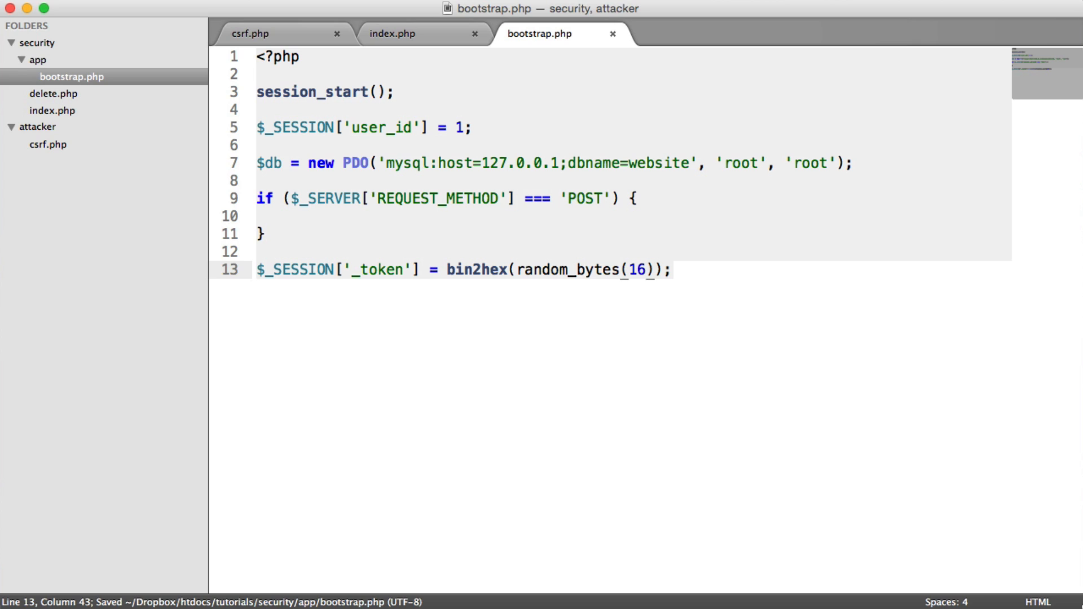
{"action": "type", "text": "openssl_random_pseudo_bytes"}
{"action": "type", "text": "die($_SESSION['']);"}
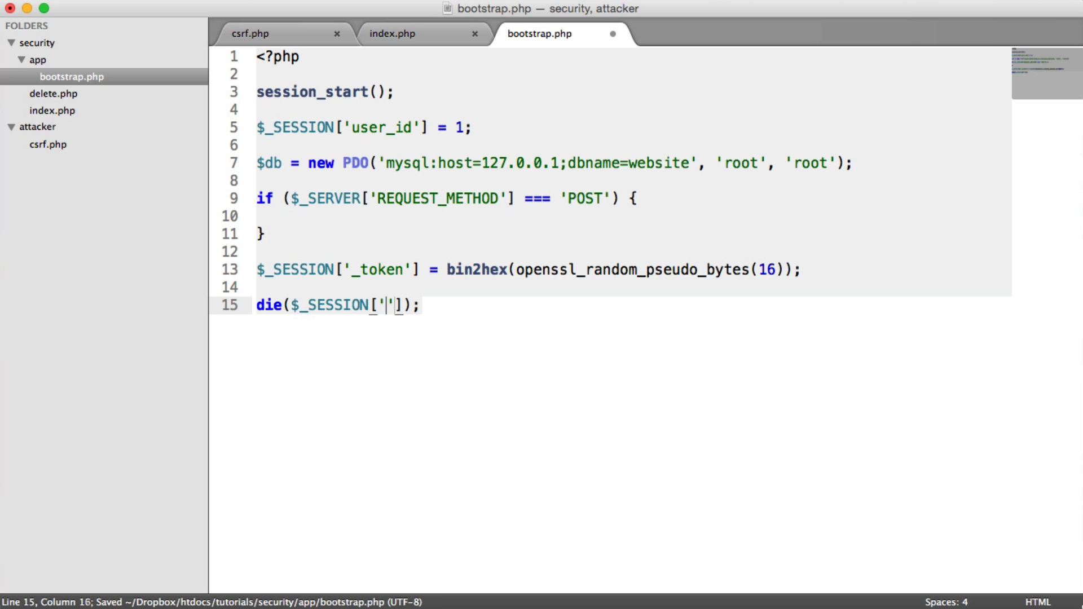
Finish die($_SESSION['_token']) and reload the security page twice to compare the printed tokens
{"action": "type", "text": "_token"}
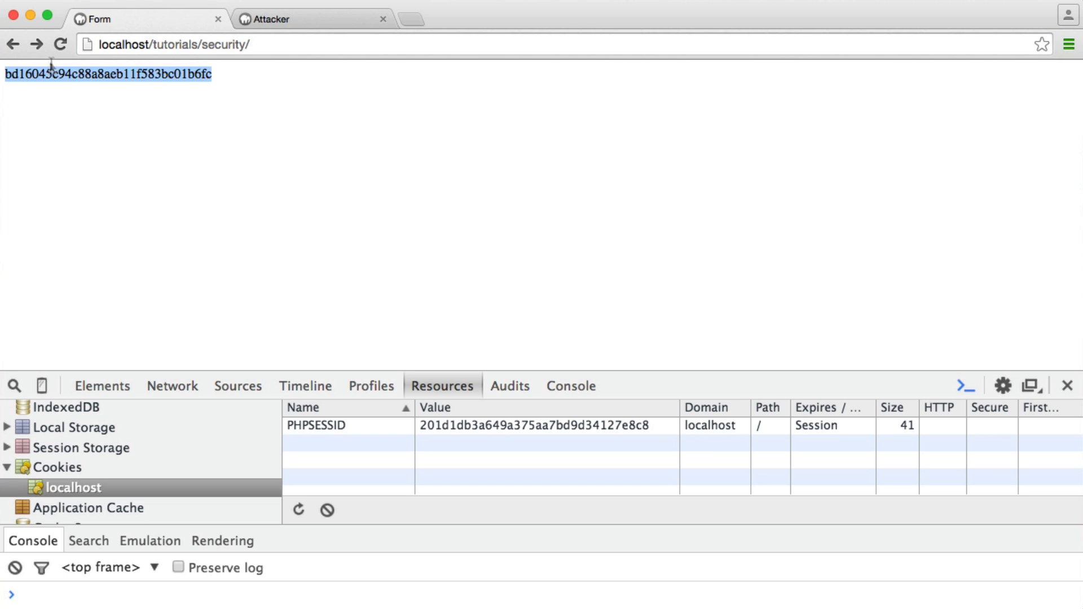
{"action": "left_click", "coordinate": [61, 43]}
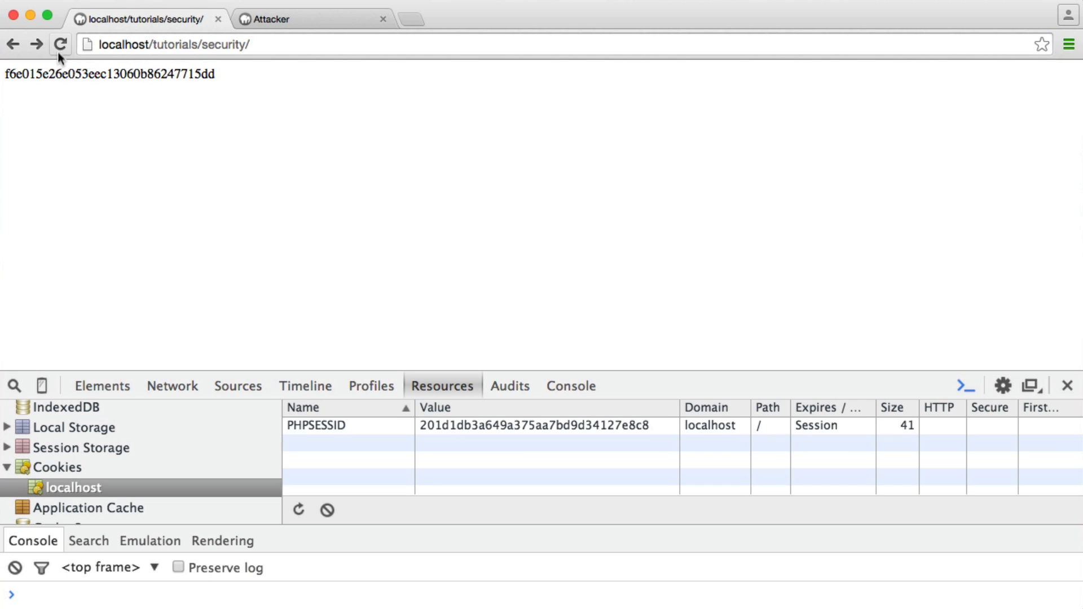
{"action": "left_click", "coordinate": [59, 43]}
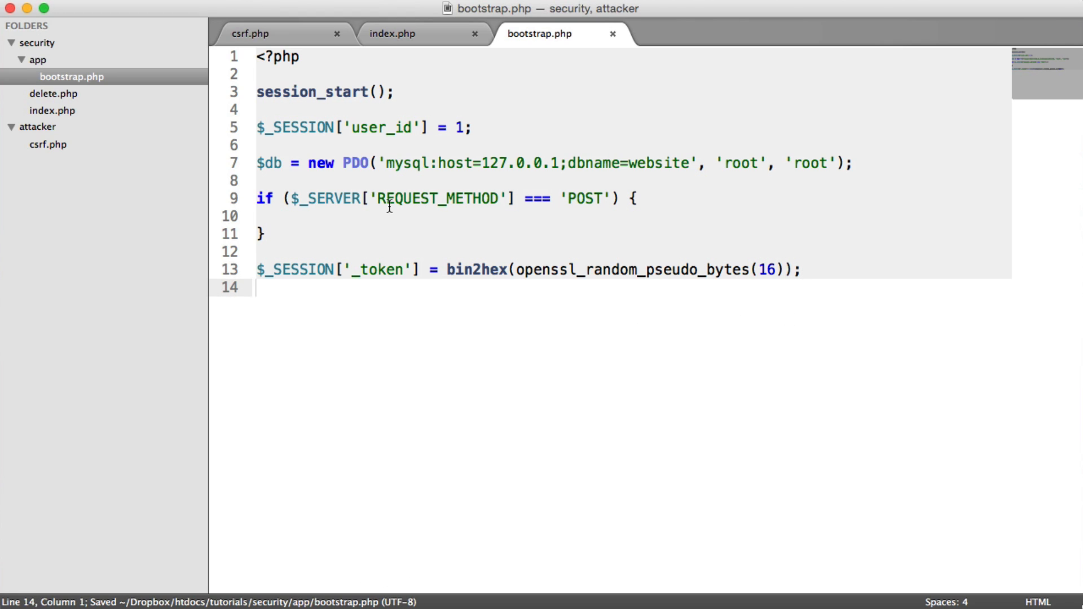
Place a blank line inside bootstrap.php's POST check, then bring up index.php
{"action": "left_click", "coordinate": [296, 216]}
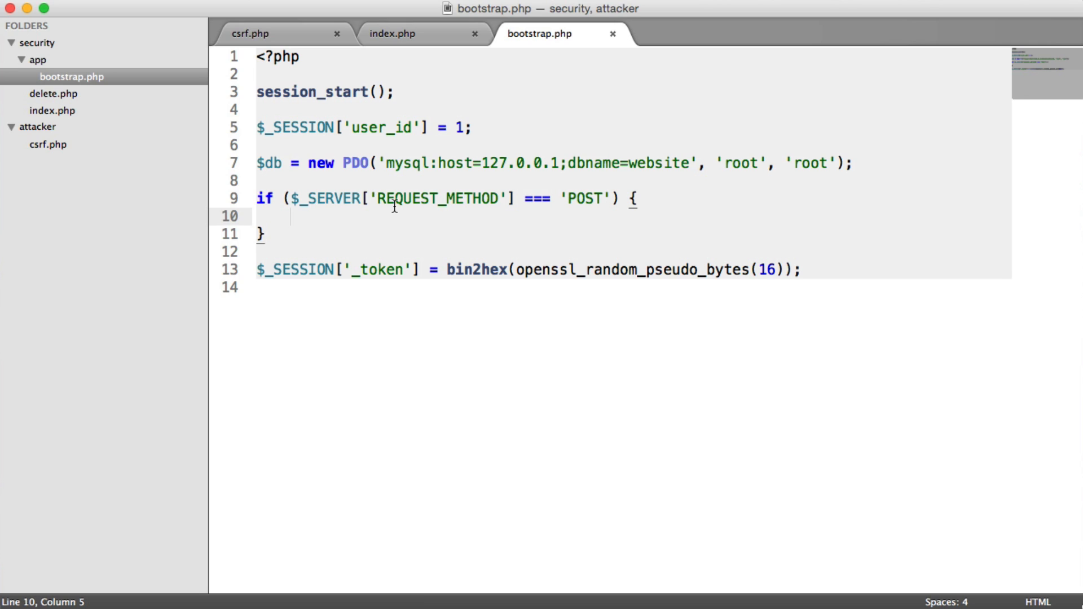
{"action": "mouse_move", "coordinate": [399, 228]}
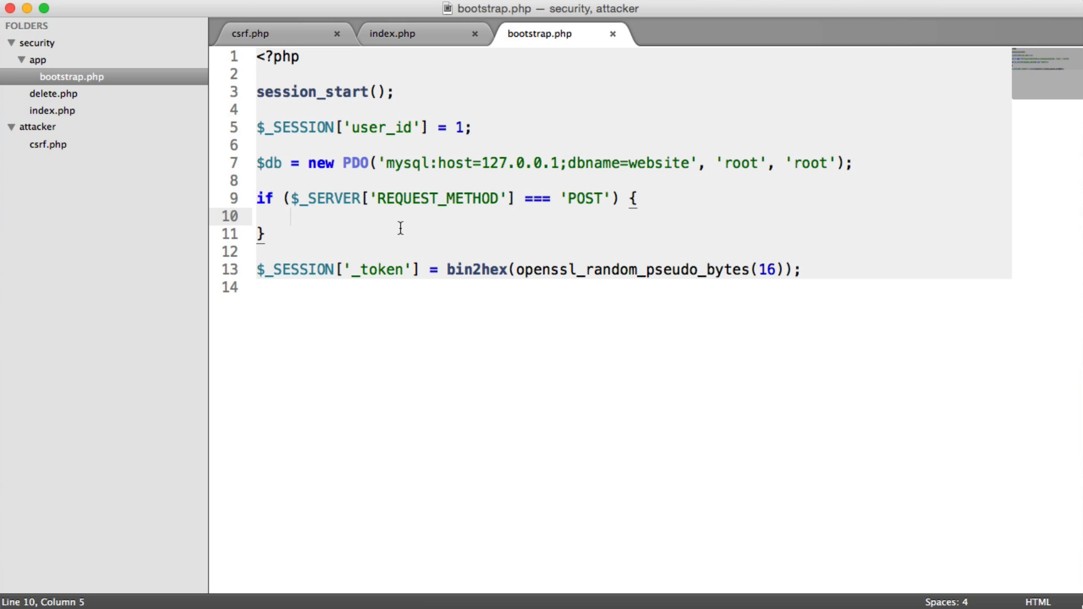
{"action": "mouse_move", "coordinate": [66, 116]}
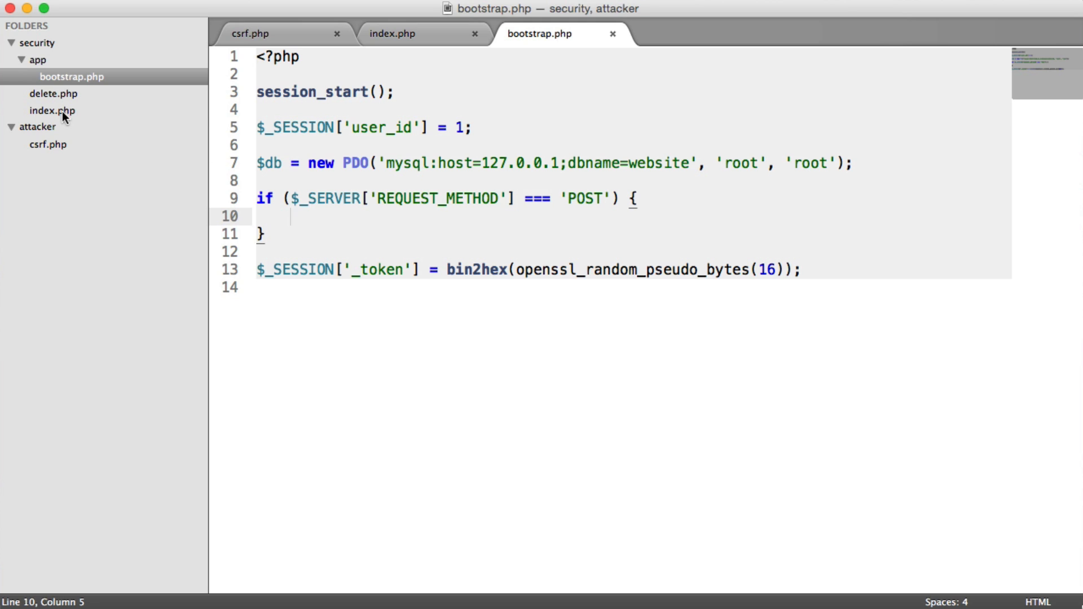
{"action": "left_click", "coordinate": [399, 34]}
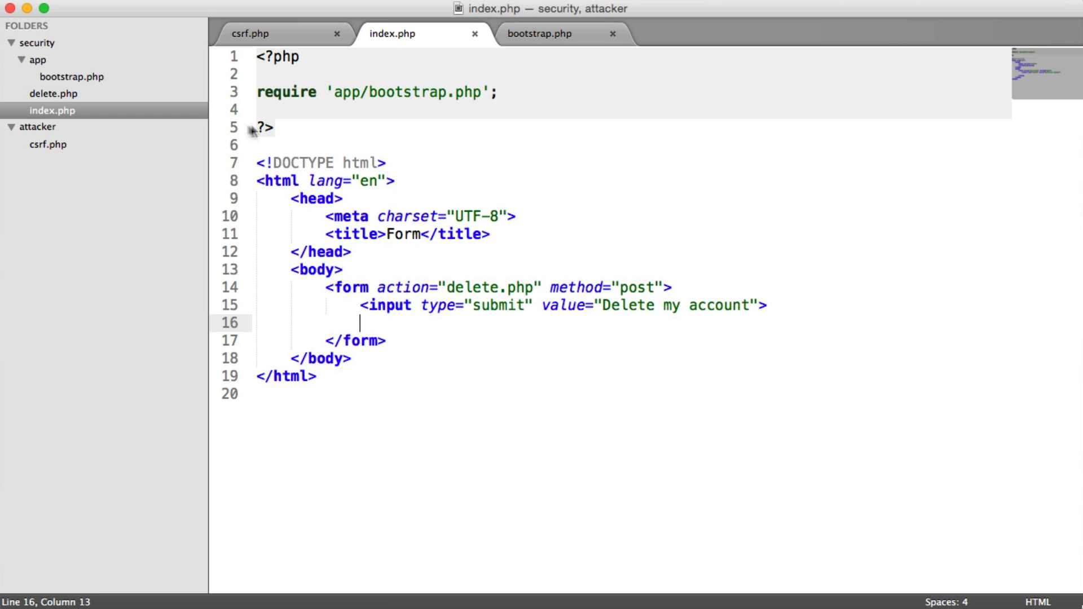
Write the condition !isset($_POST['_token']) || $_POST['_token'] !== $_SESSION['_token'] in bootstrap.php
{"action": "left_click", "coordinate": [264, 34]}
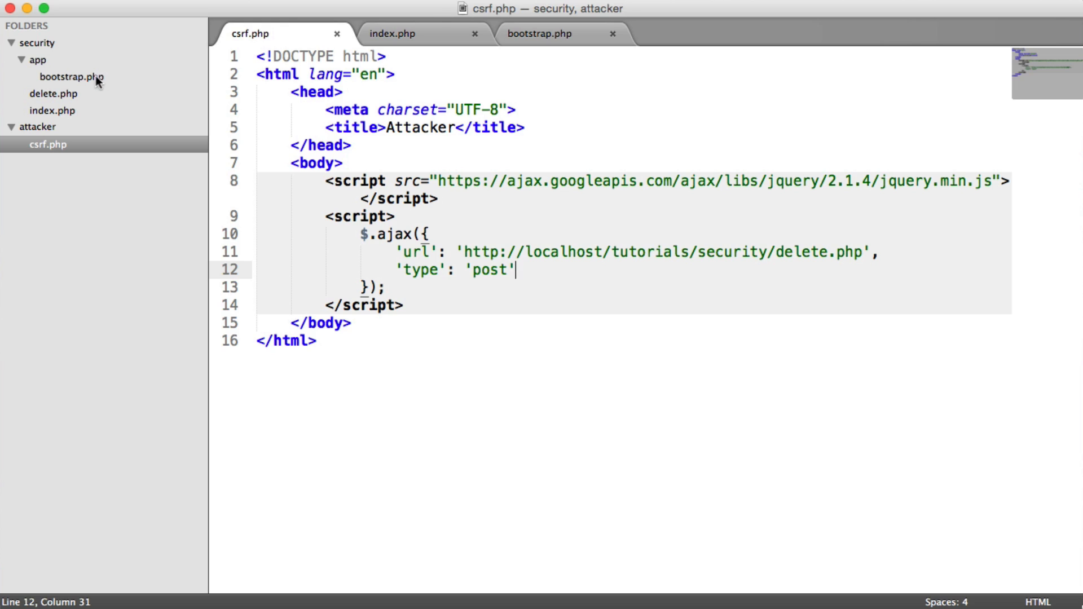
{"action": "left_click", "coordinate": [542, 34]}
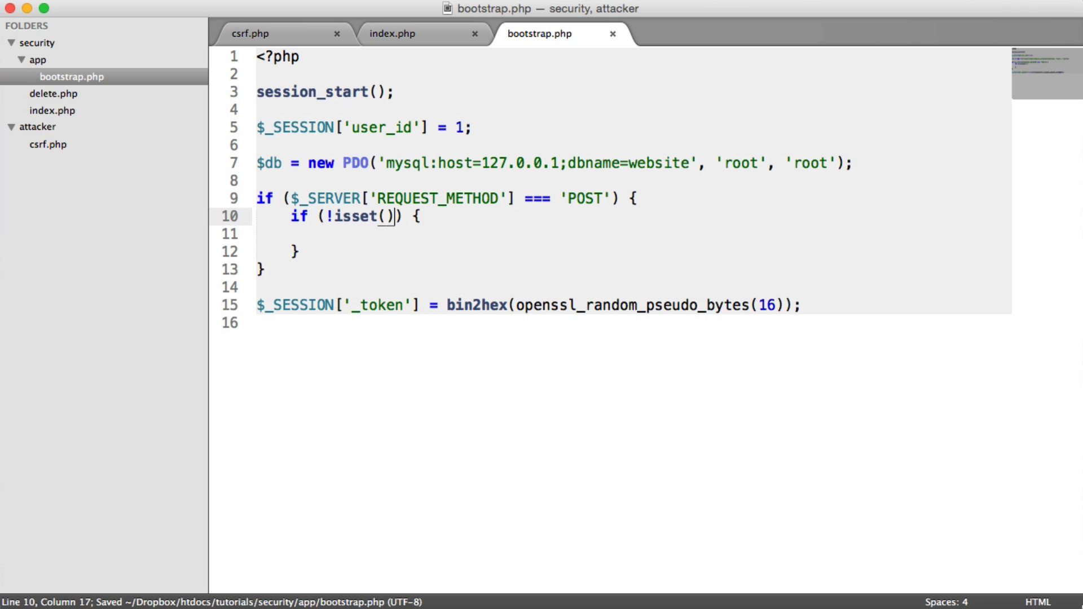
{"action": "type", "text": "$_POST['_token"}
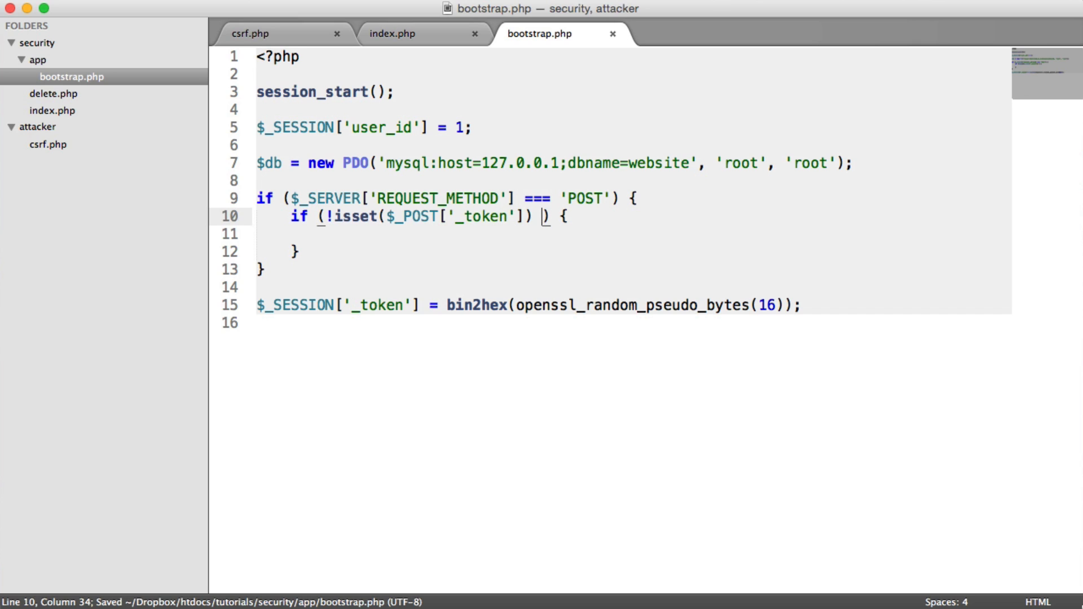
{"action": "type", "text": "|| ("}
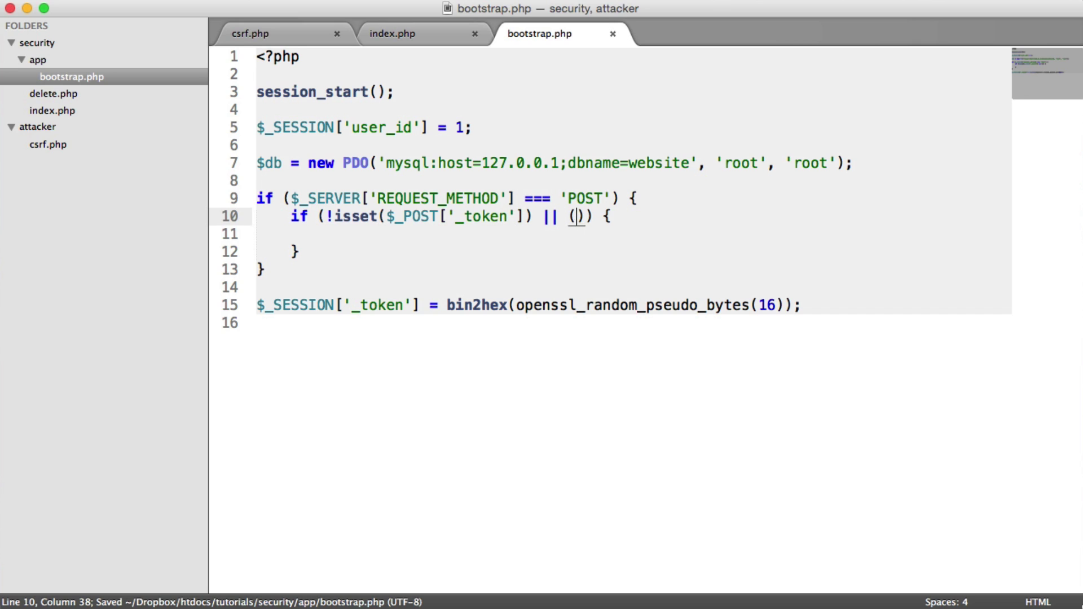
{"action": "type", "text": "$_POST["}
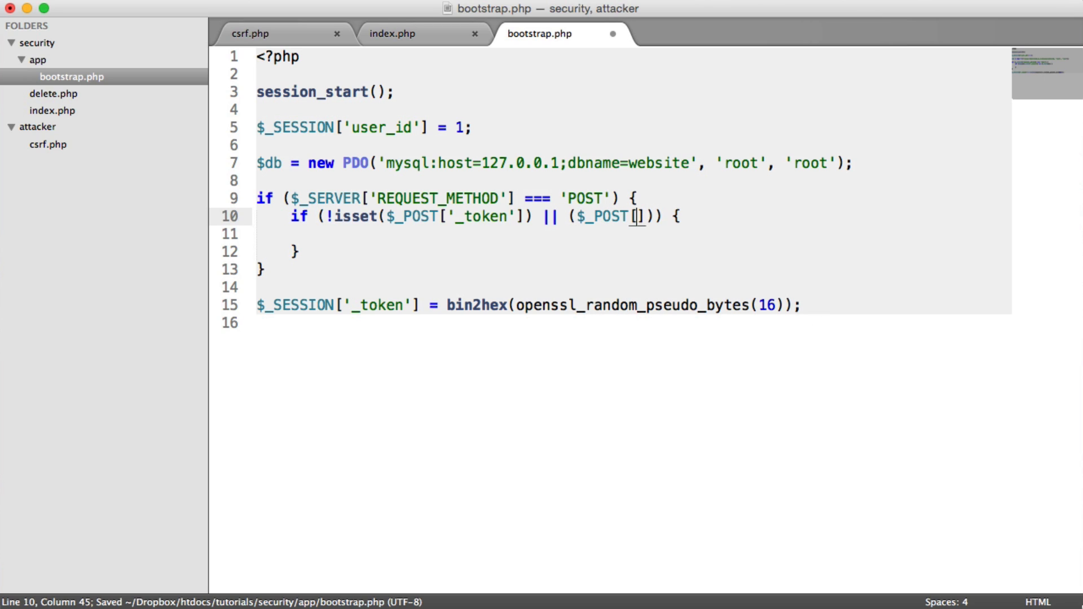
{"action": "type", "text": "'_token'"}
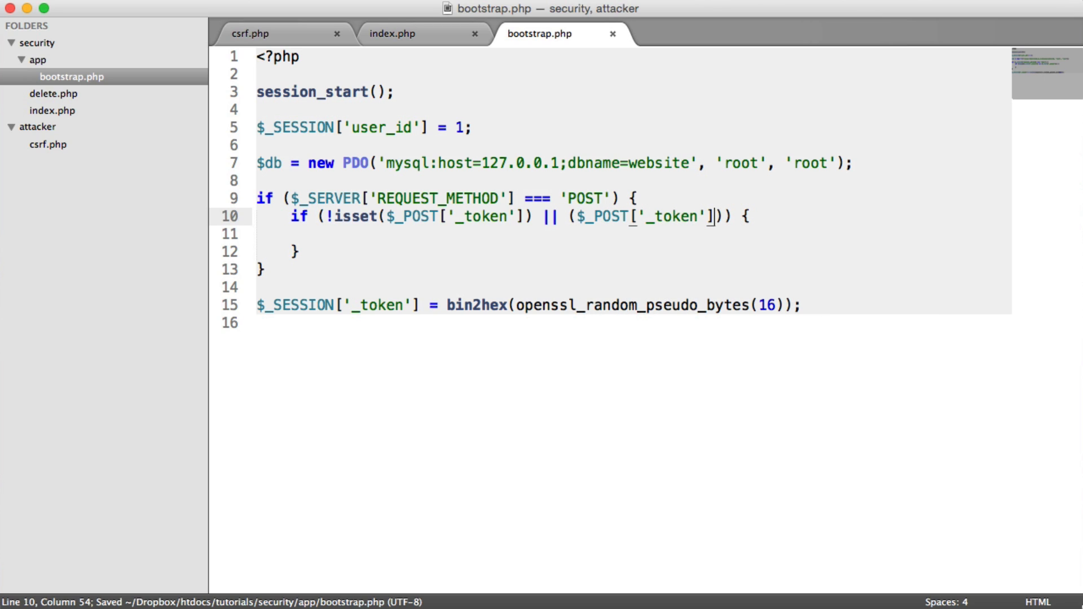
{"action": "type", "text": "=="}
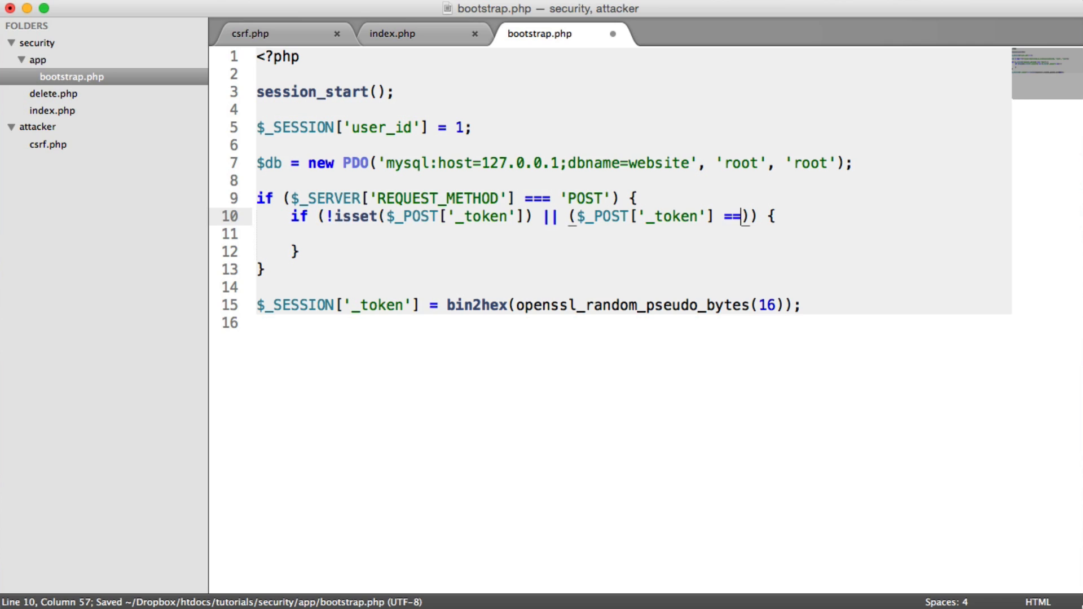
{"action": "type", "text": "!=="}
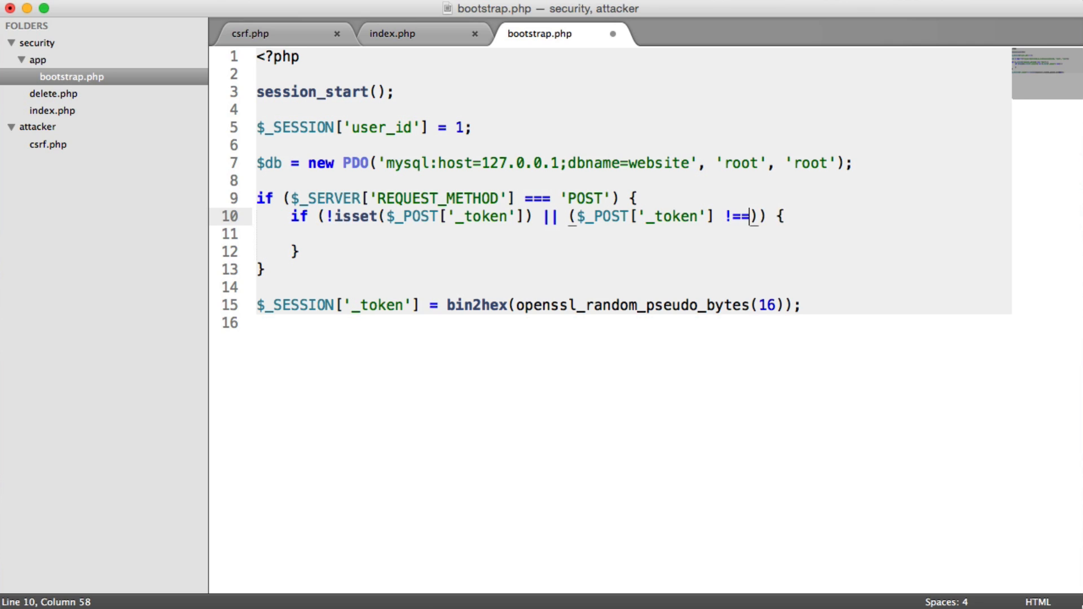
{"action": "type", "text": "$"}
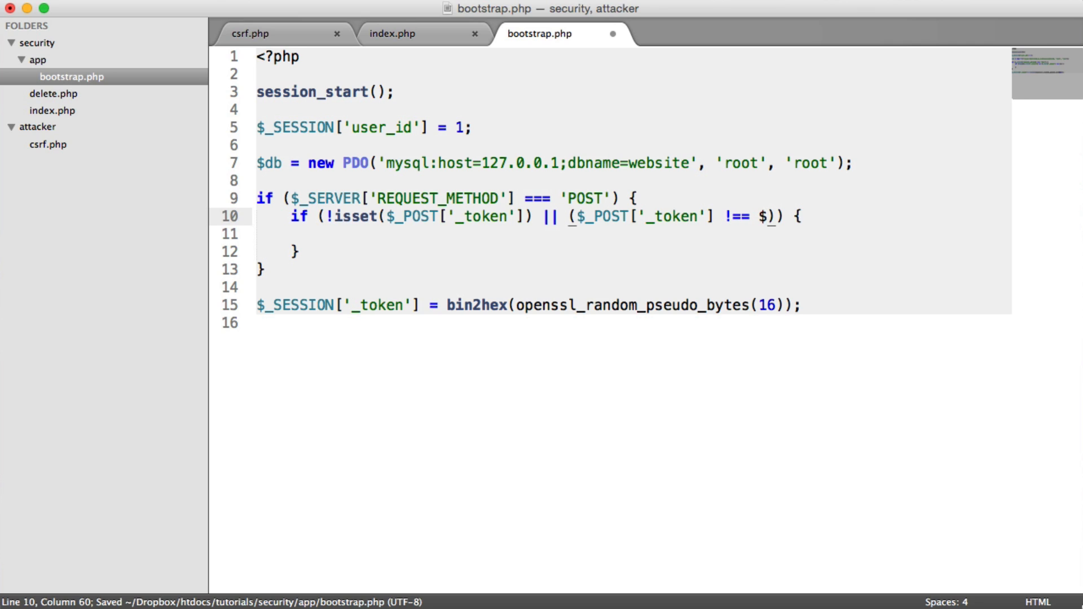
{"action": "type", "text": "_SESSION['']"}
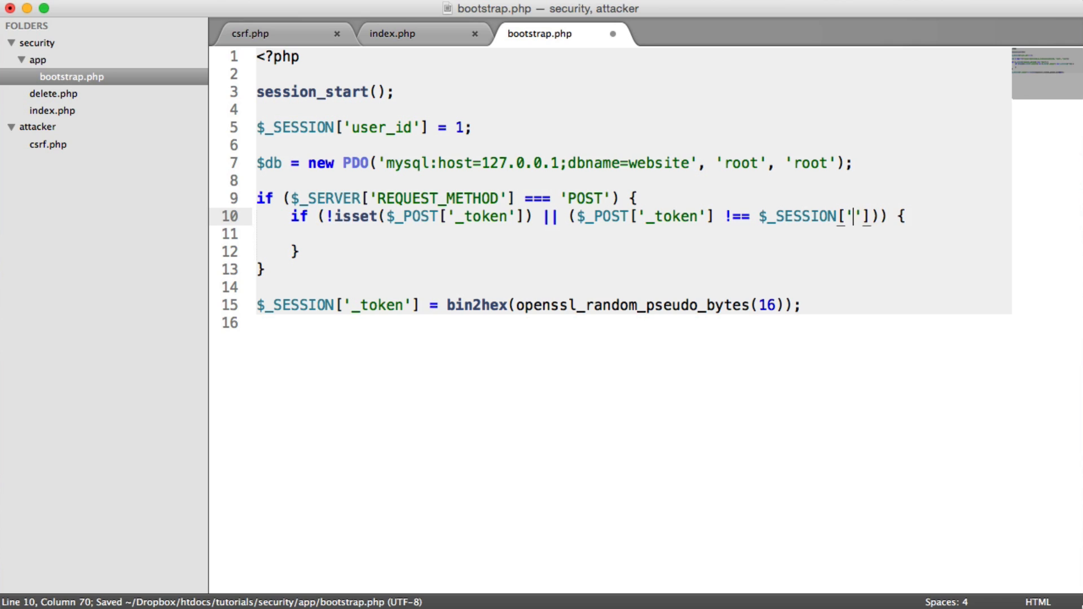
{"action": "type", "text": "_token"}
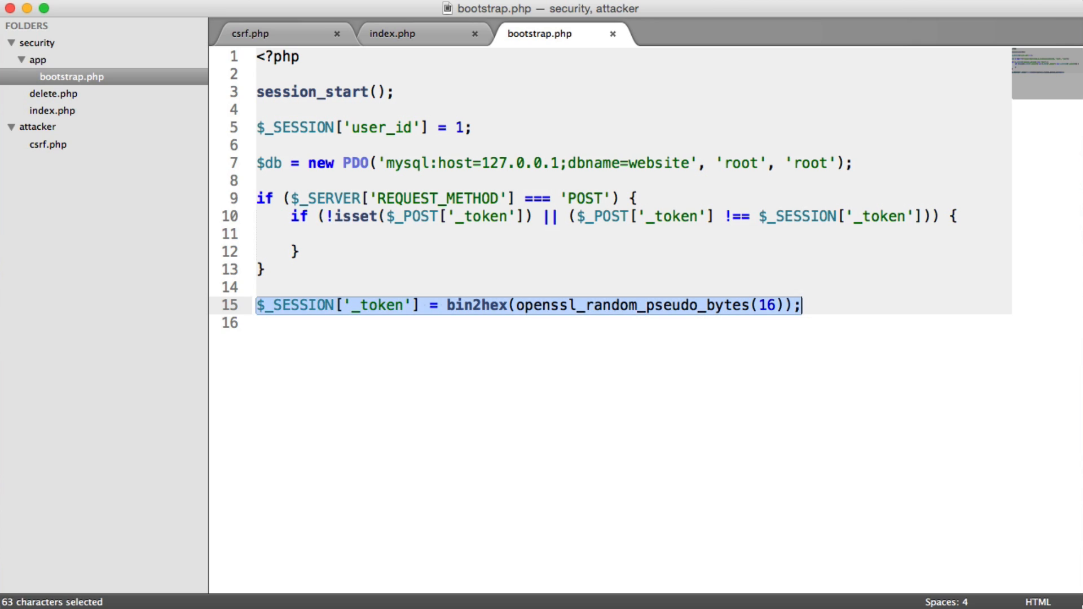
Inside that block add die('Invalid CSRF token');
{"action": "left_click", "coordinate": [461, 237]}
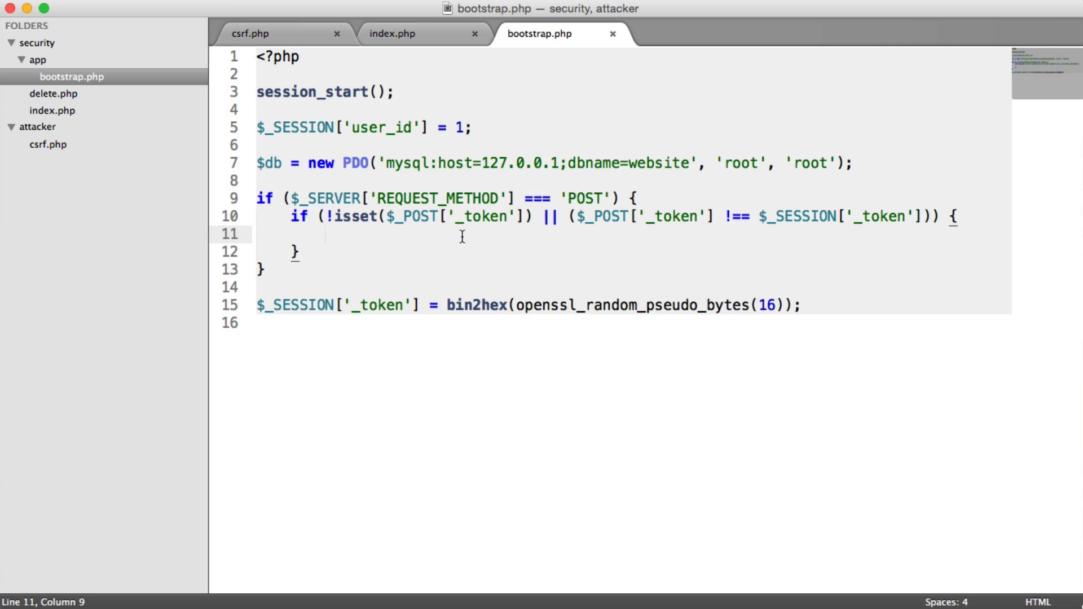
{"action": "type", "text": "die('');"}
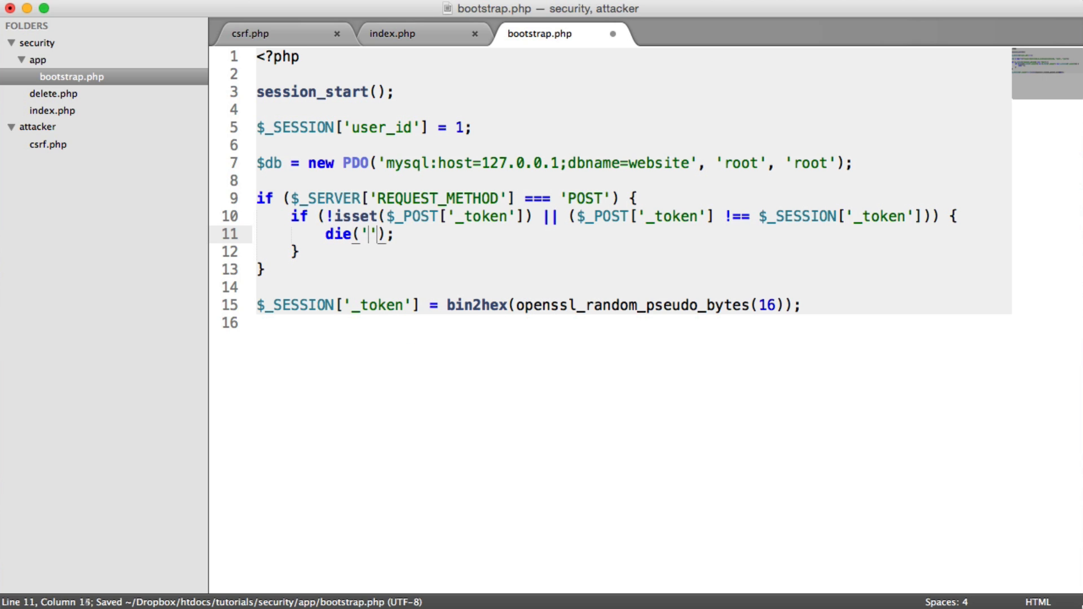
{"action": "type", "text": "Invalid CSRF token"}
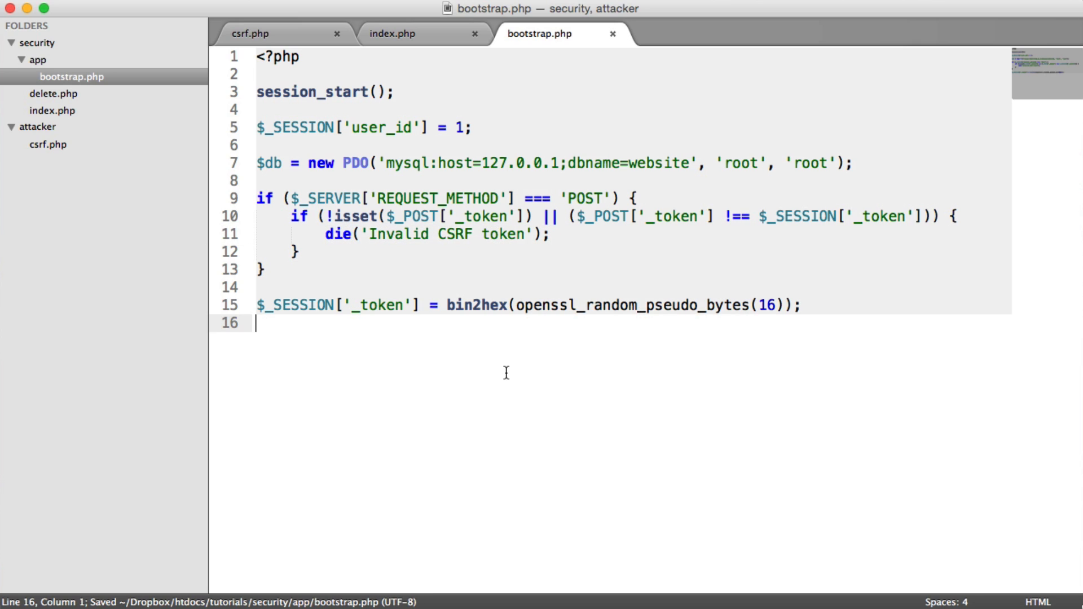
{"action": "mouse_move", "coordinate": [581, 245]}
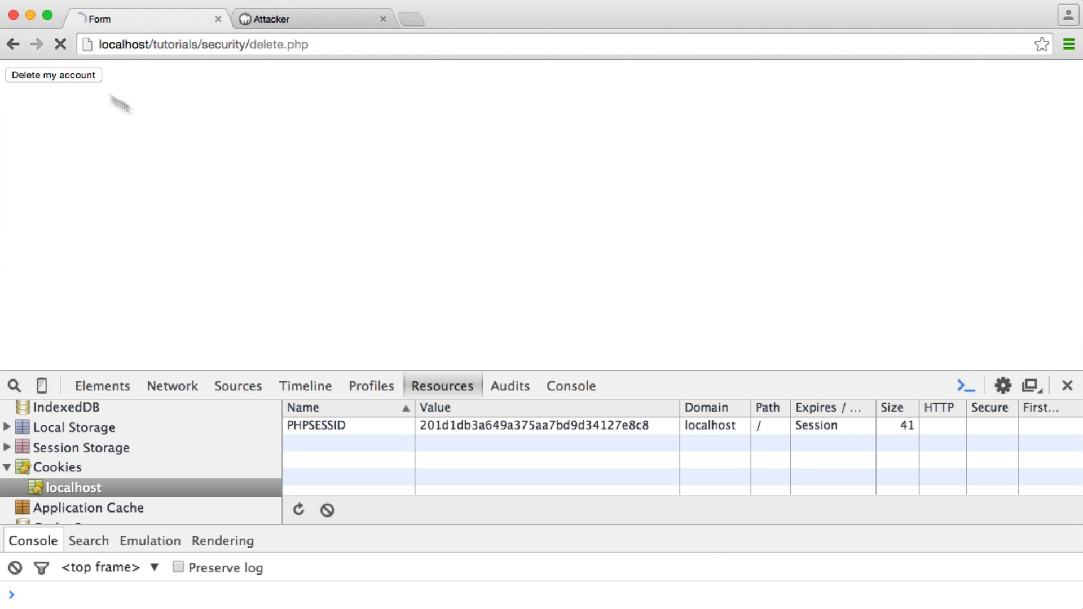
Submit 'Delete my account', see 'Invalid CSRF token', and go back to the form
{"action": "left_click", "coordinate": [54, 75]}
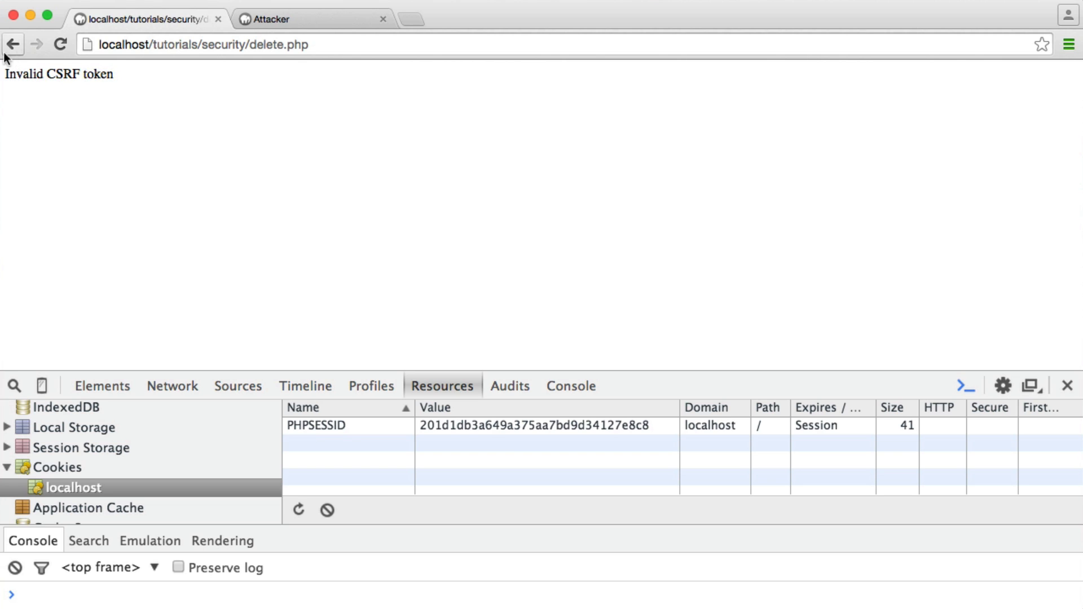
{"action": "left_click", "coordinate": [18, 43]}
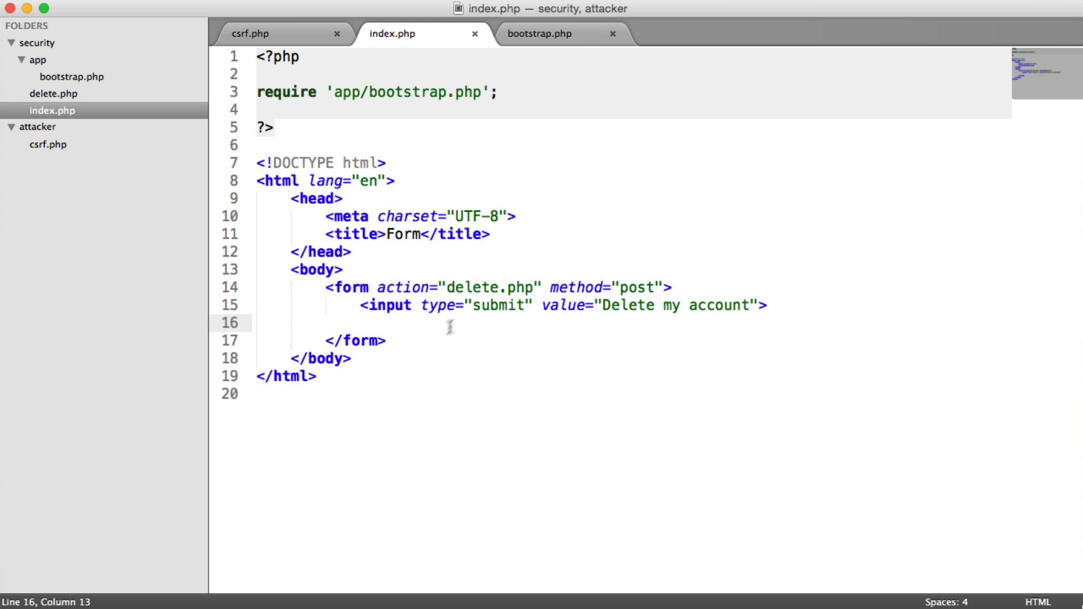
Save, then add a hidden input named _token to the index.php form, checking the name in bootstrap.php
{"action": "key", "text": "cmd+s"}
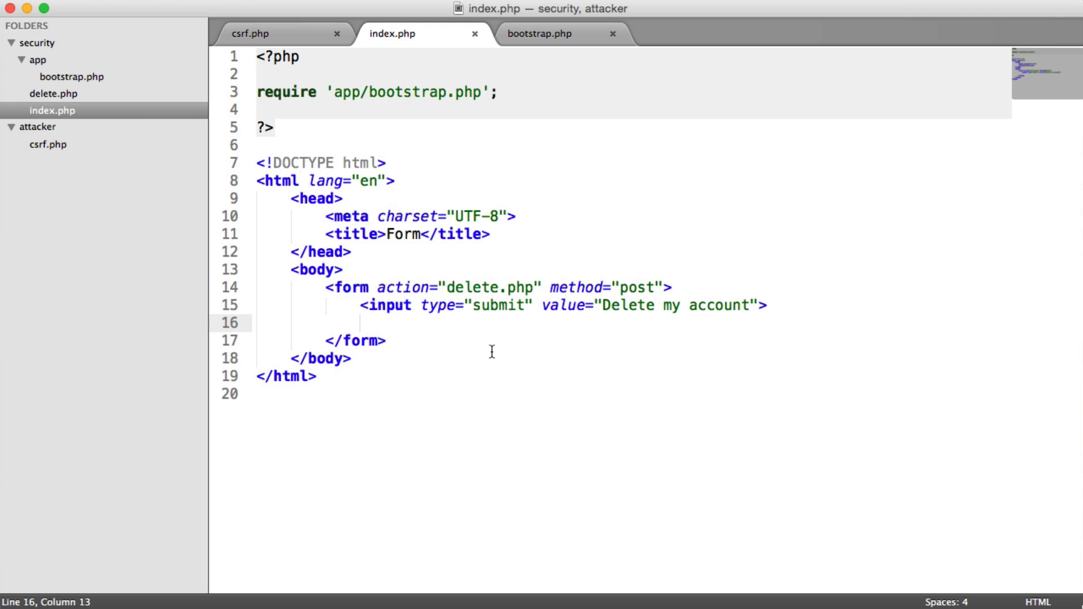
{"action": "key", "text": "cmd+s"}
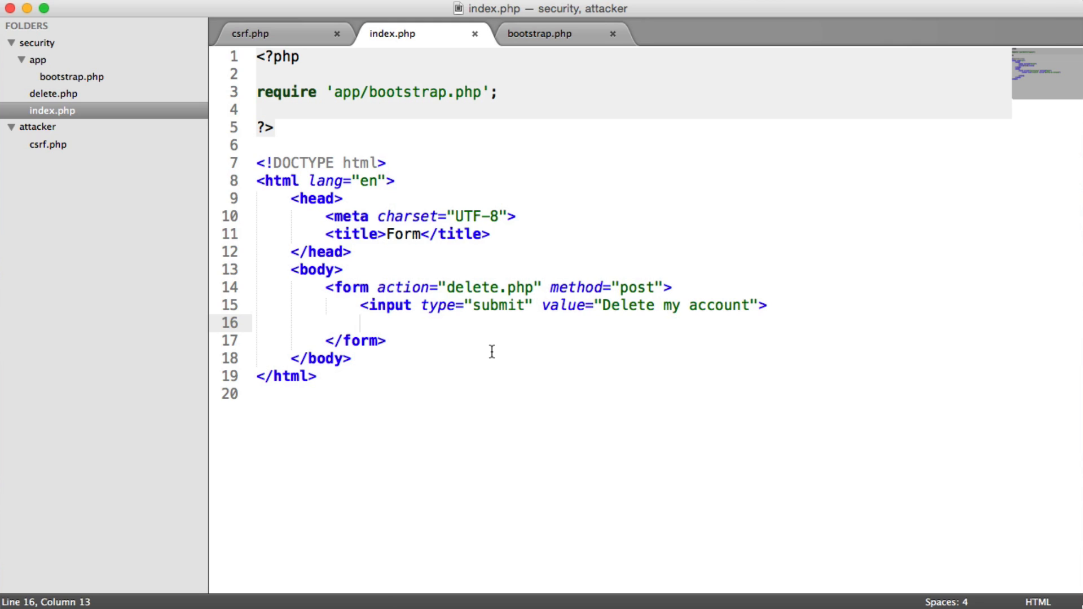
{"action": "type", "text": "input:h"}
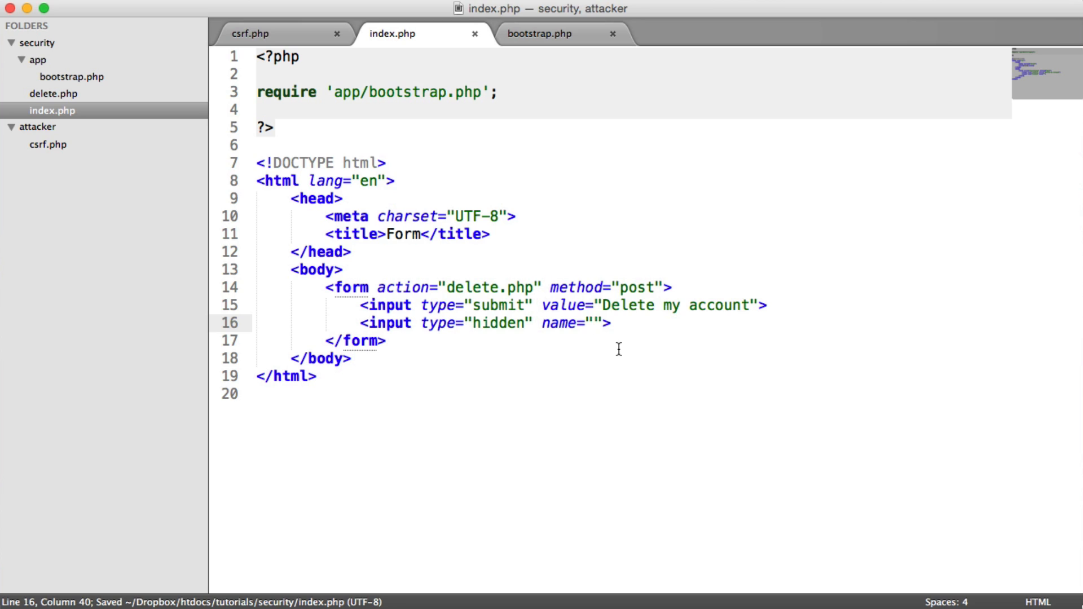
{"action": "type", "text": "_token"}
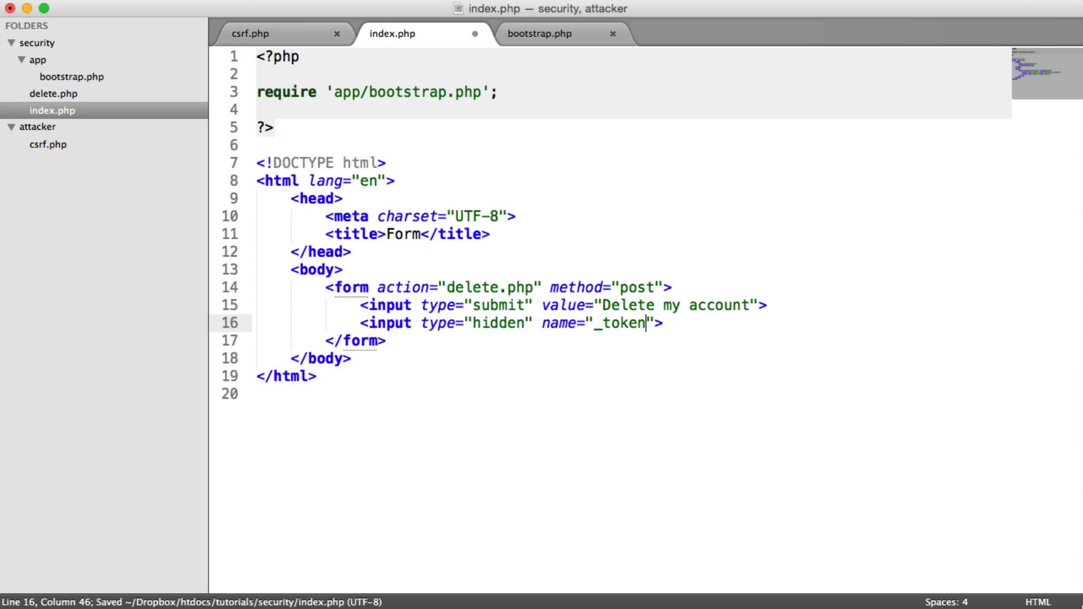
{"action": "left_click", "coordinate": [545, 33]}
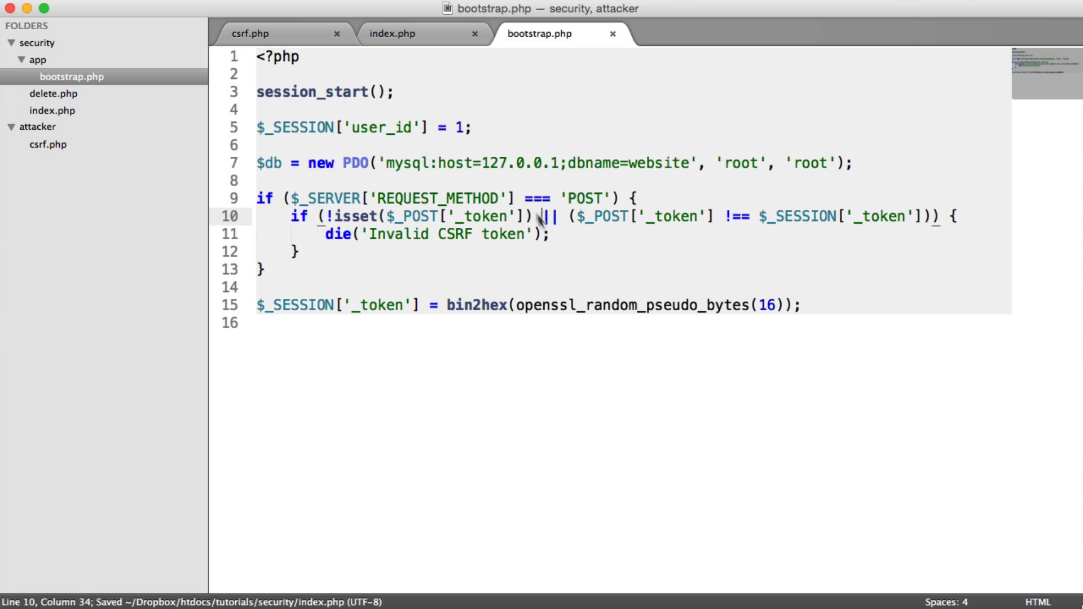
{"action": "left_click", "coordinate": [398, 34]}
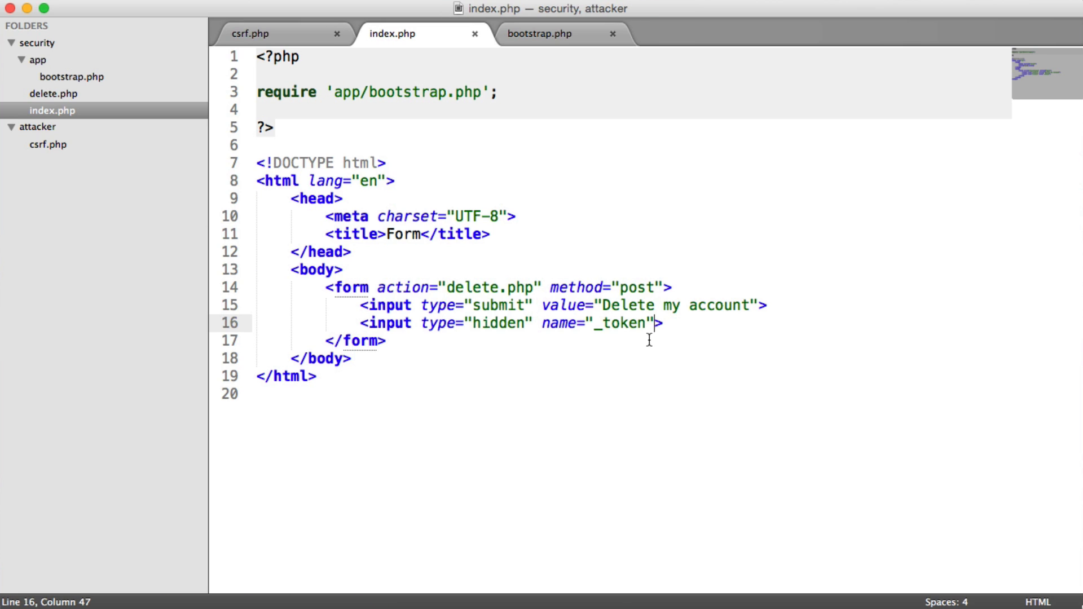
Give the hidden input value="<?php echo $_SESSION['_token']; ?>"
{"action": "type", "text": "value=\"<"}
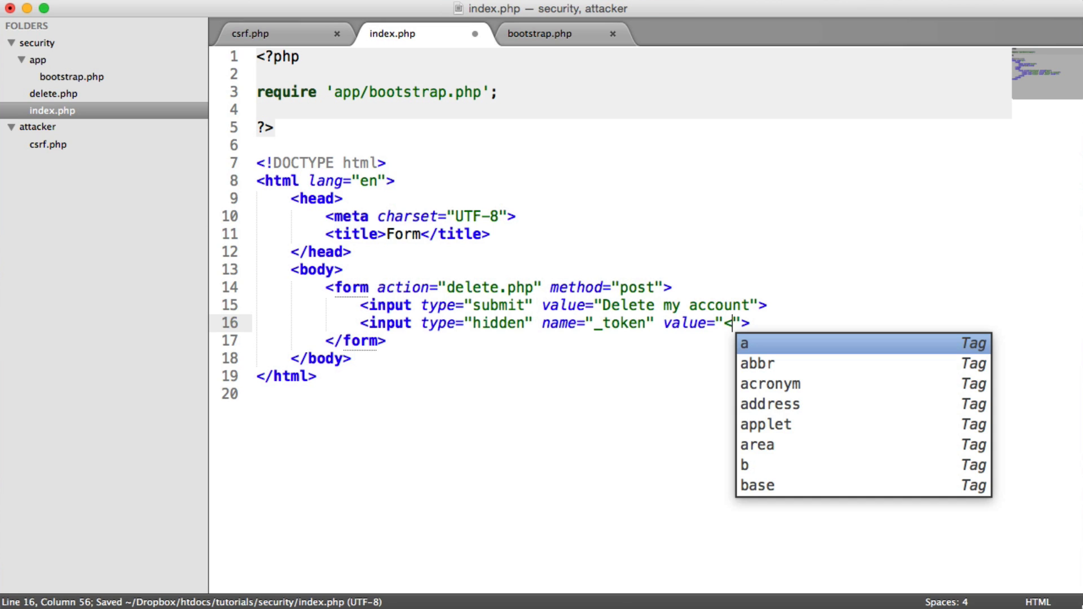
{"action": "type", "text": "?php echo $_SESSION?>"}
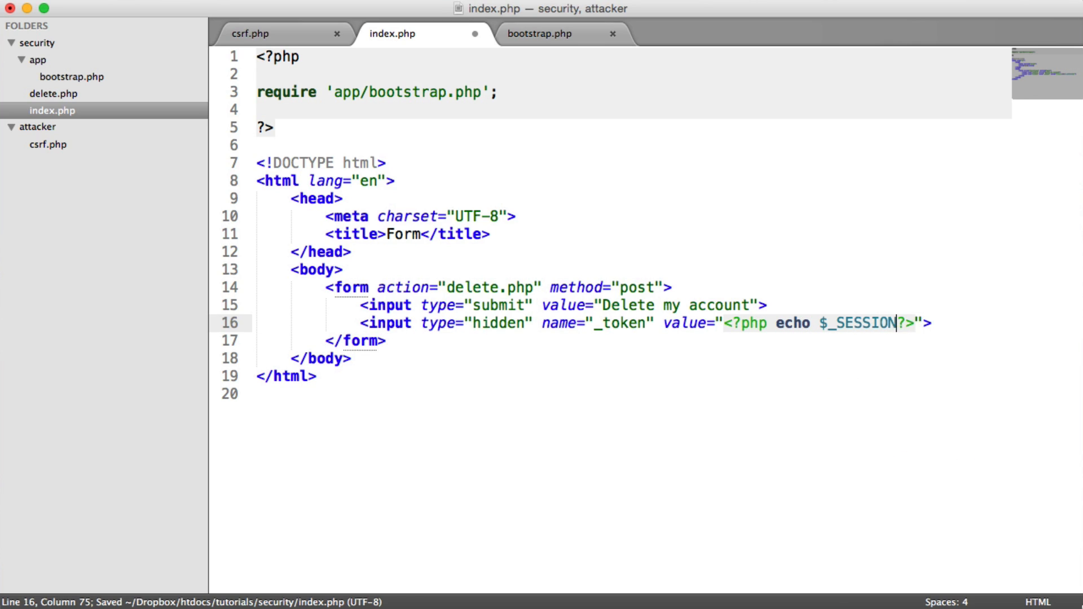
{"action": "type", "text": "[''];"}
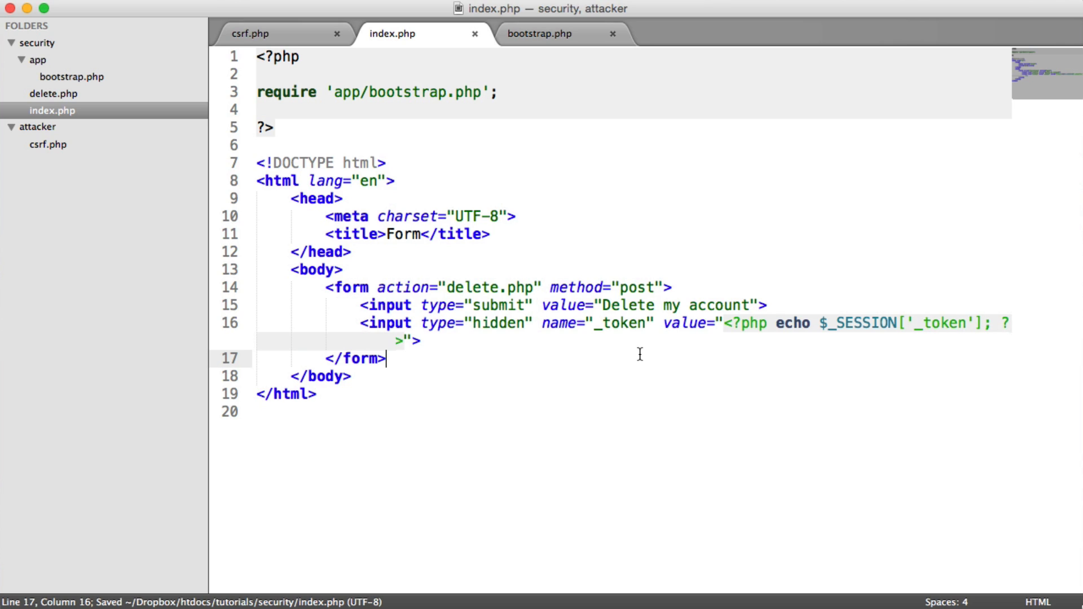
{"action": "left_click", "coordinate": [543, 33]}
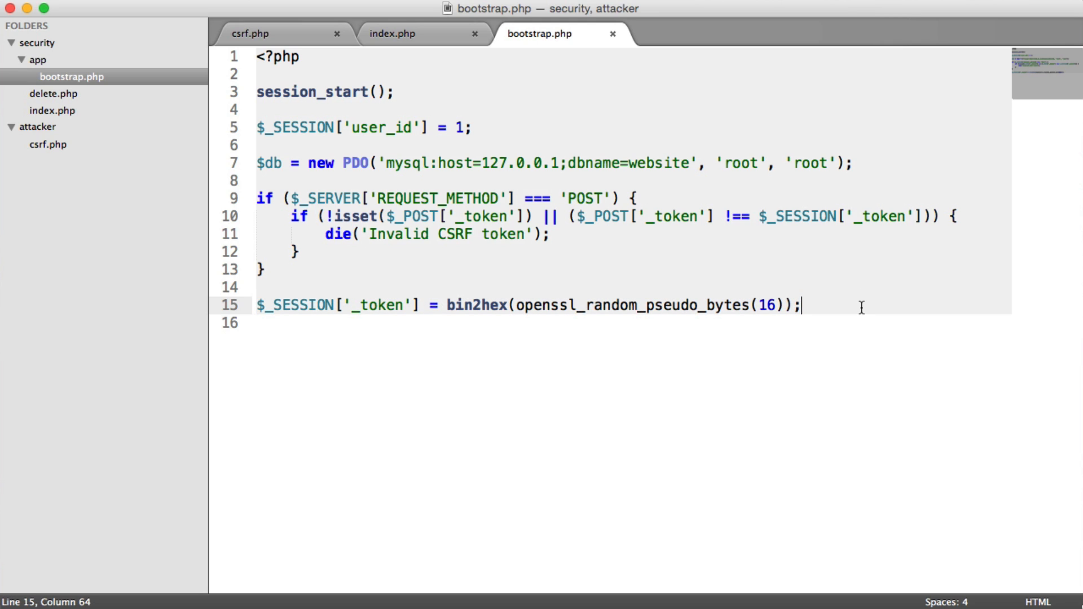
{"action": "key", "text": "cmd+s"}
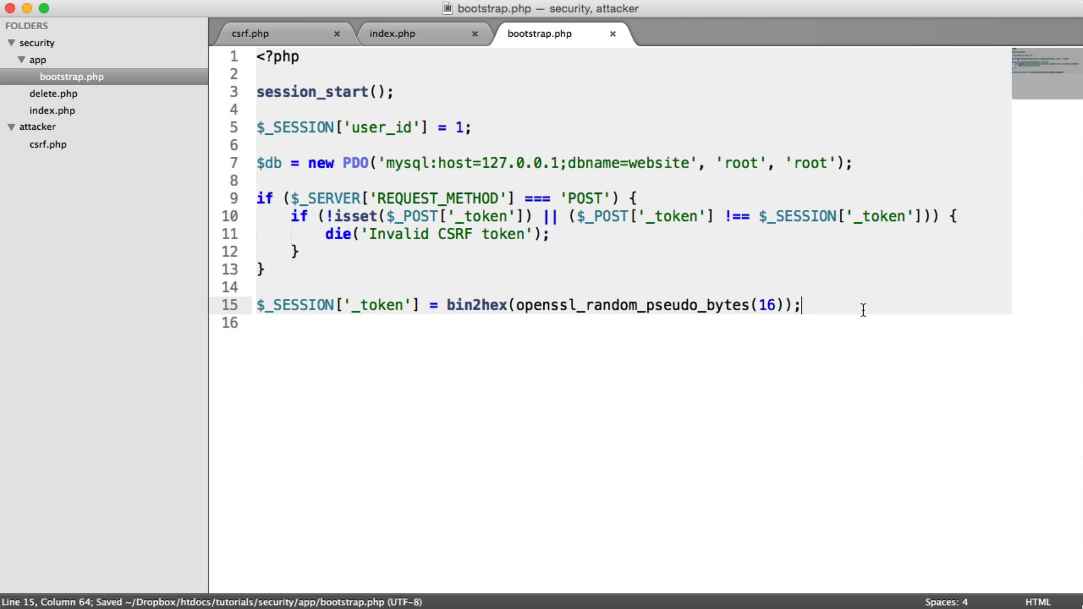
{"action": "left_click", "coordinate": [409, 33]}
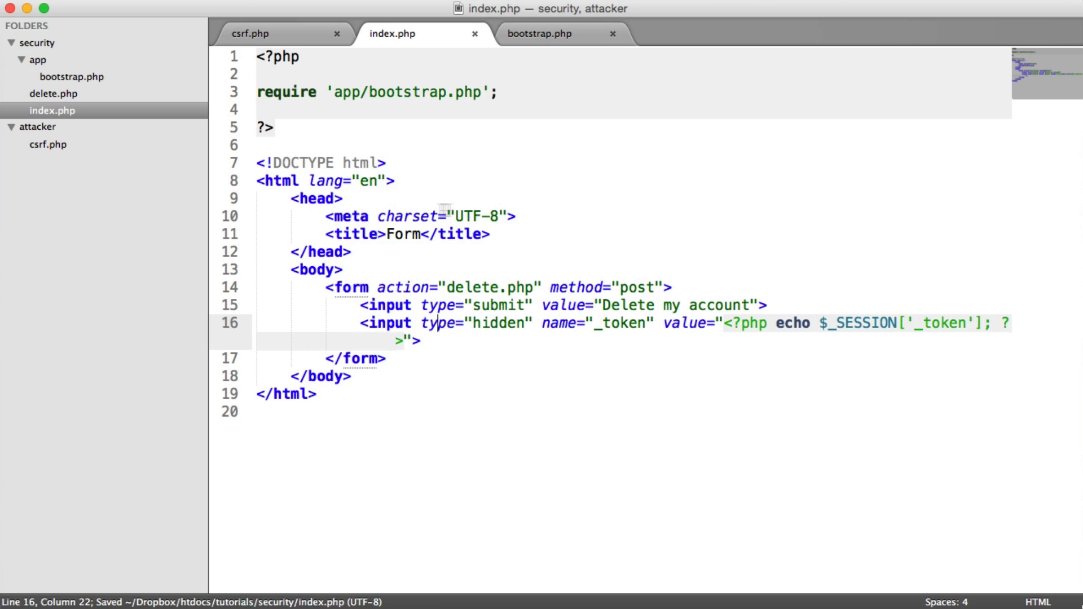
{"action": "left_click", "coordinate": [546, 33]}
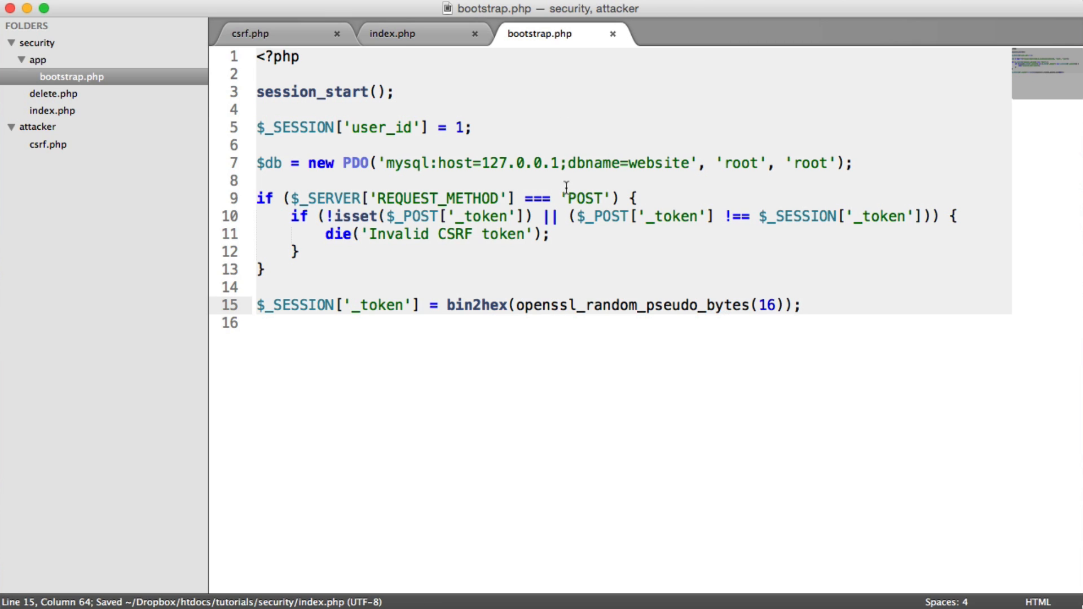
{"action": "double_click", "coordinate": [584, 197]}
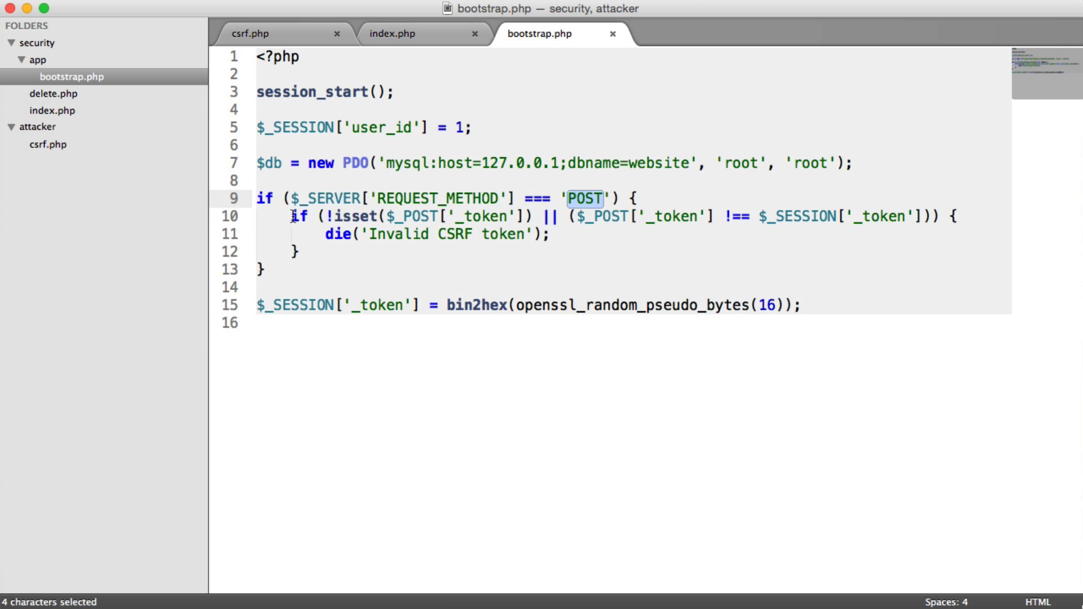
{"action": "left_click_drag", "start_coordinate": [290, 216], "coordinate": [296, 252]}
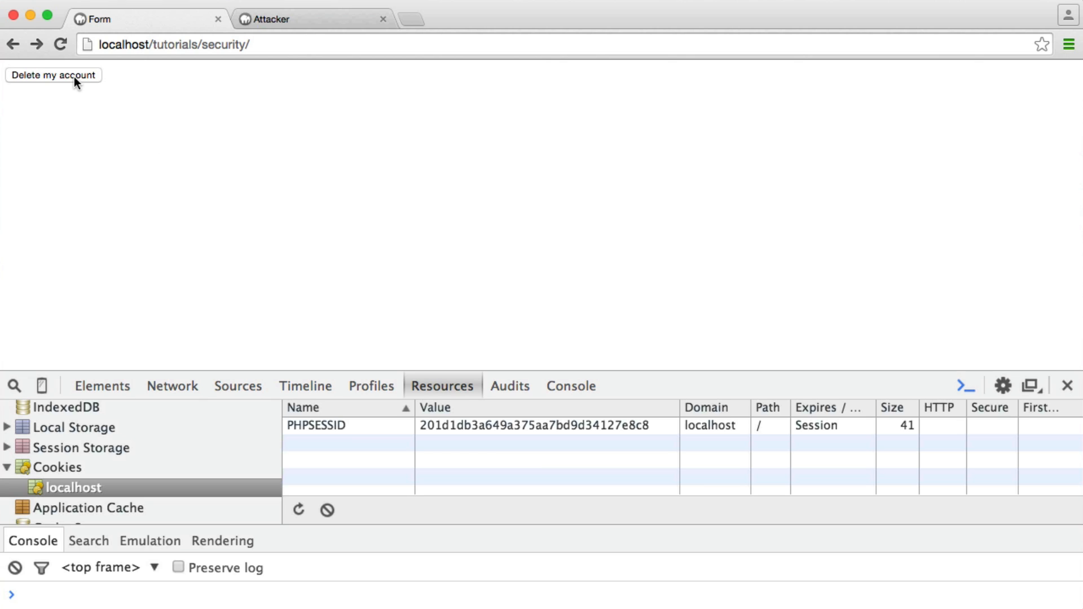
Submit the deletion form with its token, then inspect the attacker page's delete.php POST in the Network panel
{"action": "left_click", "coordinate": [54, 75]}
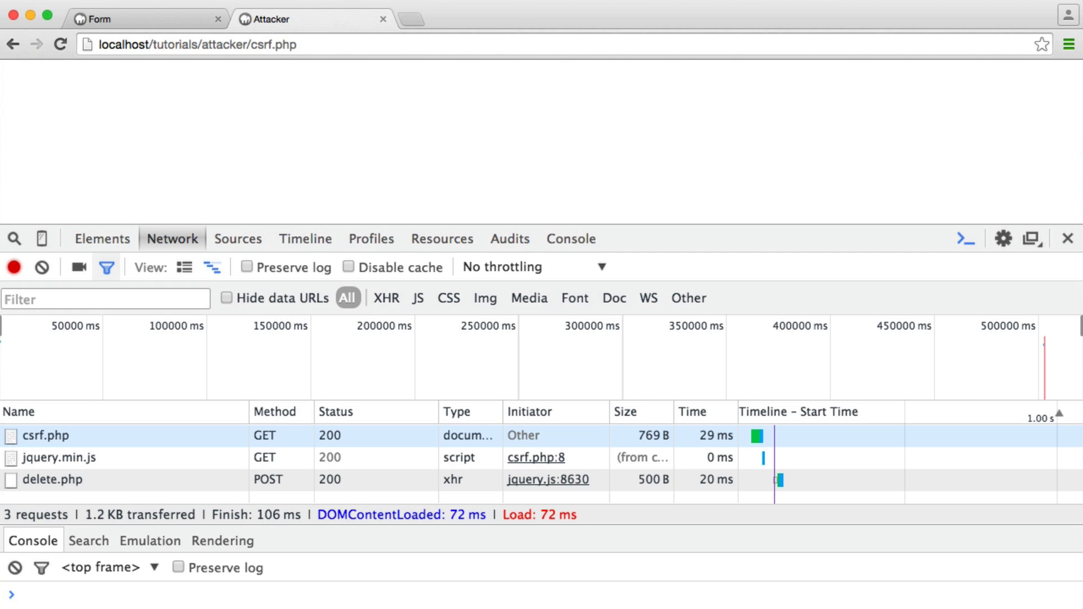
{"action": "left_click", "coordinate": [43, 481]}
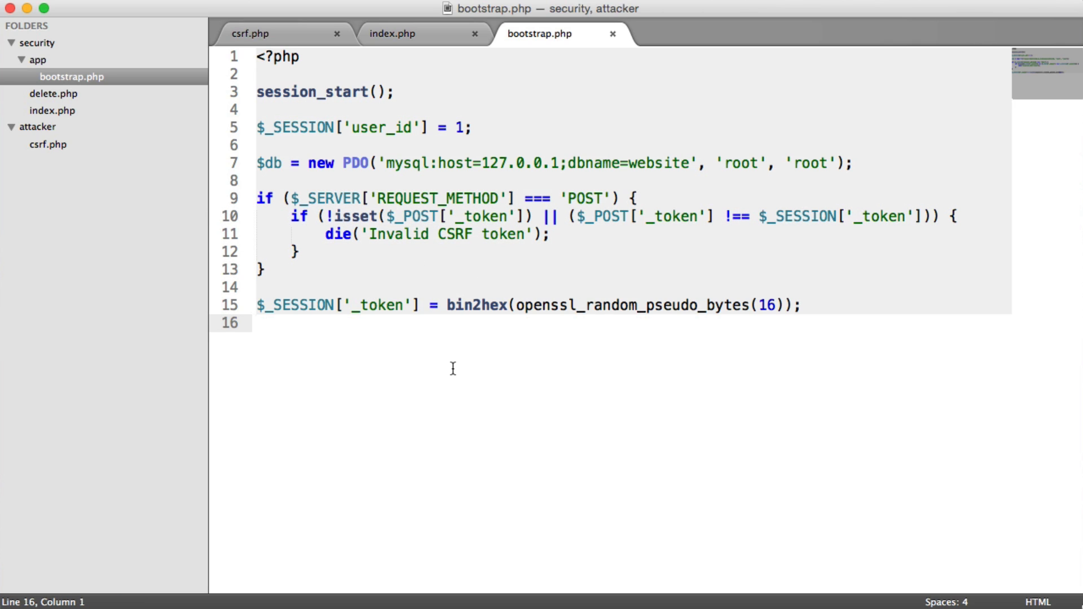
{"action": "double_click", "coordinate": [584, 197]}
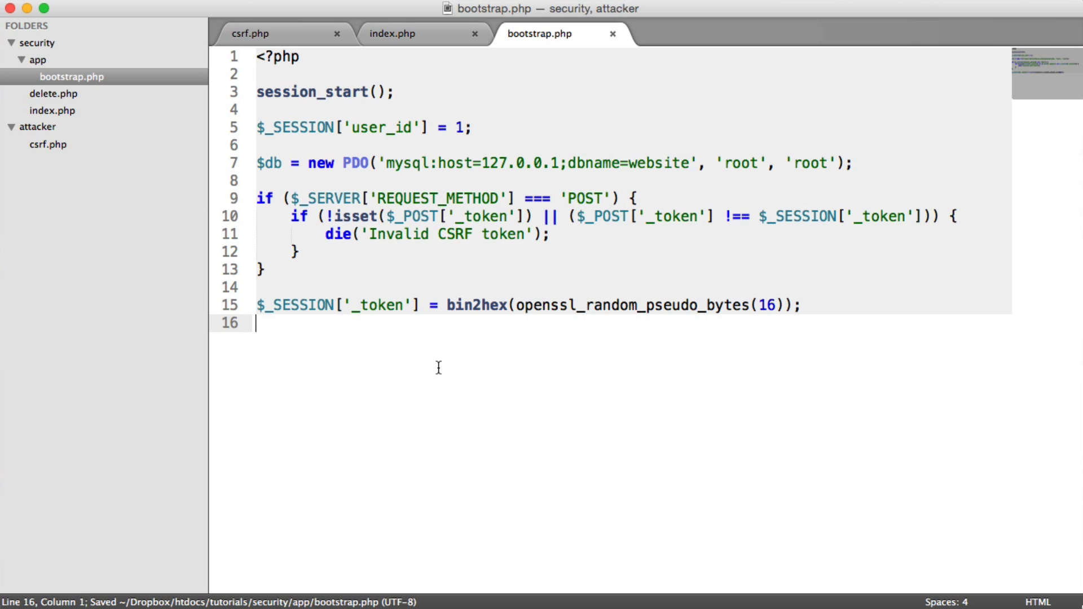
{"action": "mouse_move", "coordinate": [431, 279]}
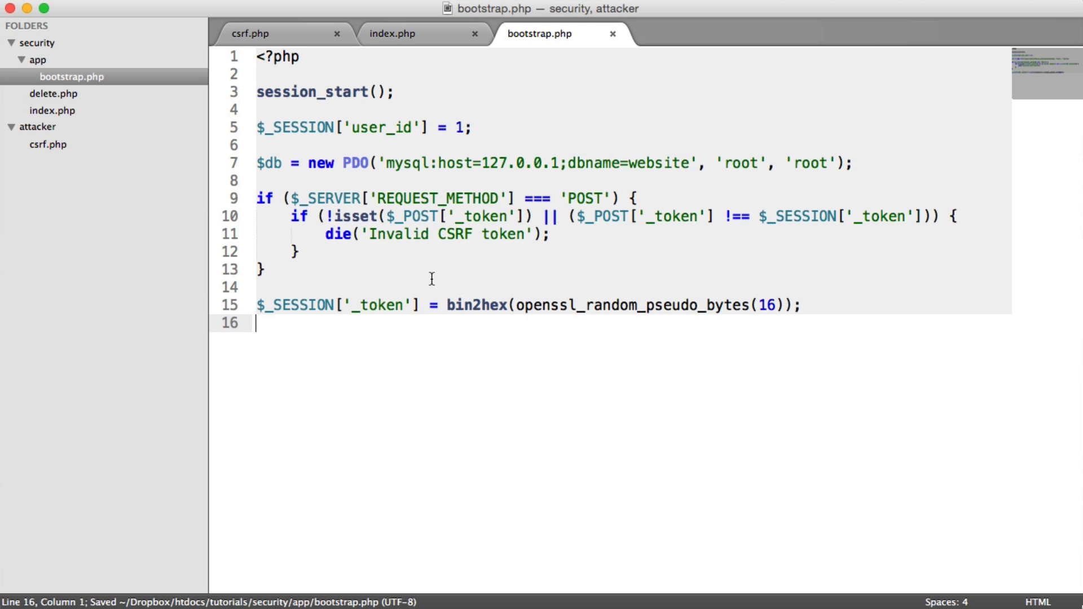
{"action": "mouse_move", "coordinate": [89, 113]}
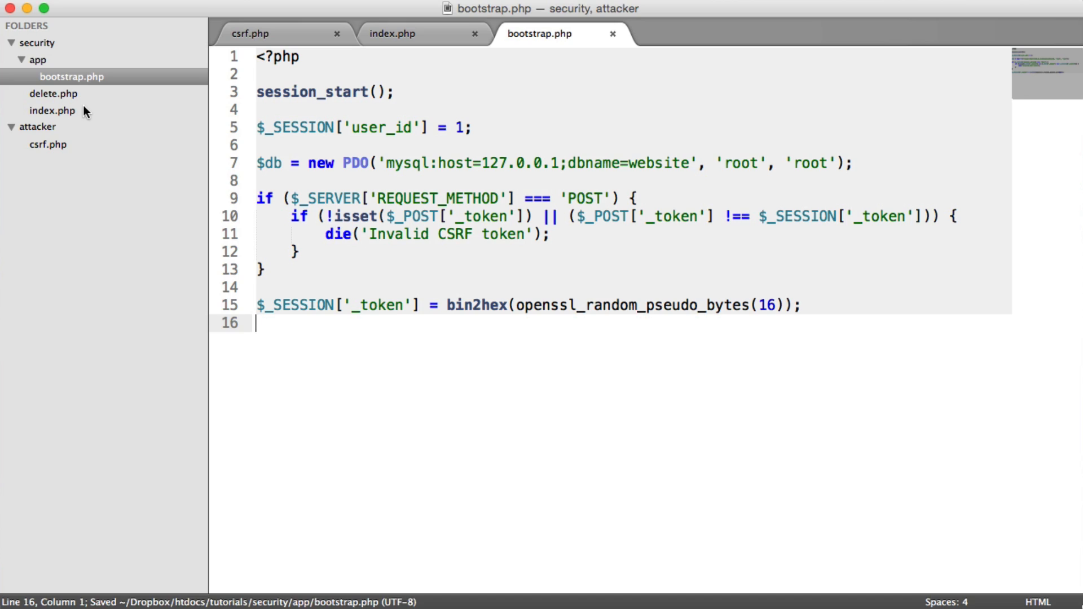